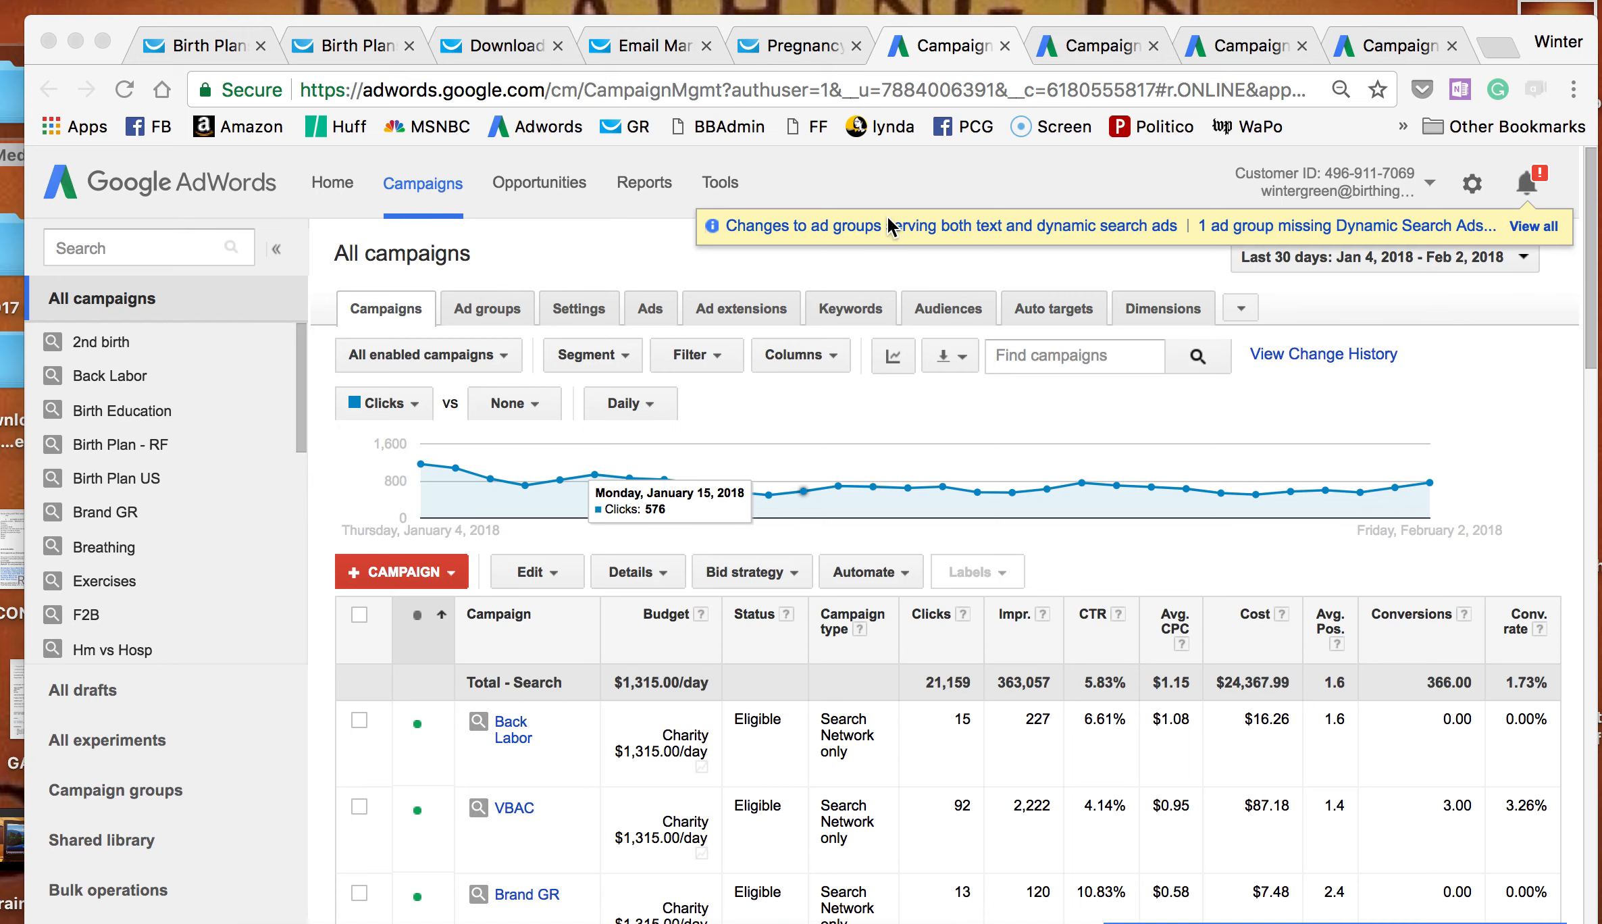
Show the Birth Plan (Broad) ad group's two approved birth plan template ads and totals.
scroll("down", 3)
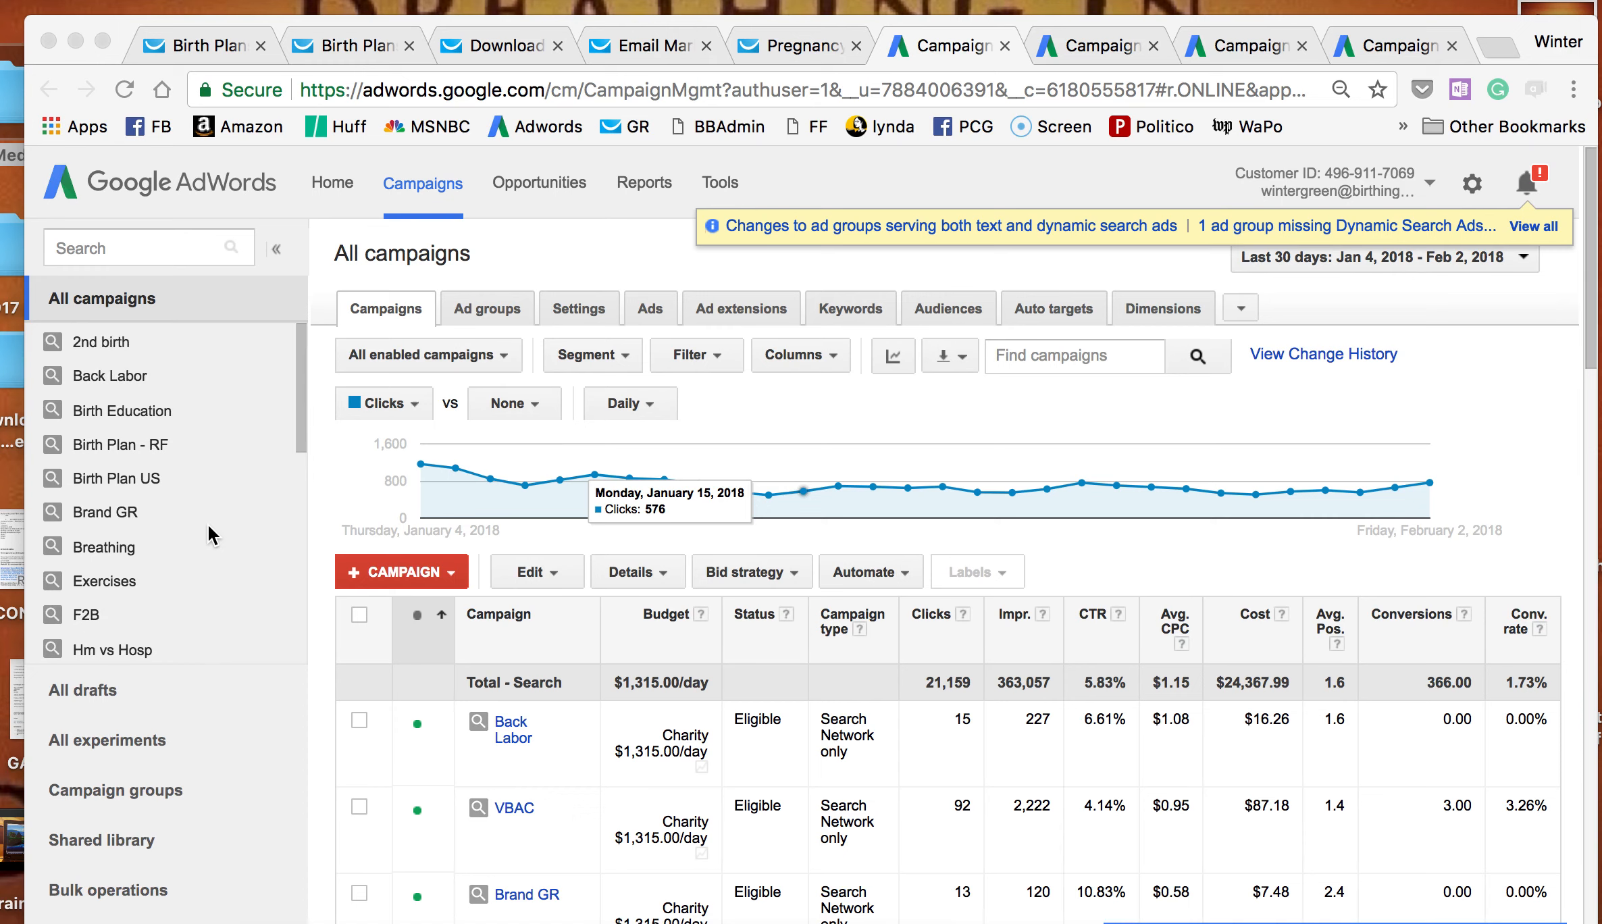
mouse_move(148, 447)
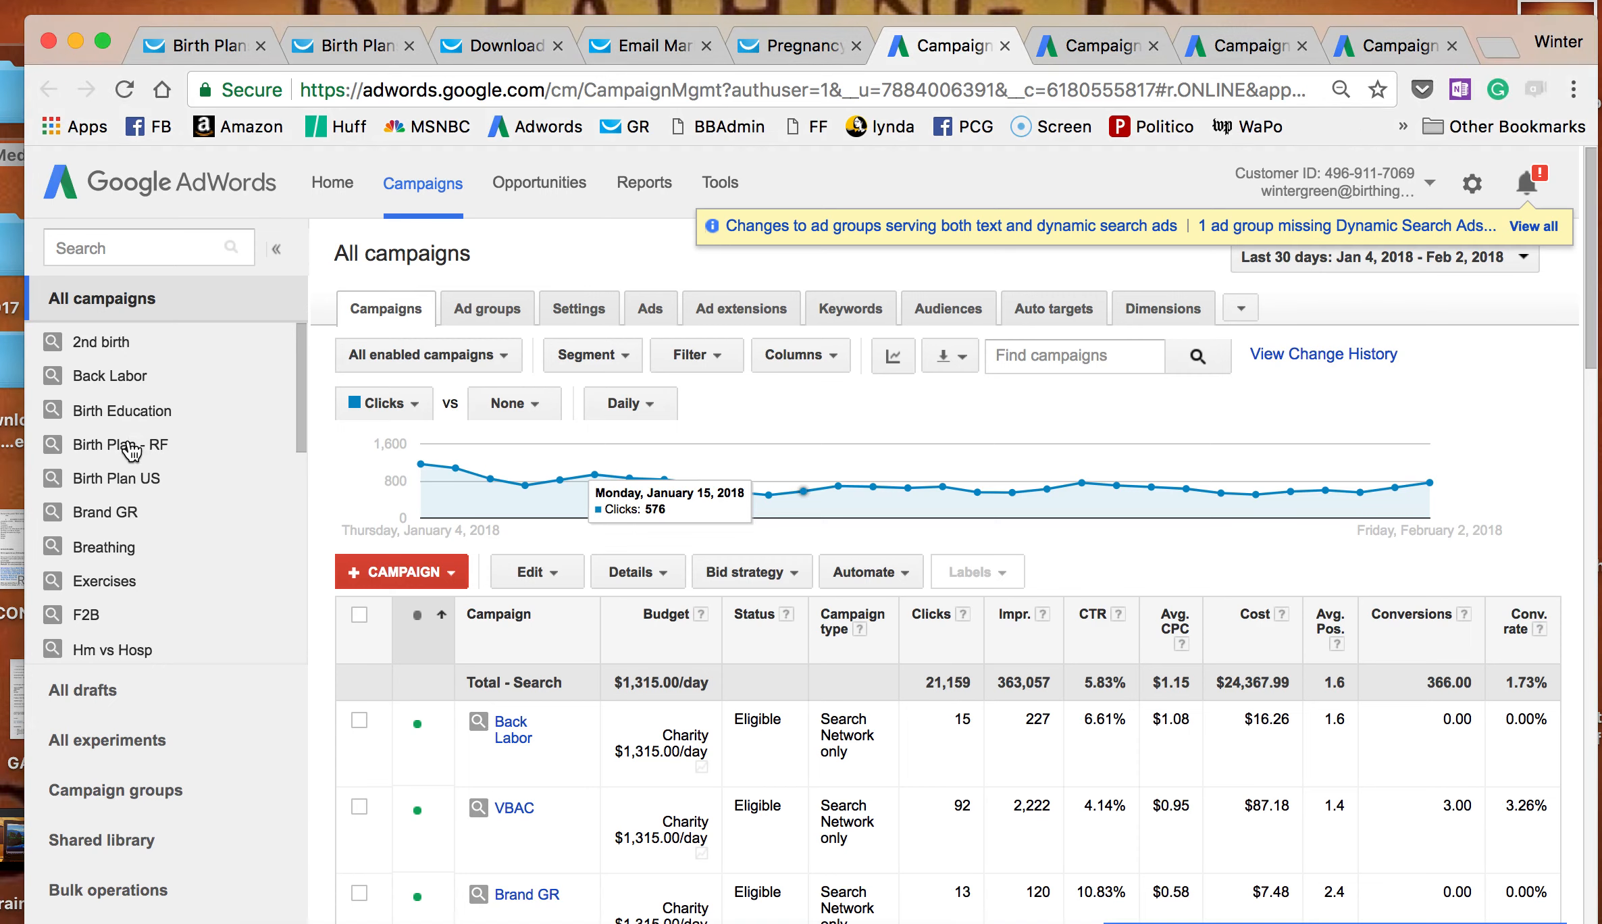
left_click(121, 444)
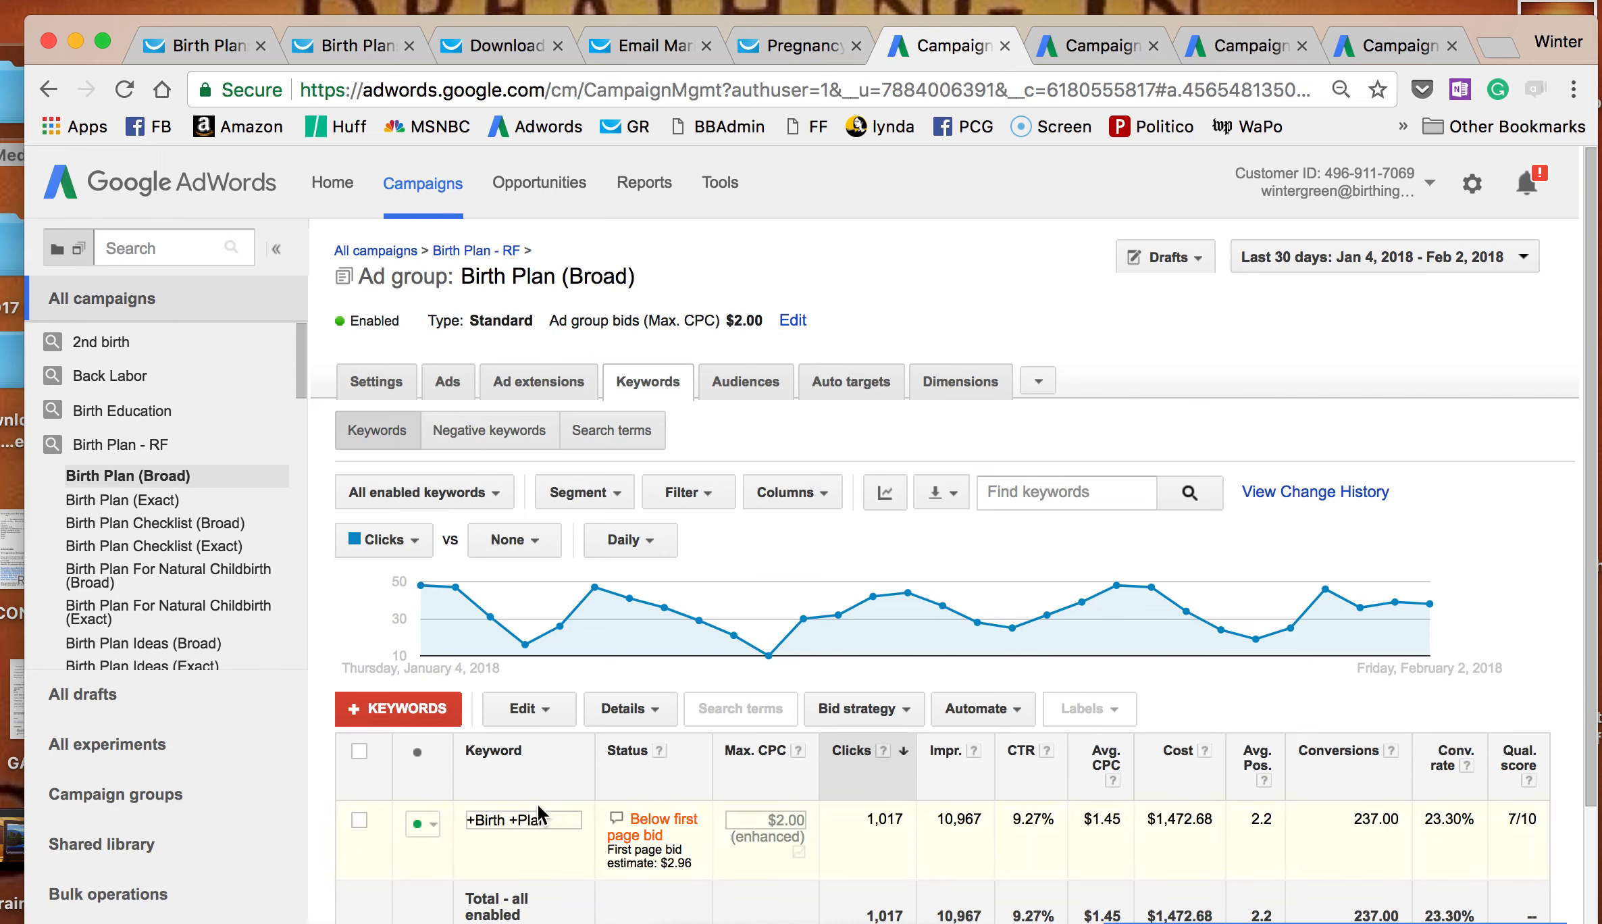
mouse_move(546, 816)
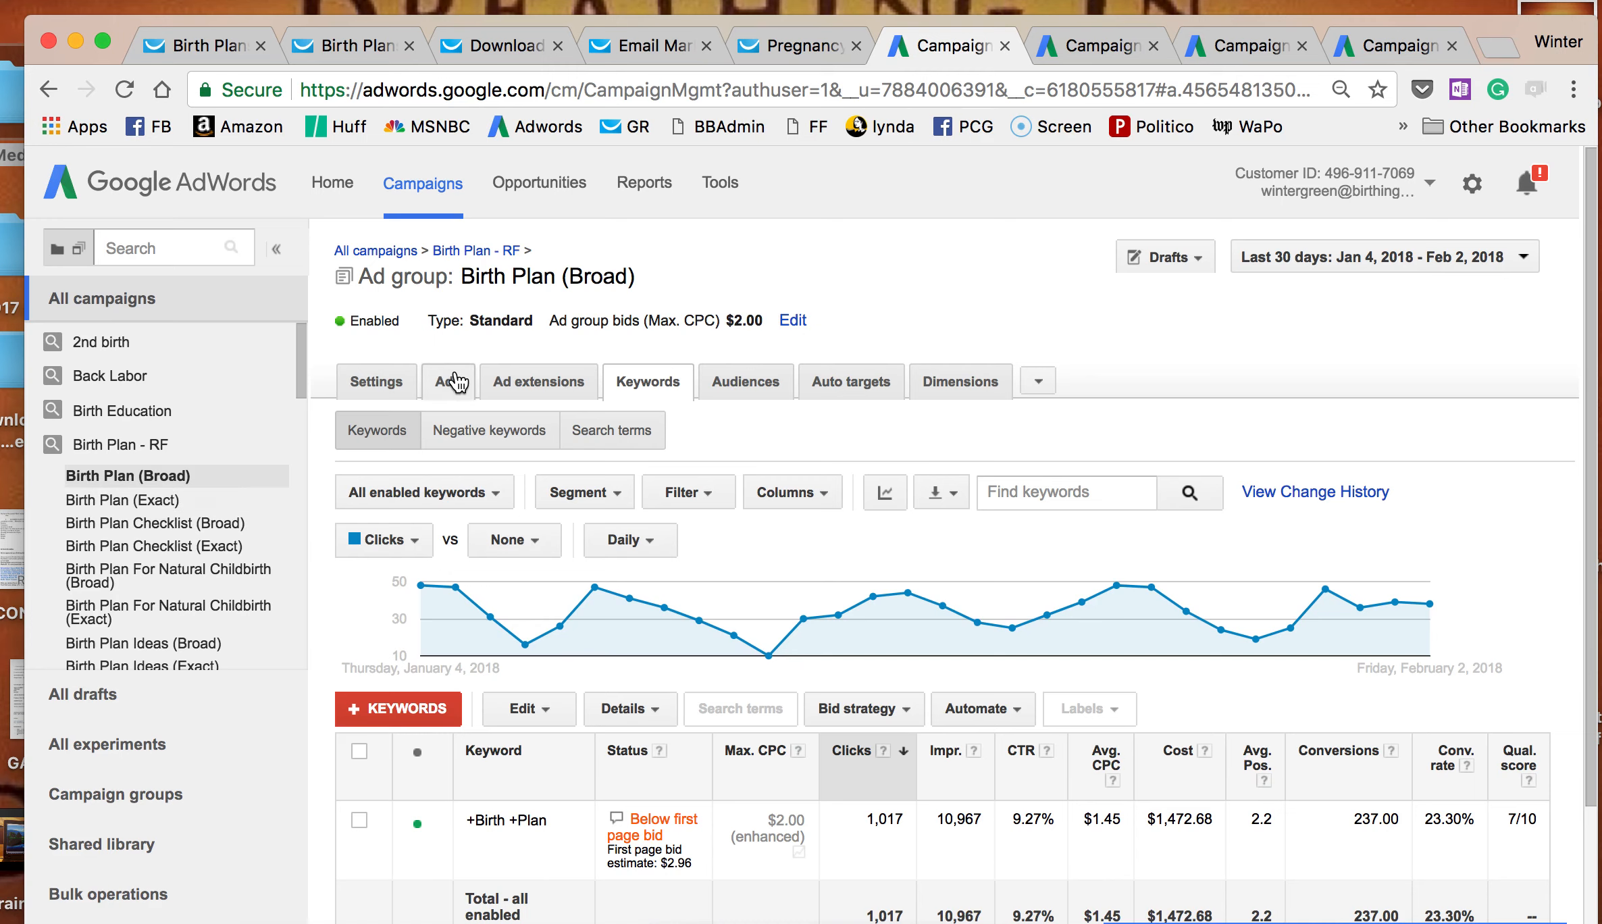
left_click(446, 381)
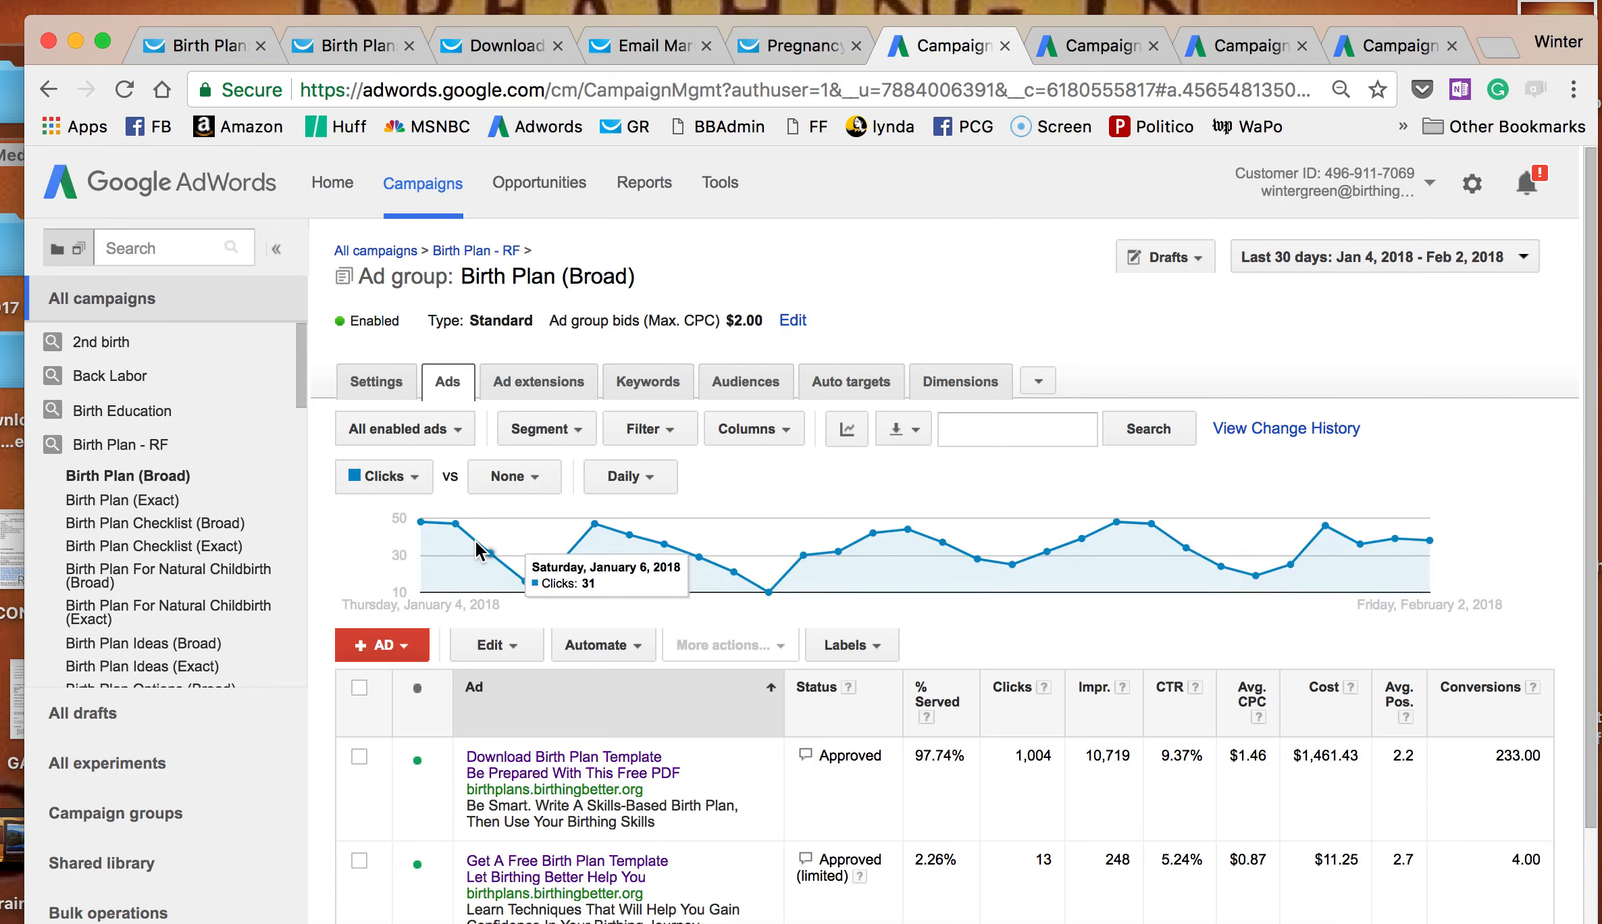
scroll("down", 3)
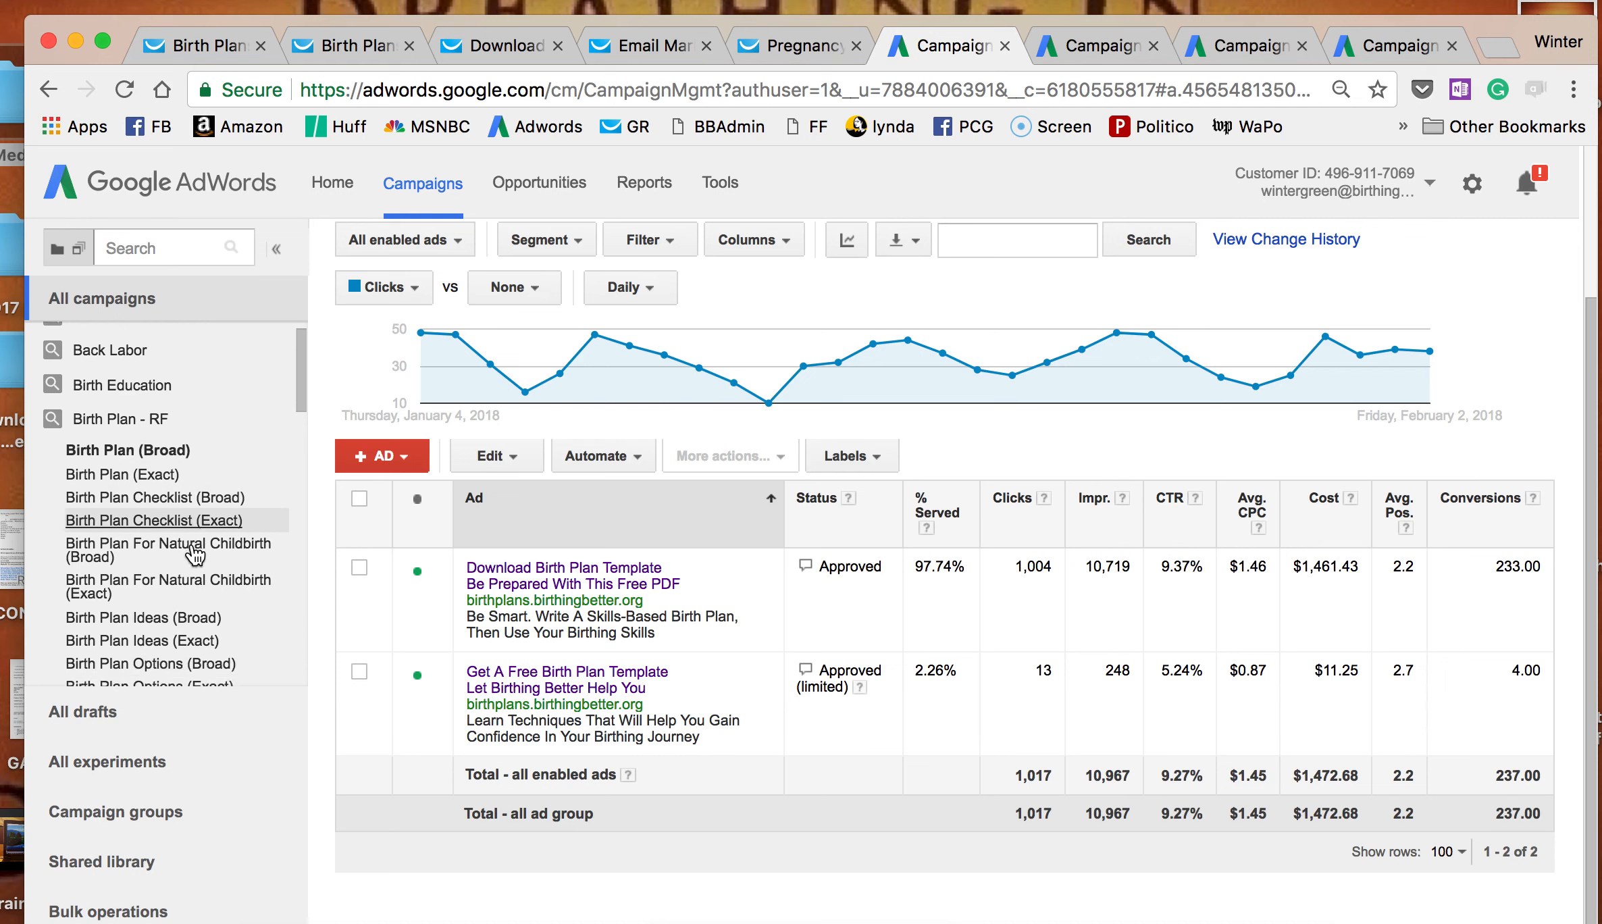
scroll("down", 3)
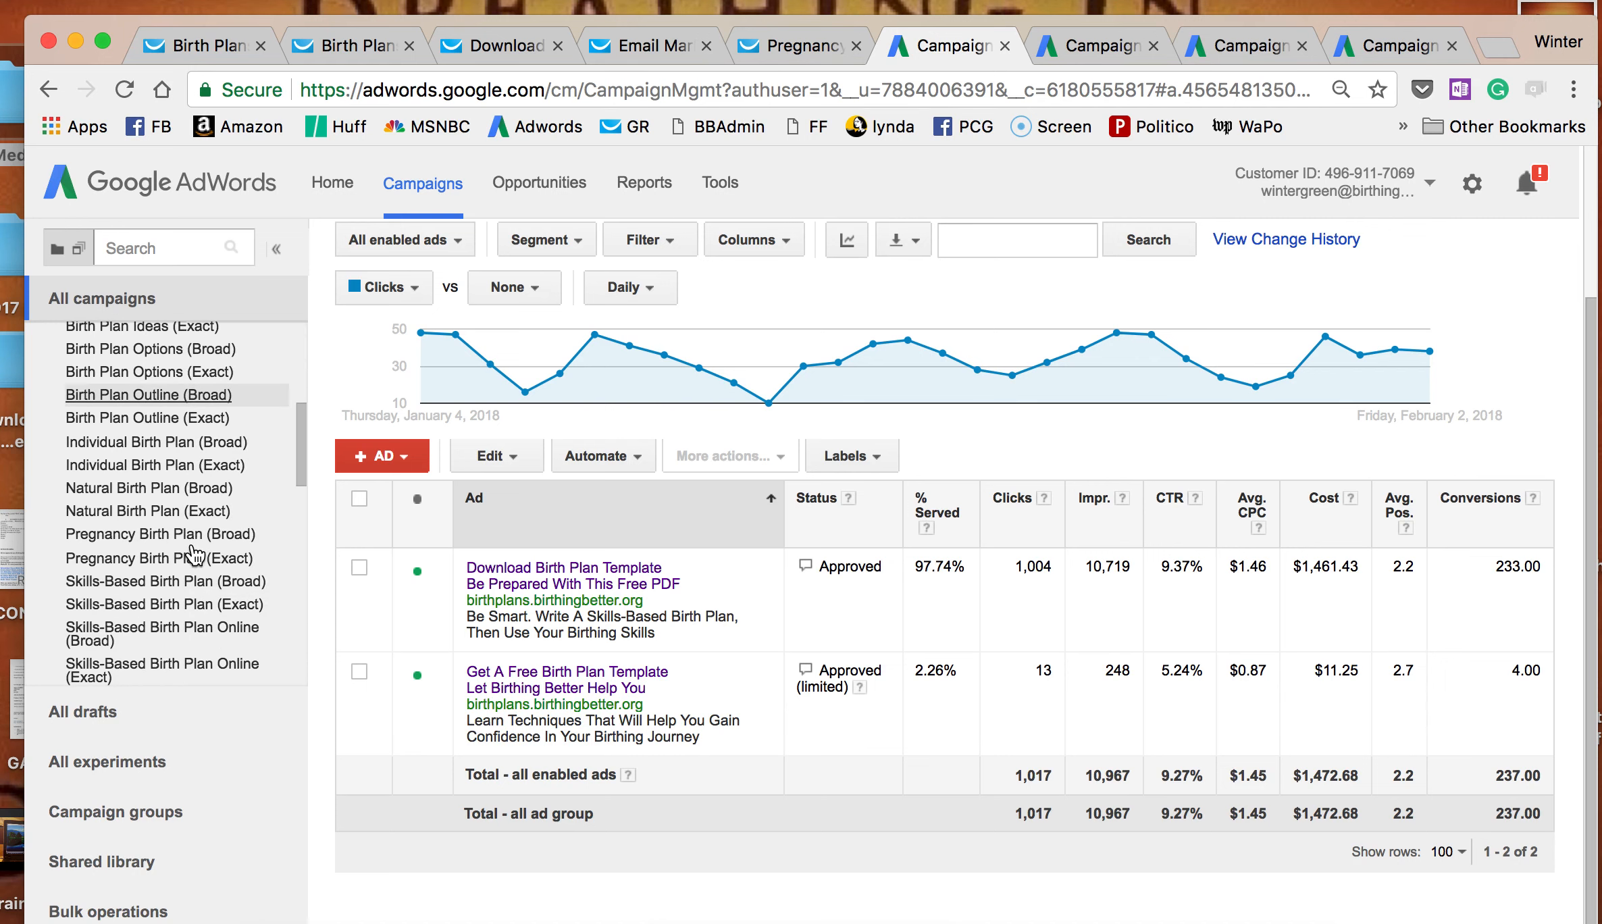
scroll("down", 3)
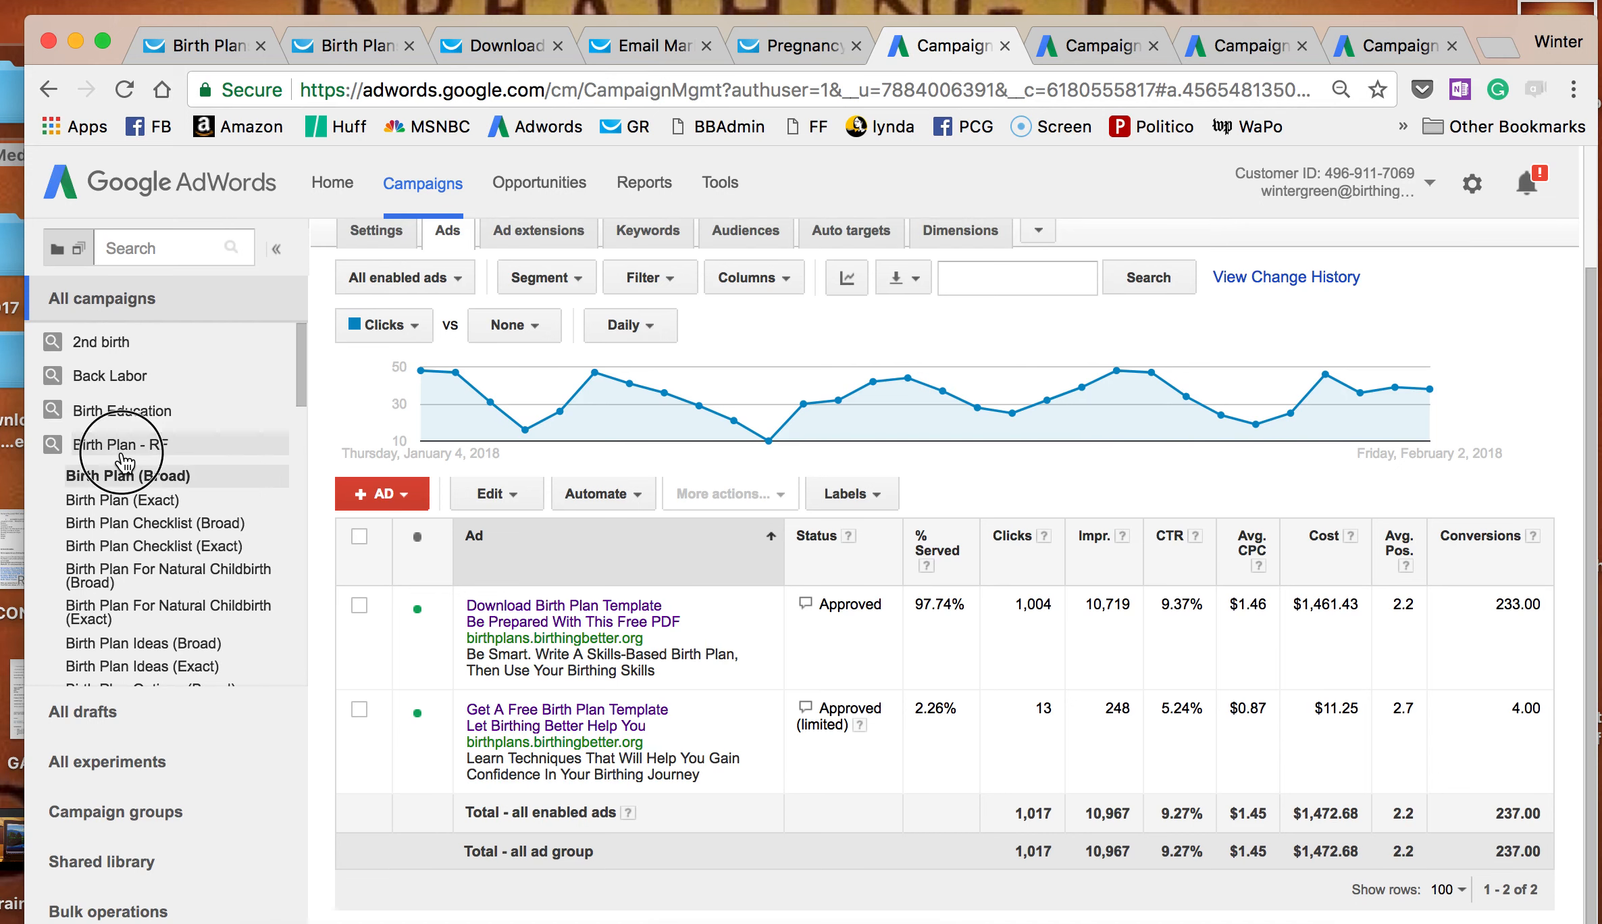
left_click(120, 443)
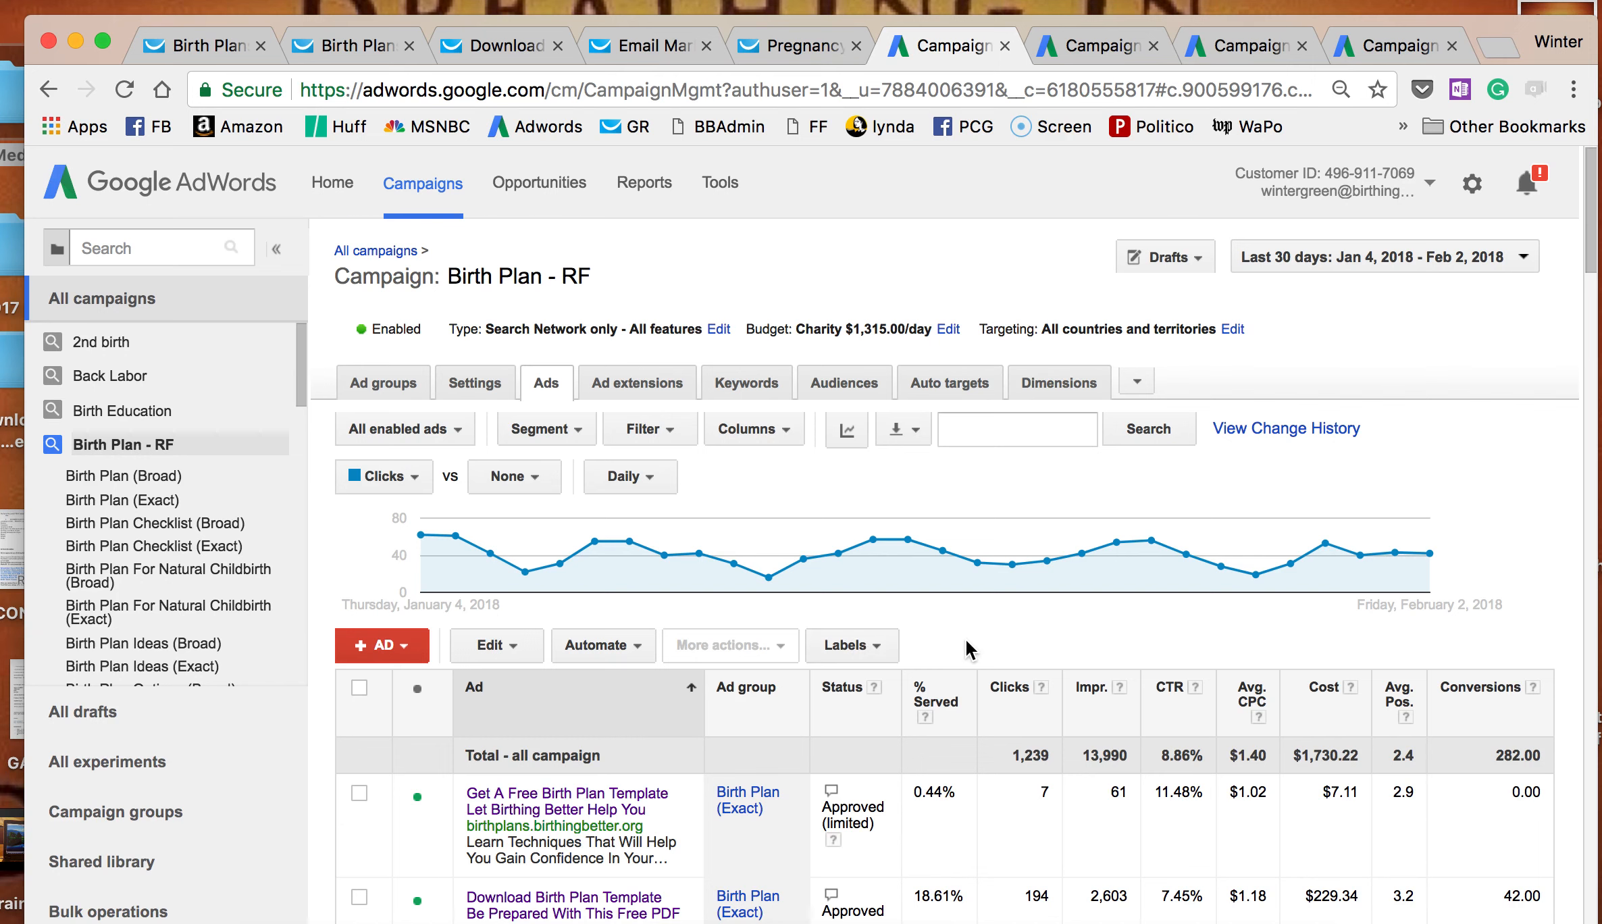
scroll("down", 3)
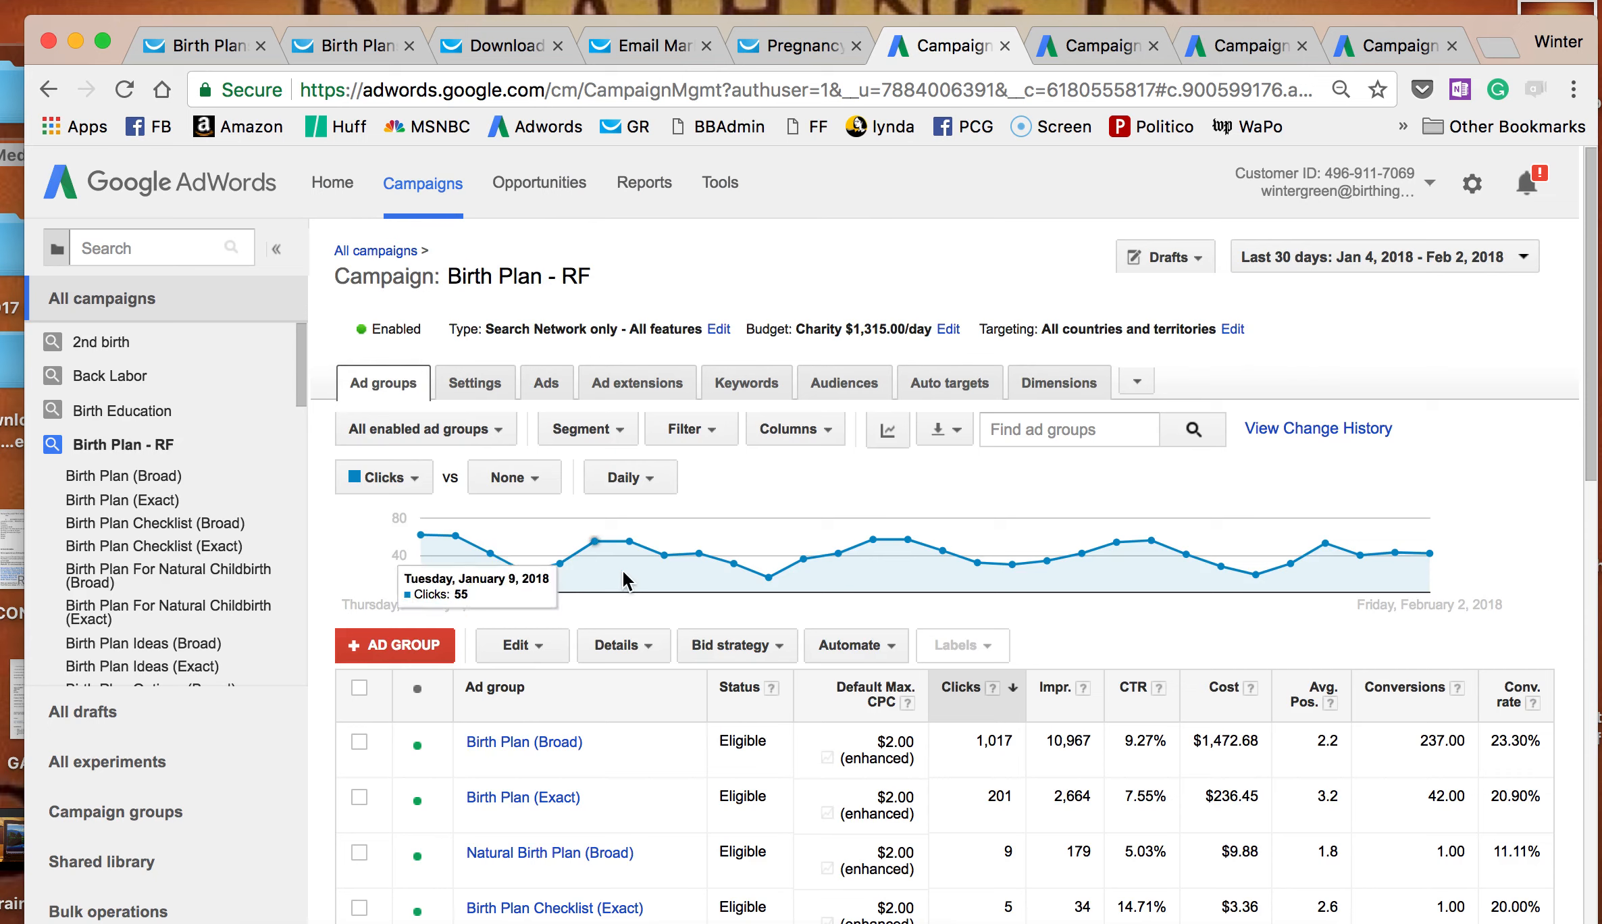
scroll("down", 3)
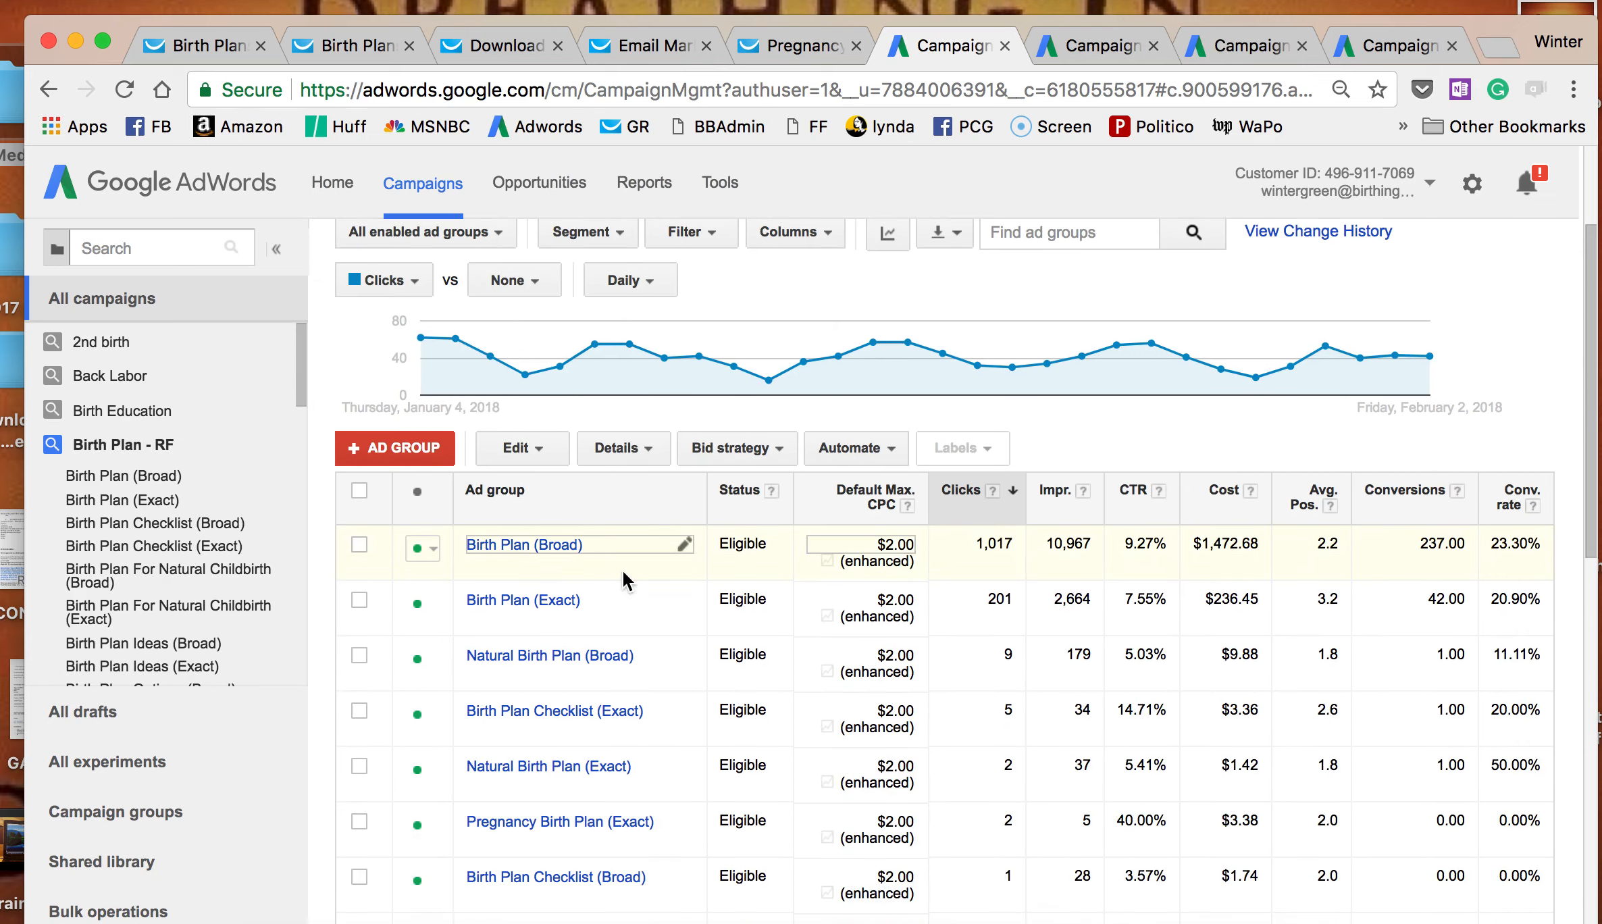
mouse_move(948, 560)
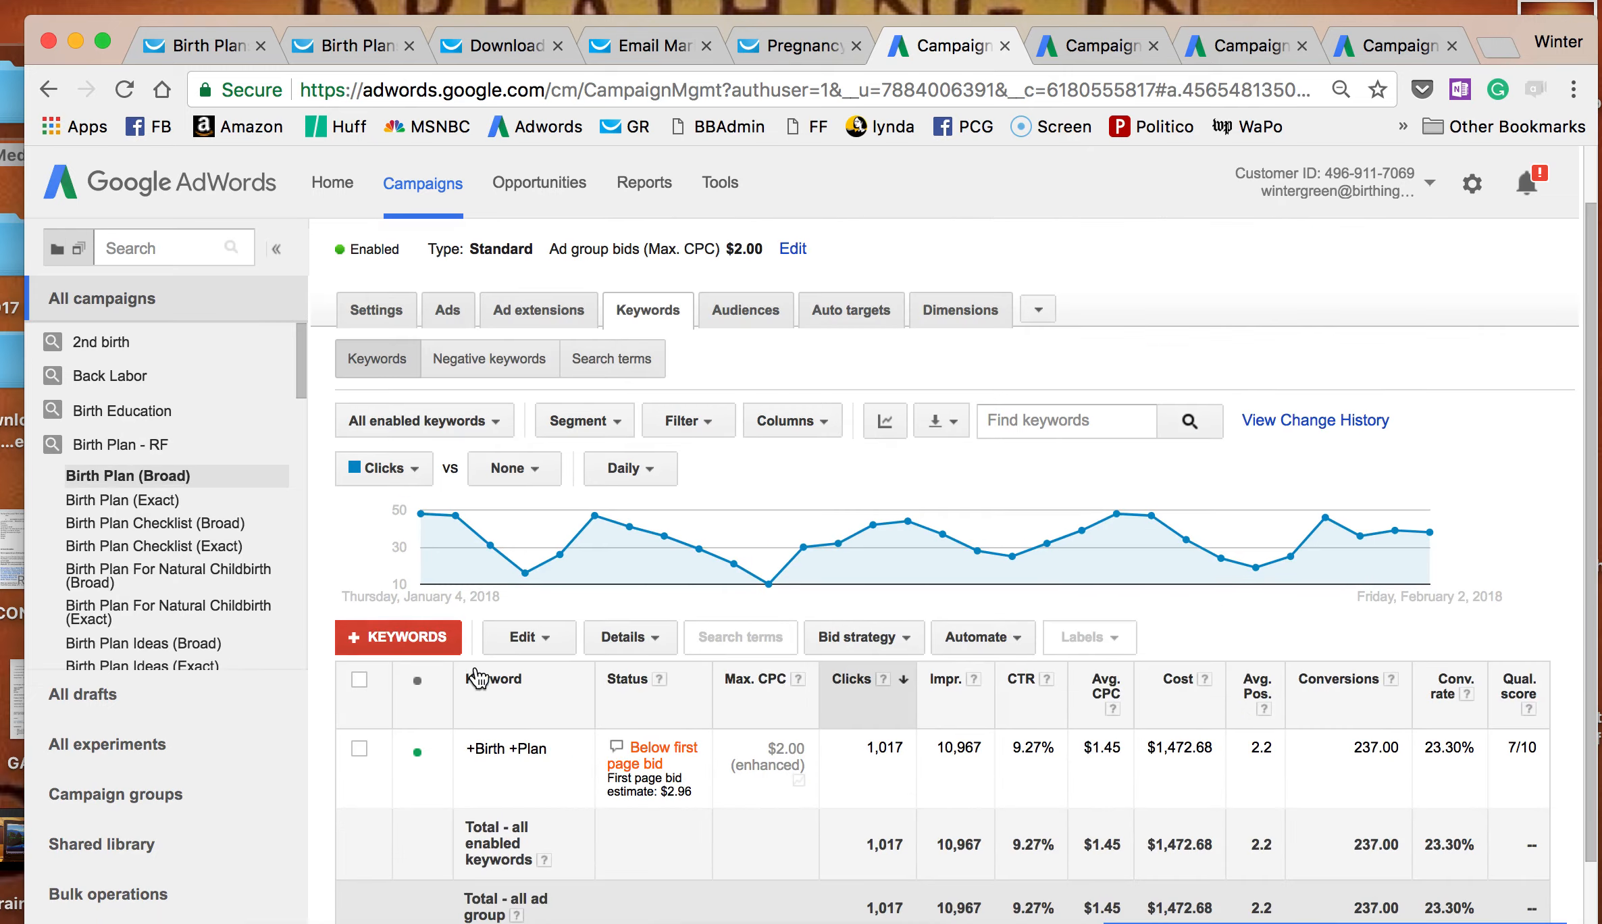
left_click(448, 310)
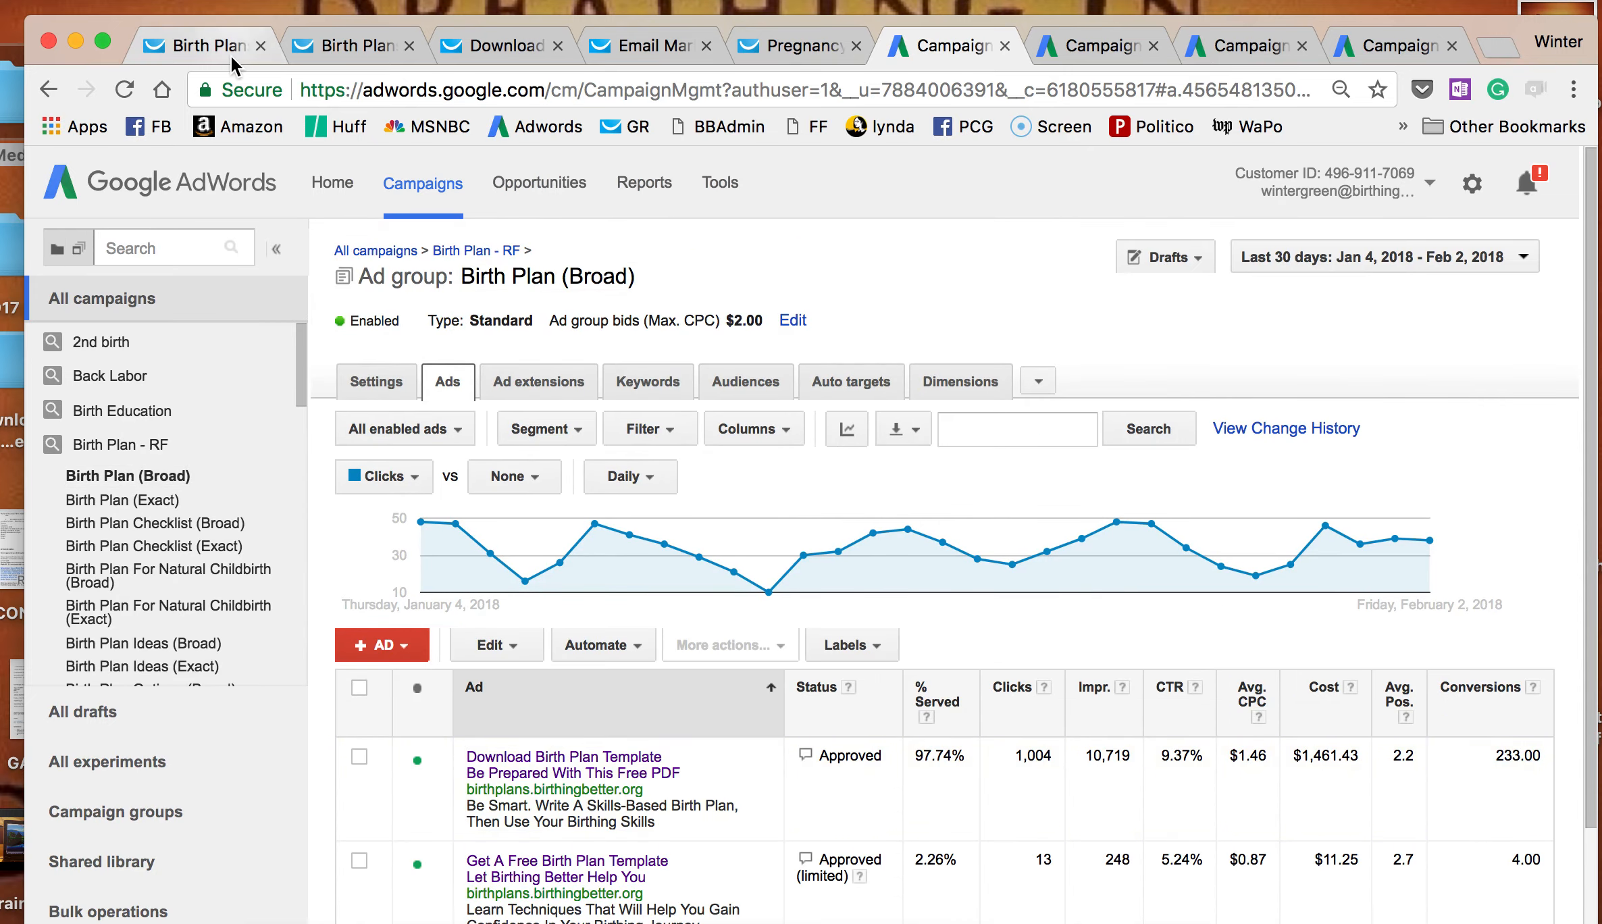
Read the birth plan template landing page, then its thank-you page down to the footer.
left_click(201, 45)
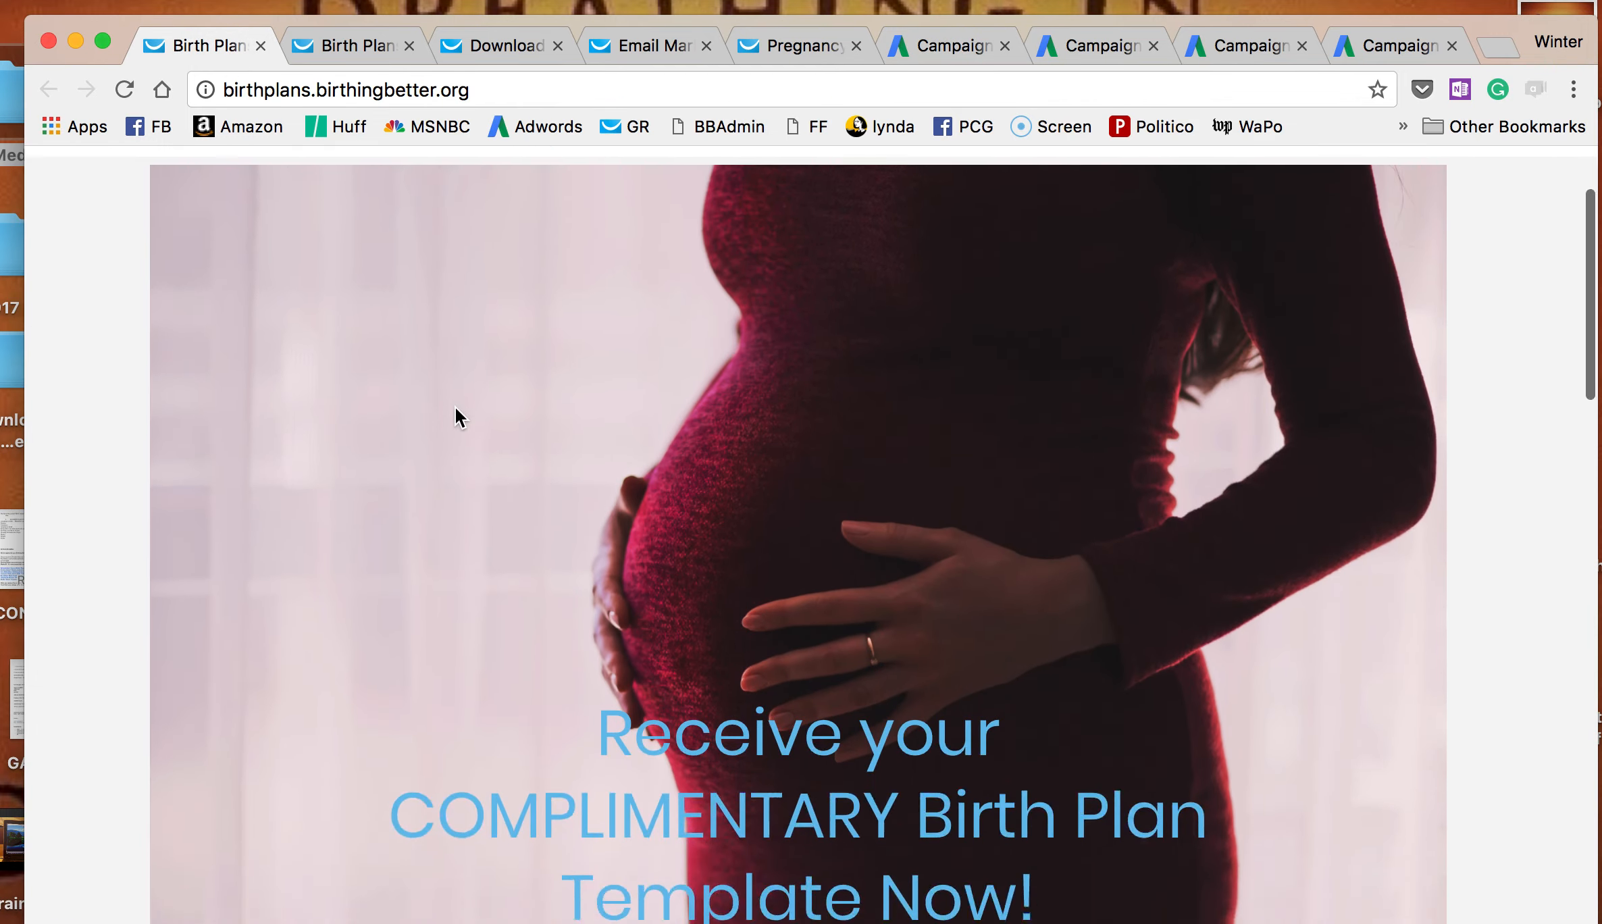
scroll("down", 3)
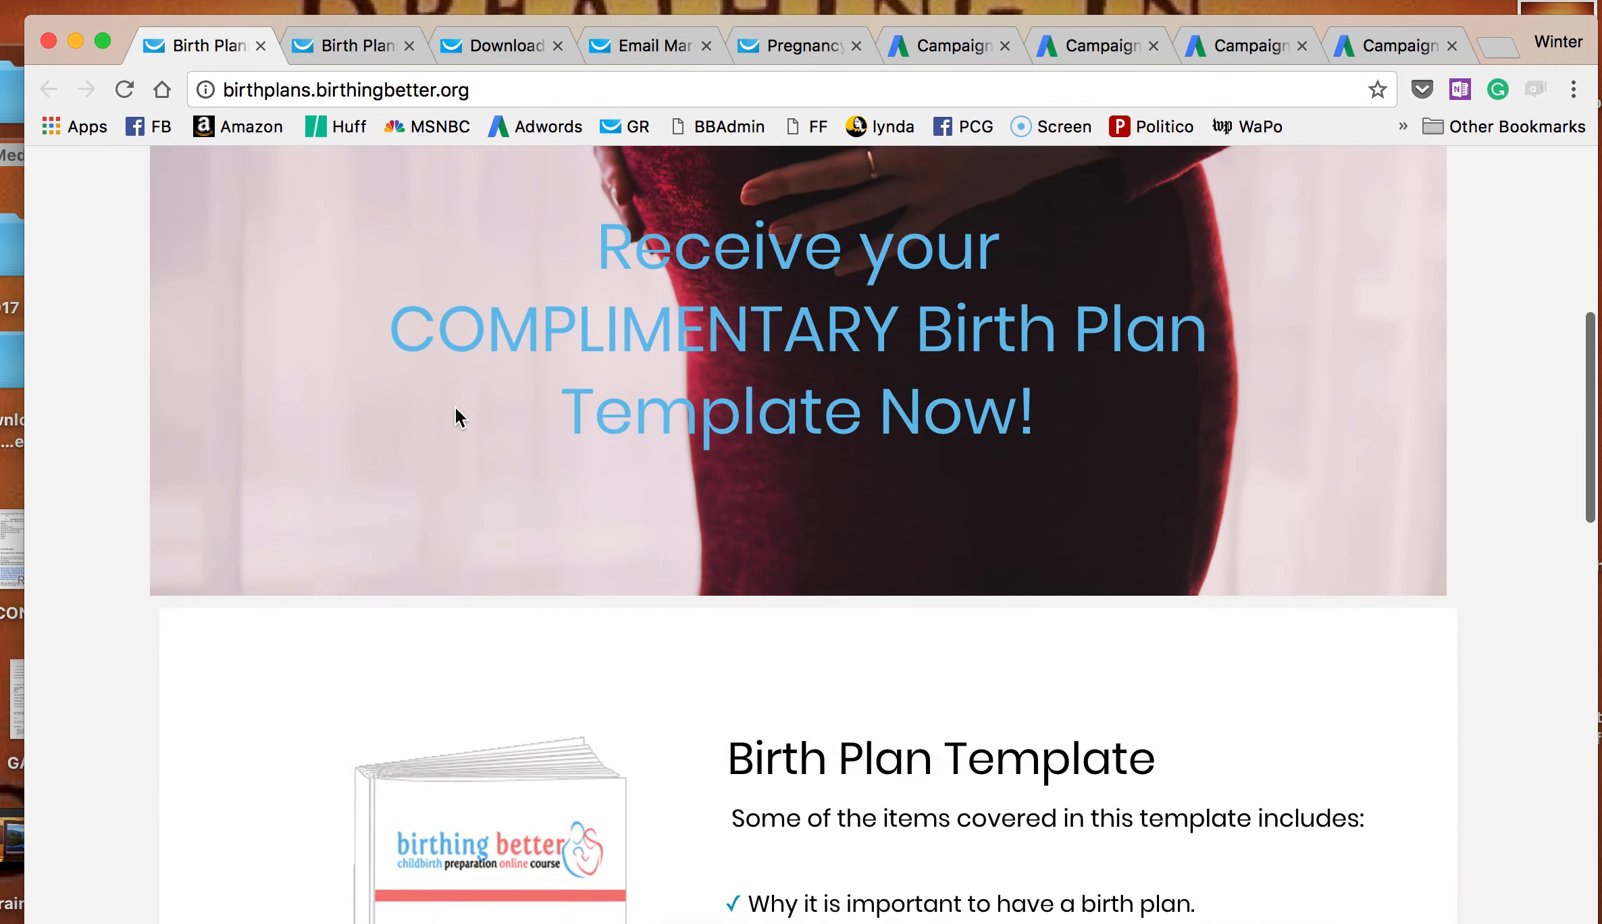
scroll("down", 3)
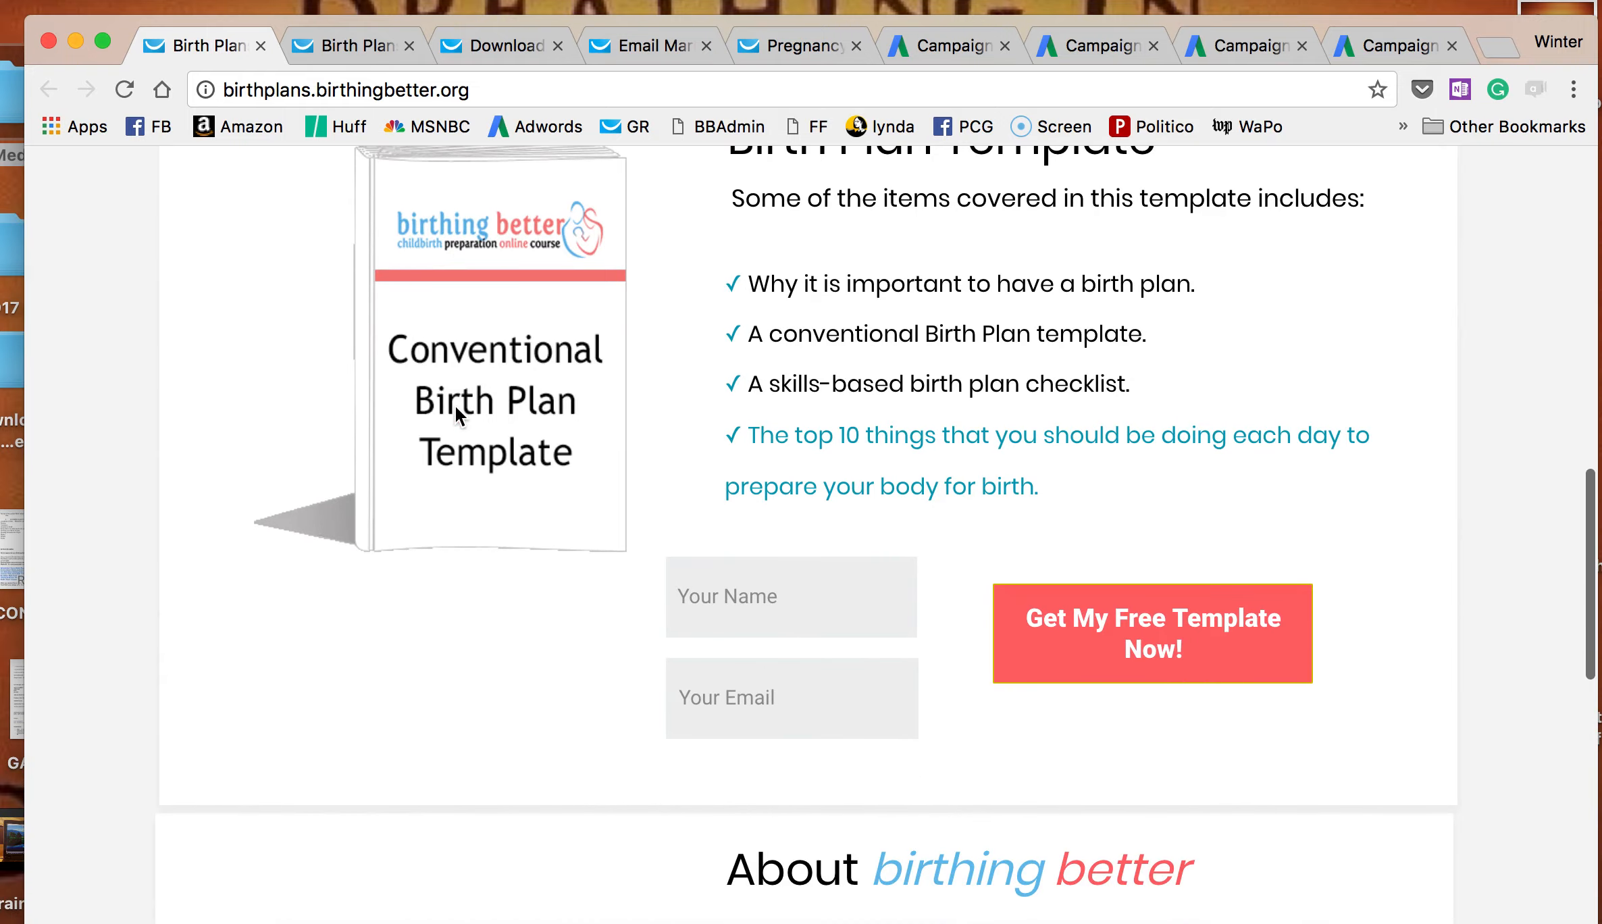
scroll("down", 3)
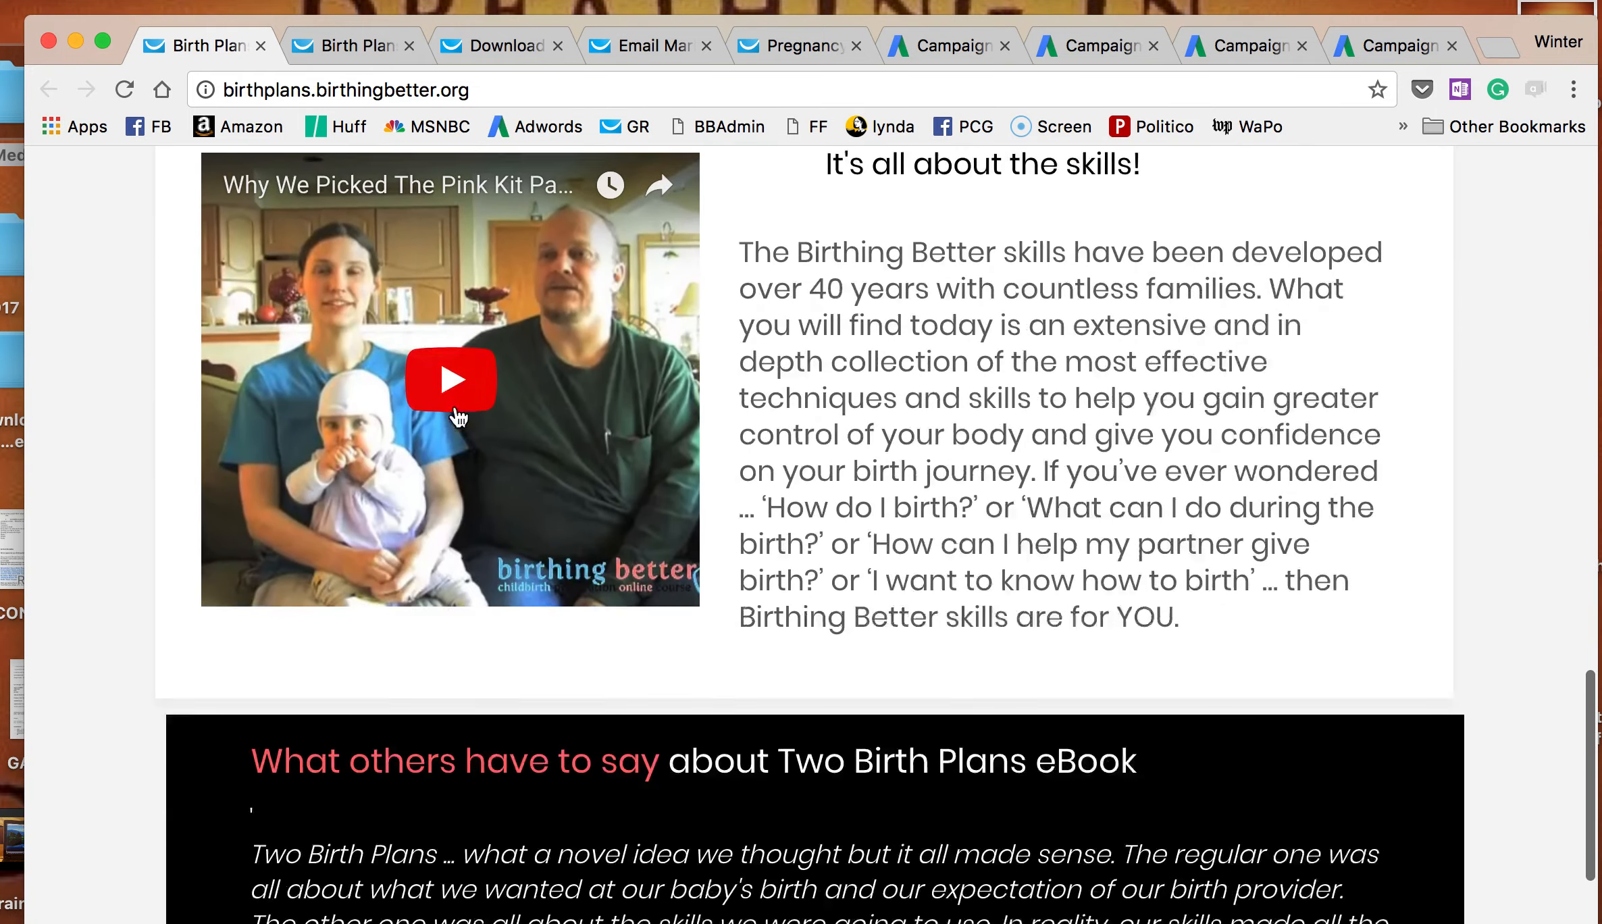
scroll("down", 3)
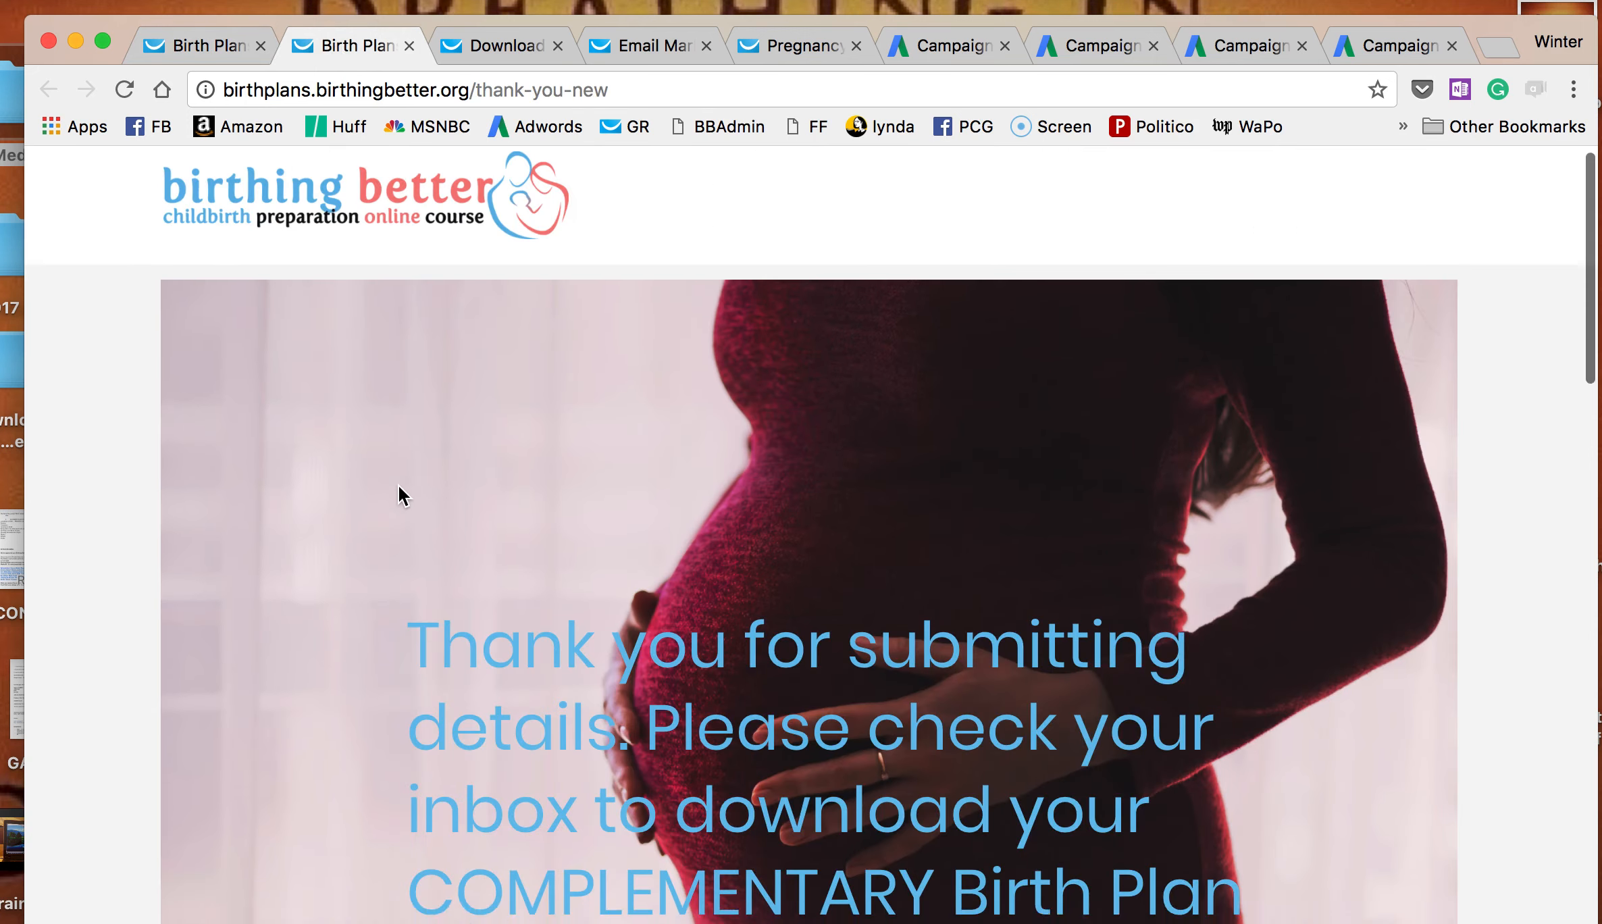
scroll("down", 3)
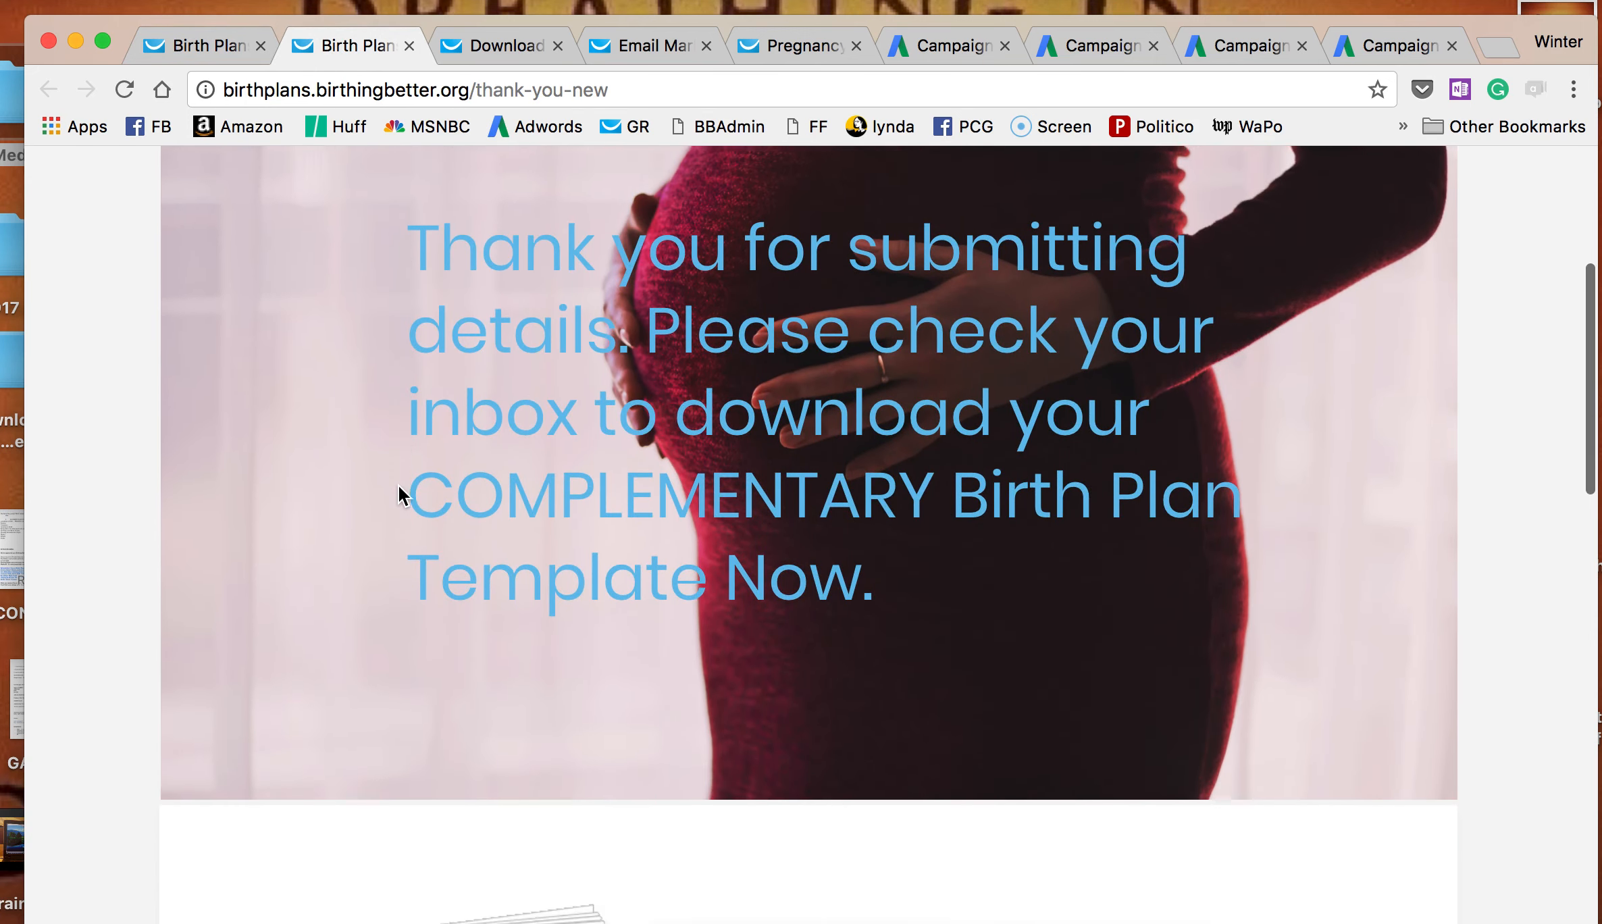
scroll("down", 3)
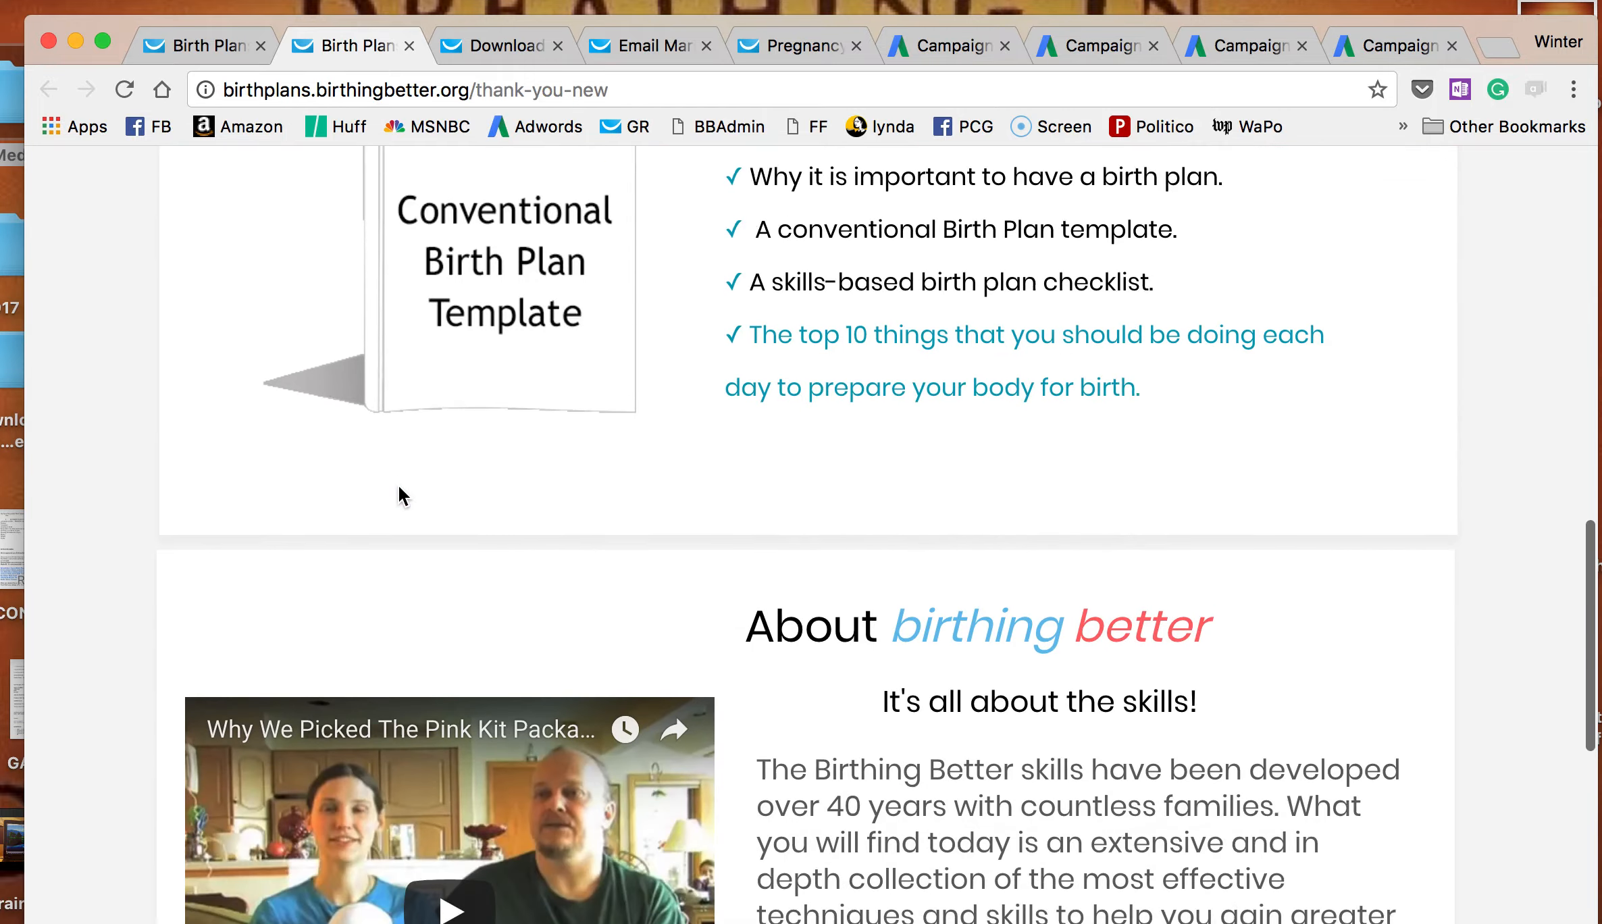
scroll("down", 3)
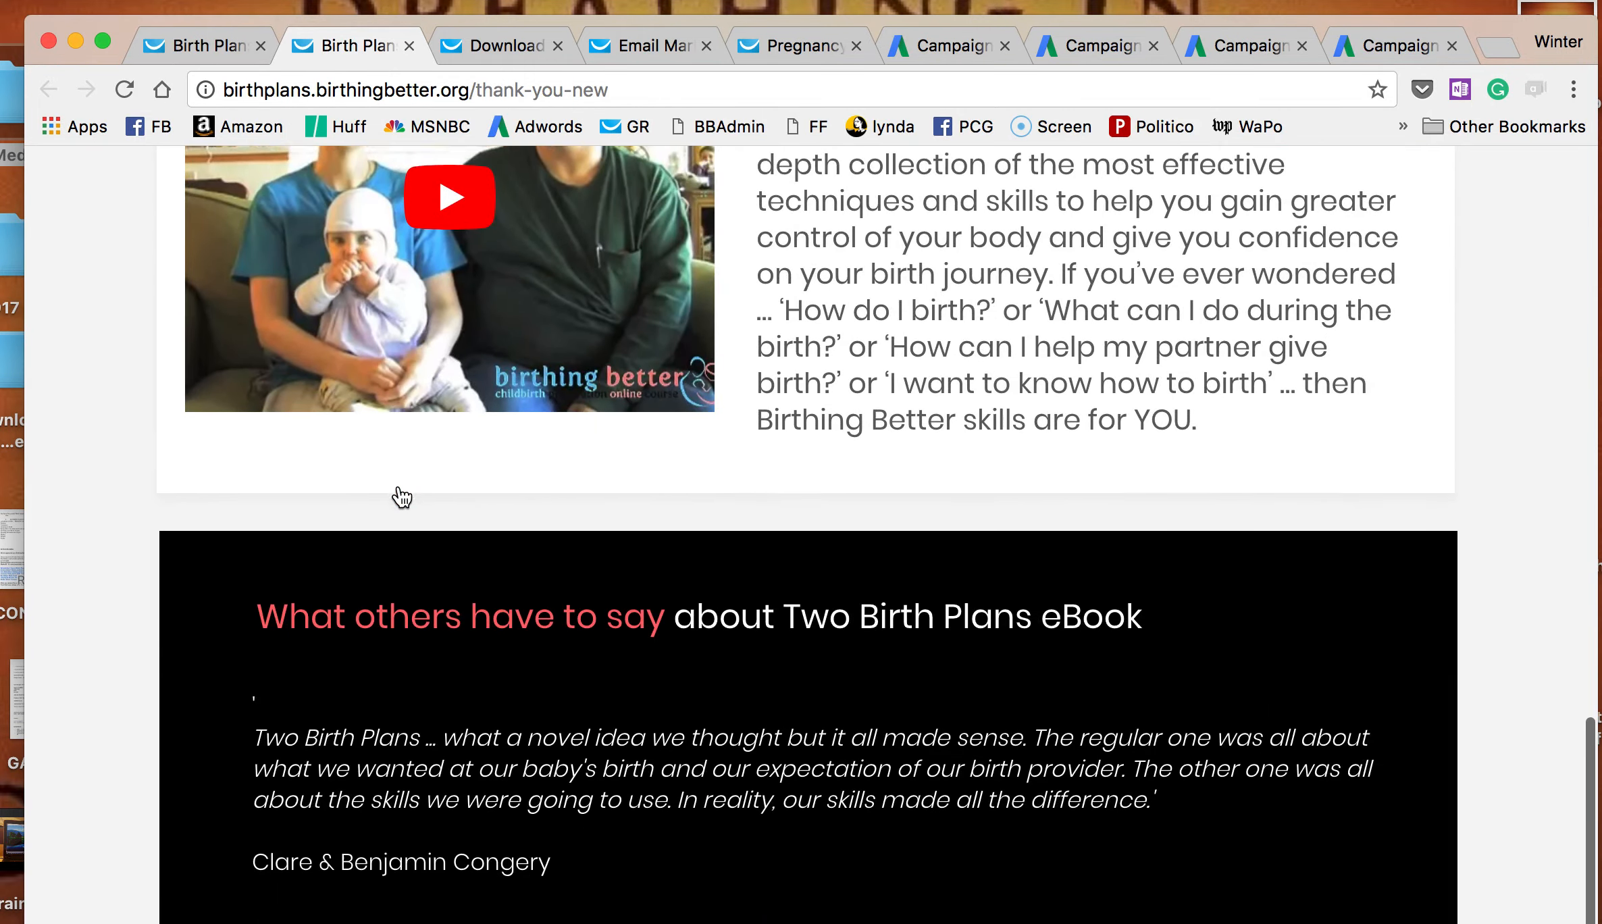
scroll("down", 3)
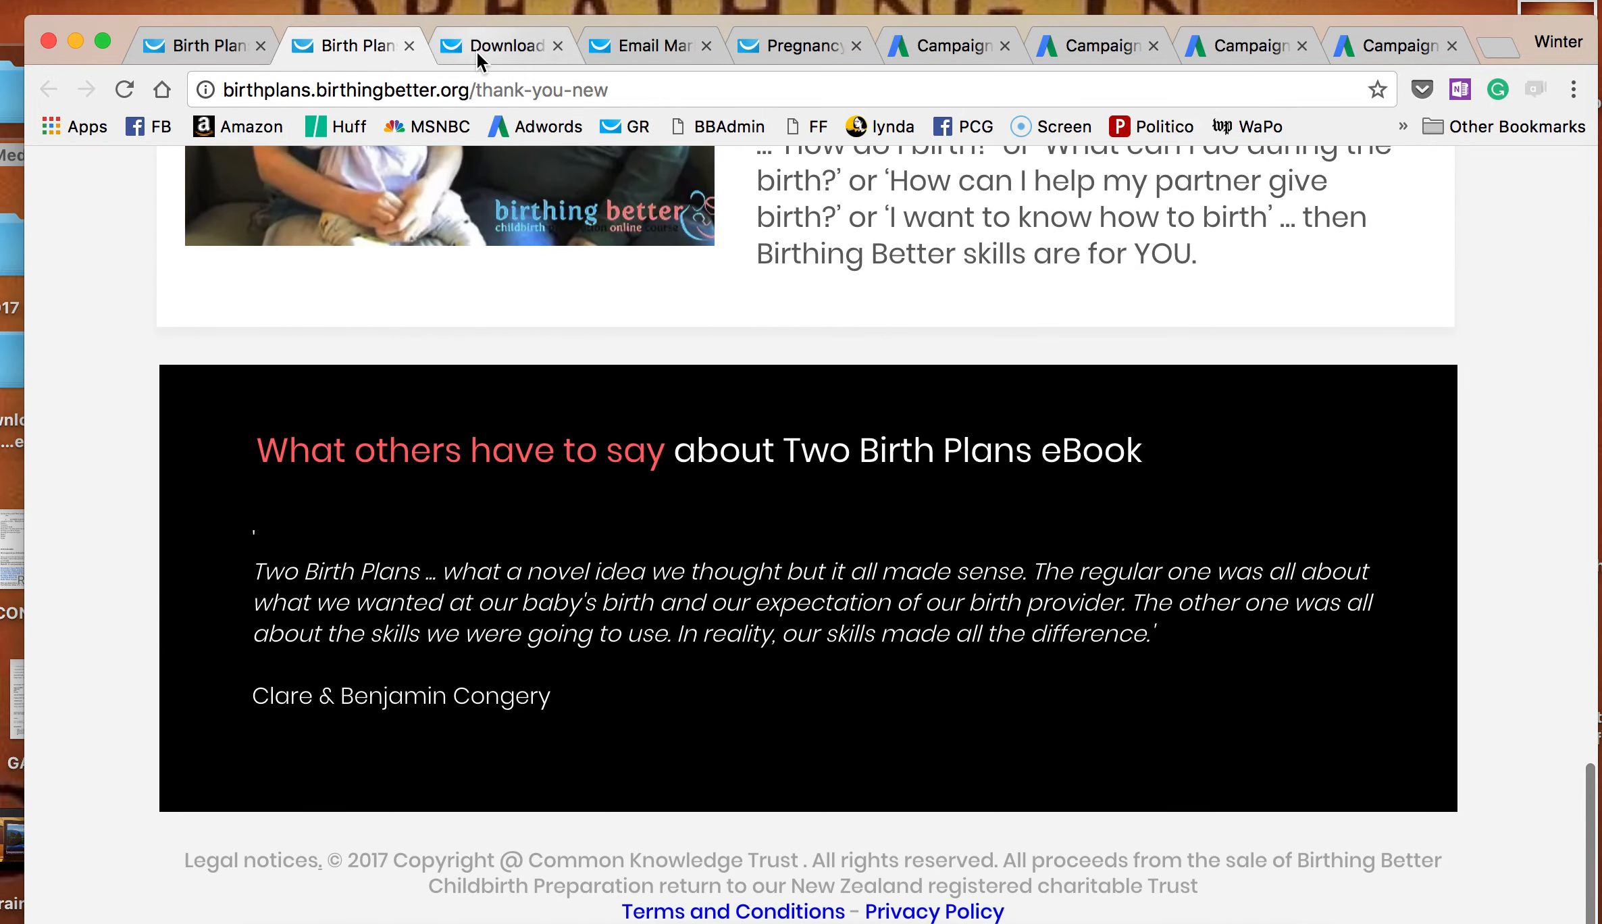
Read the skills checklist email preview through to its closing course link.
left_click(498, 45)
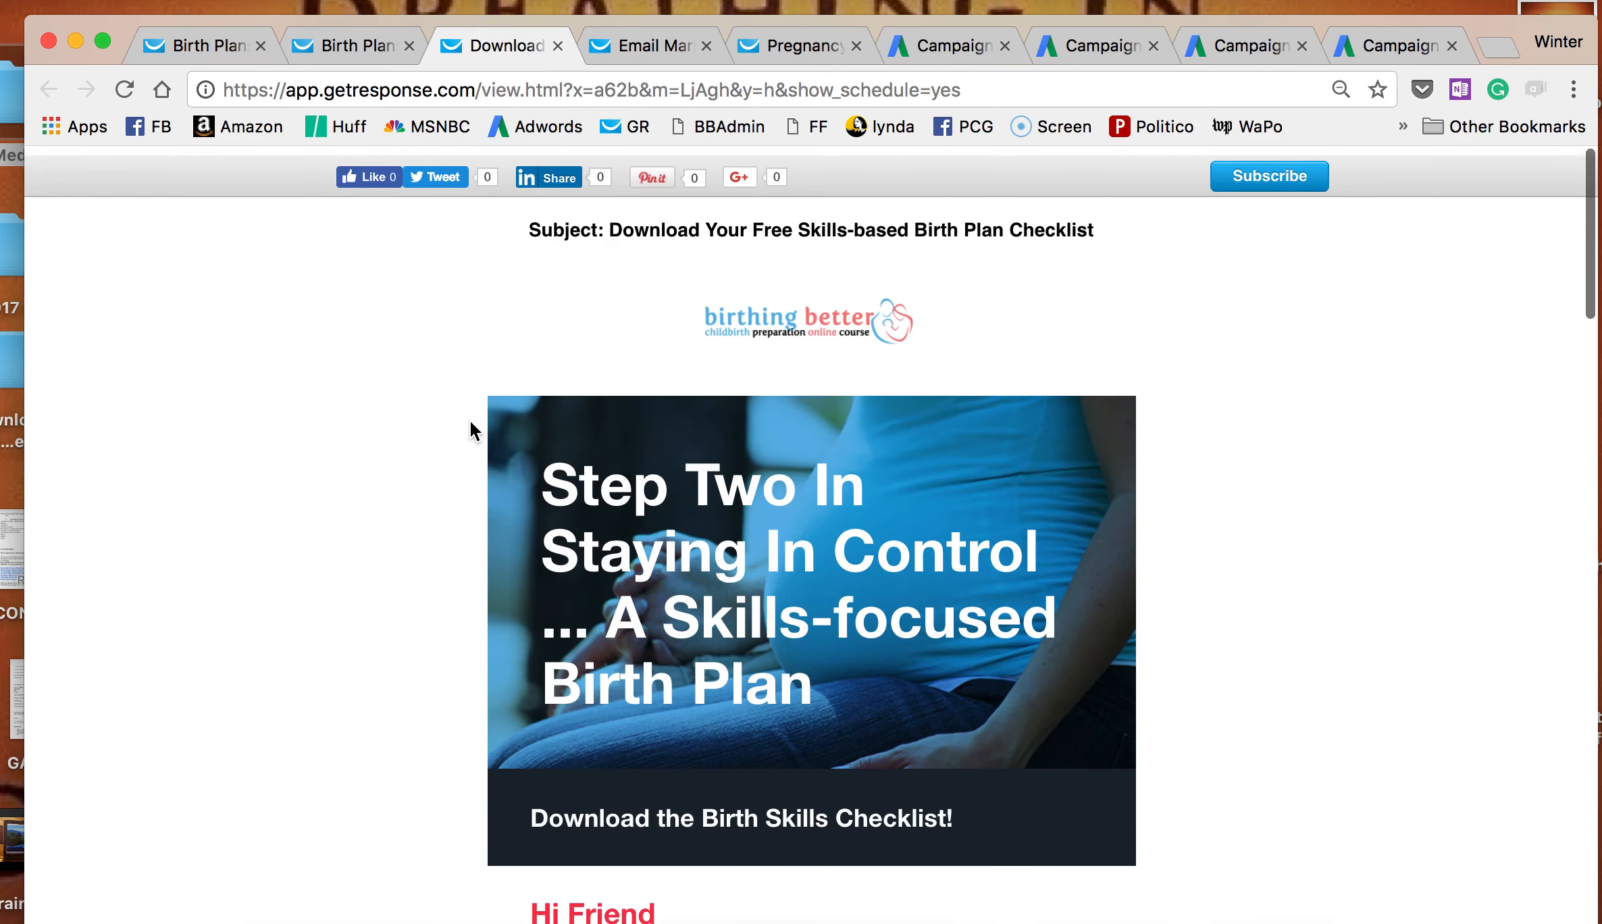
scroll("down", 3)
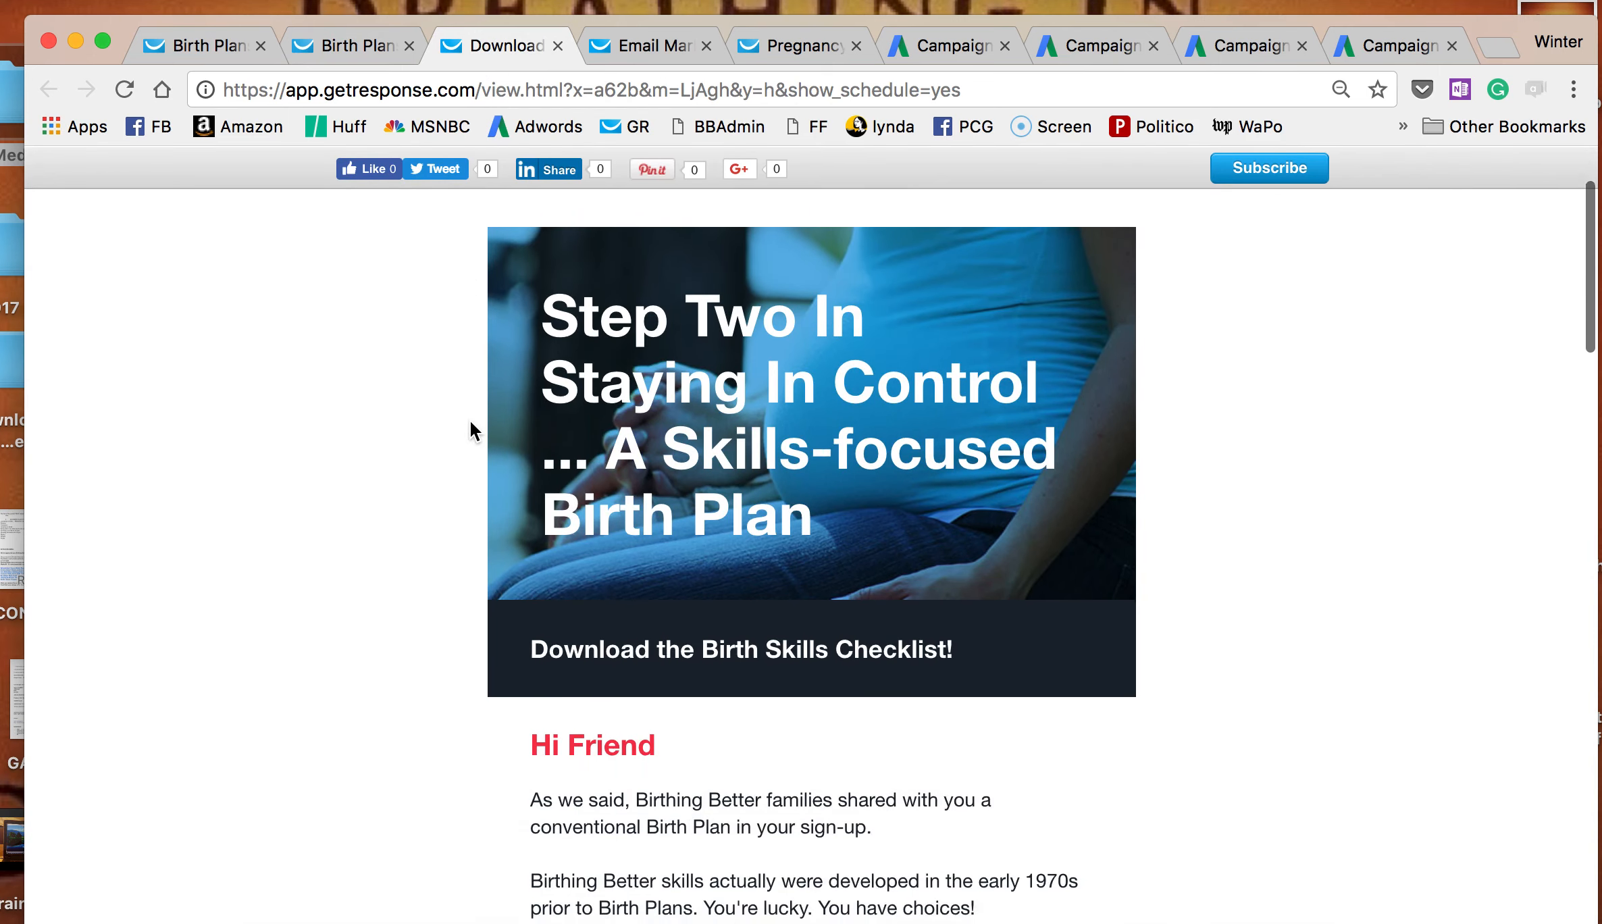
scroll("down", 3)
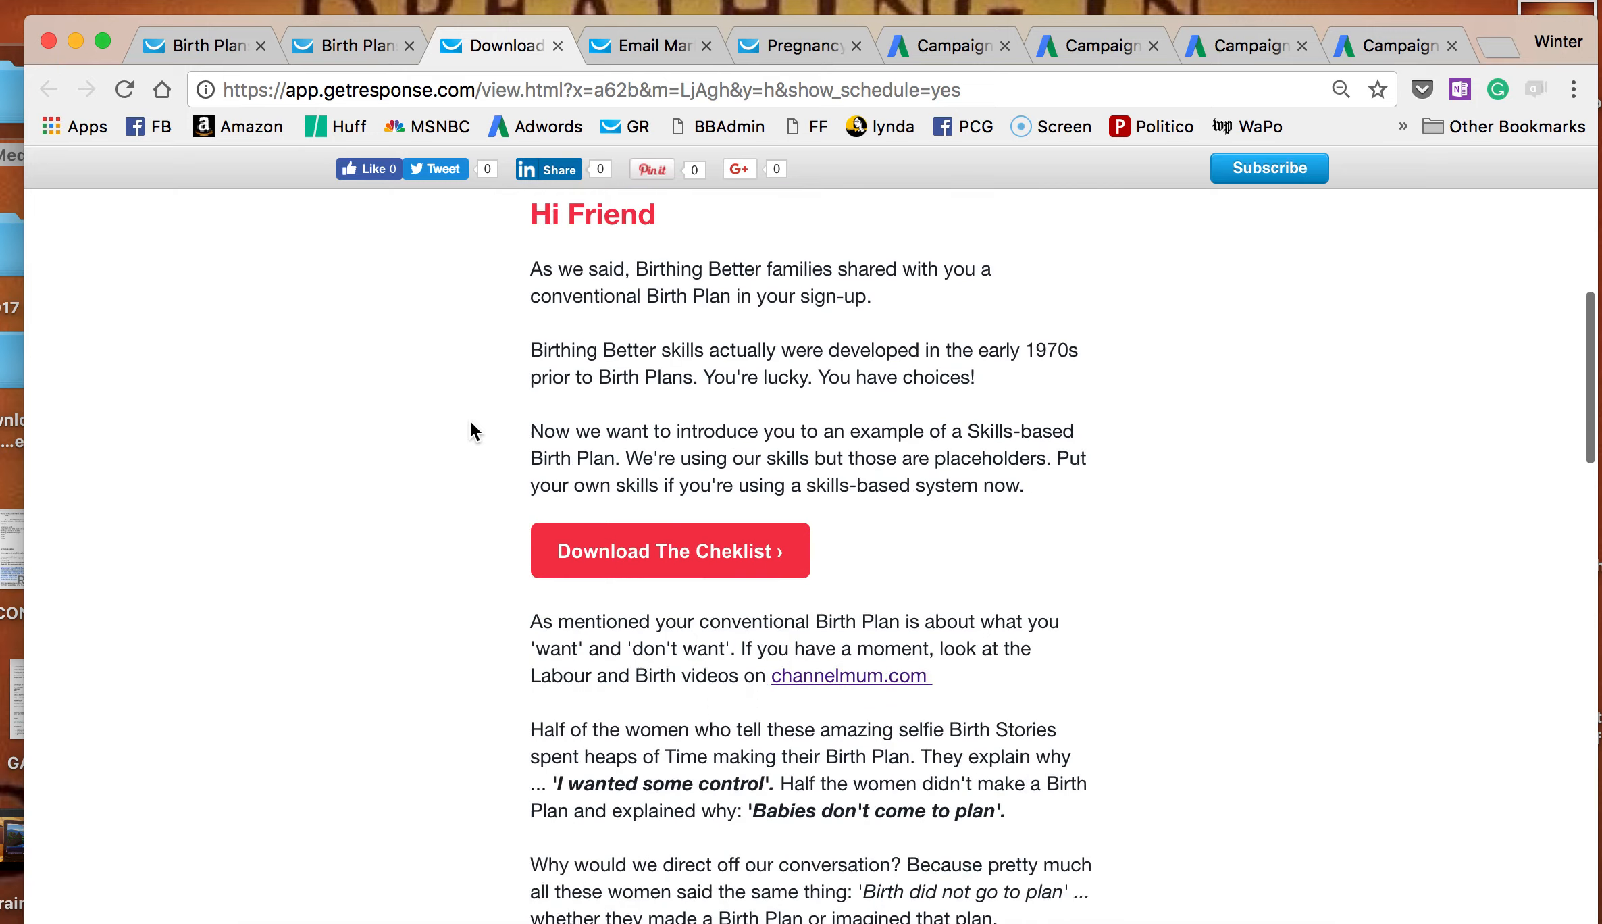
scroll("down", 3)
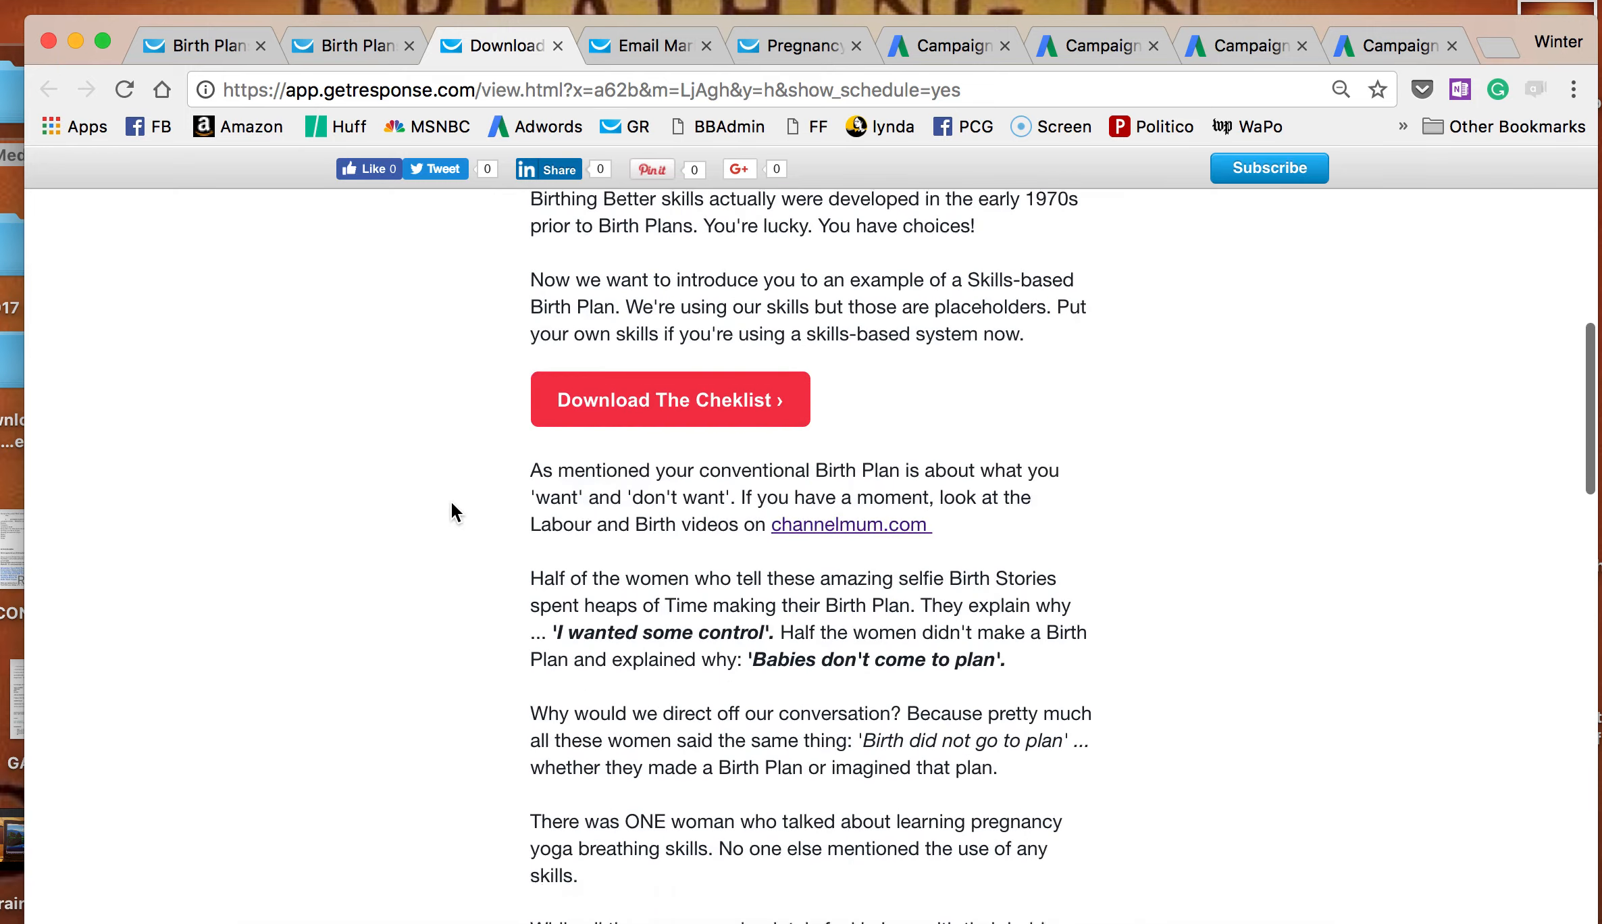
scroll("down", 3)
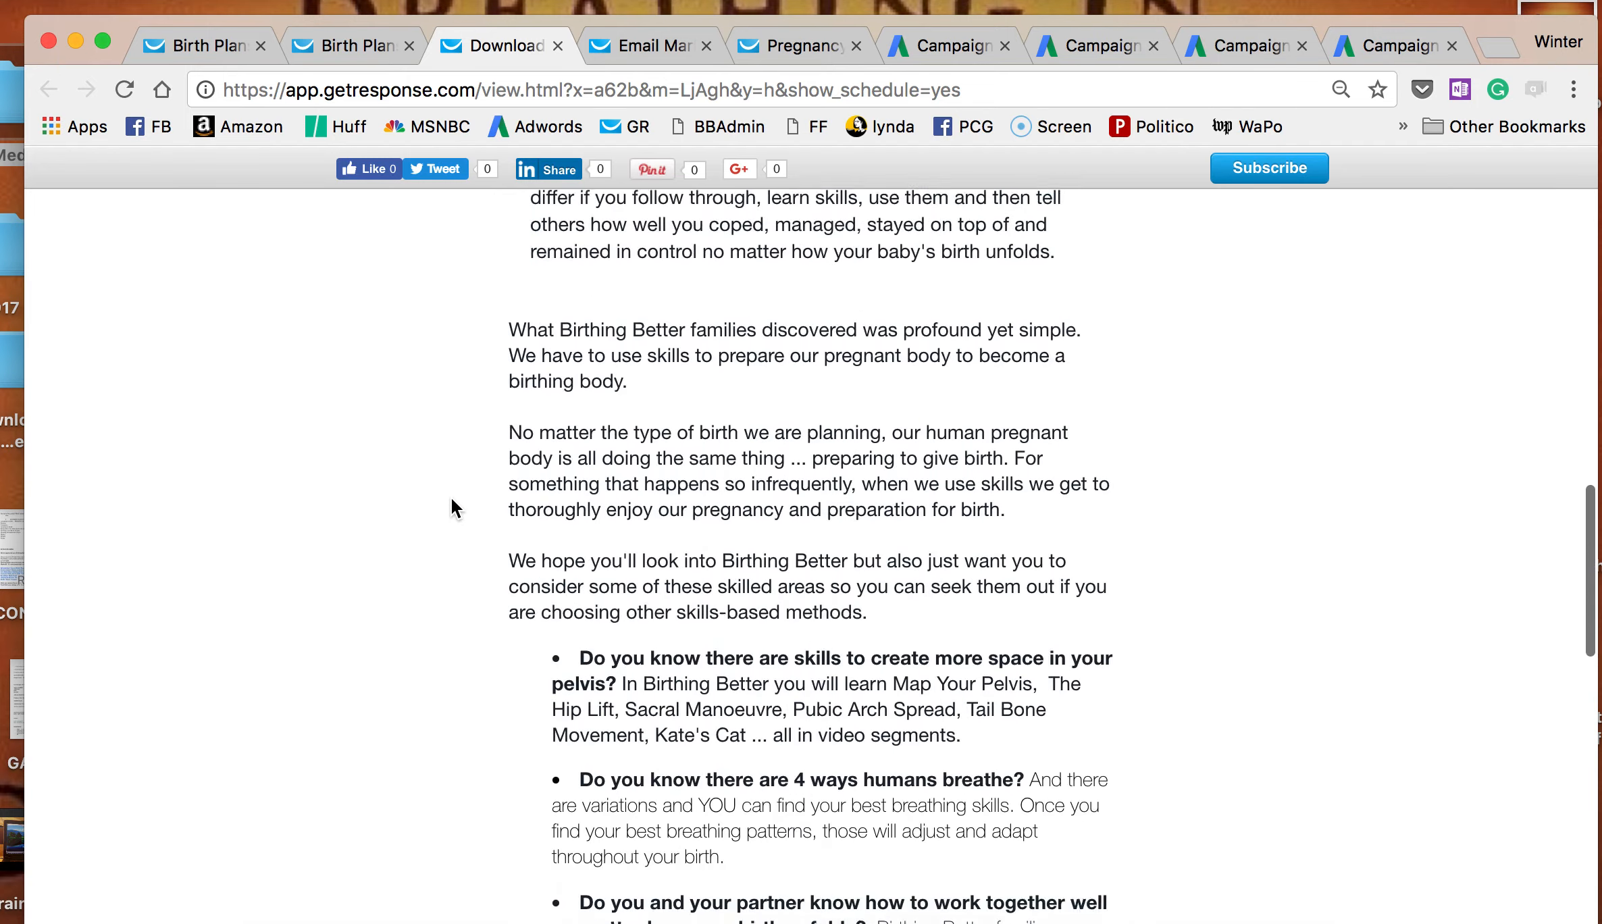
scroll("down", 3)
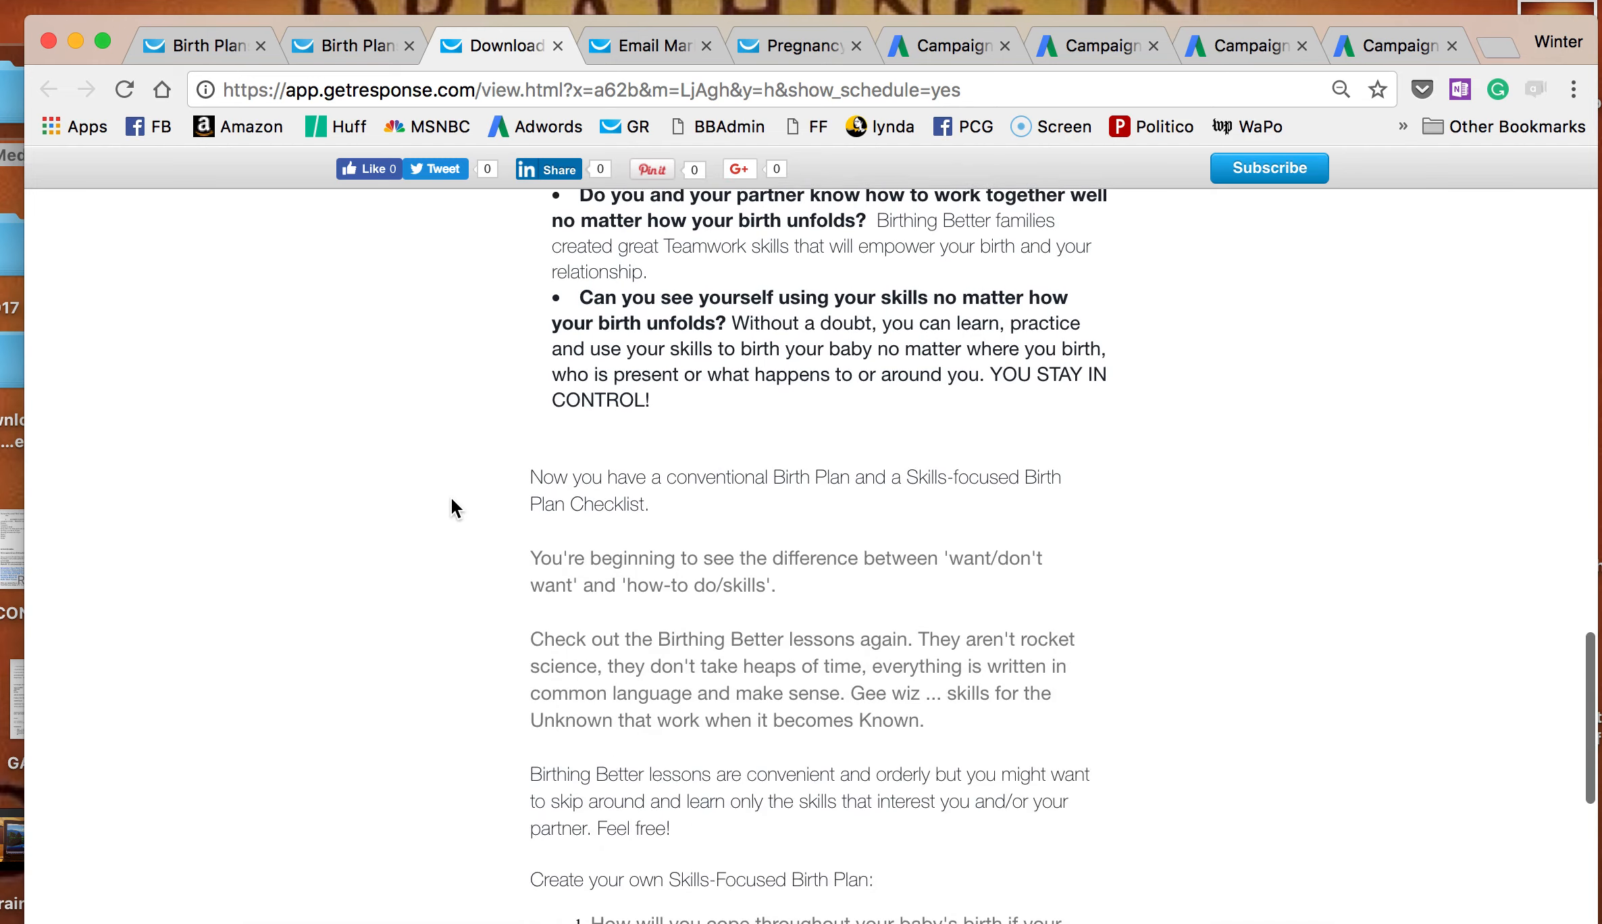
scroll("down", 3)
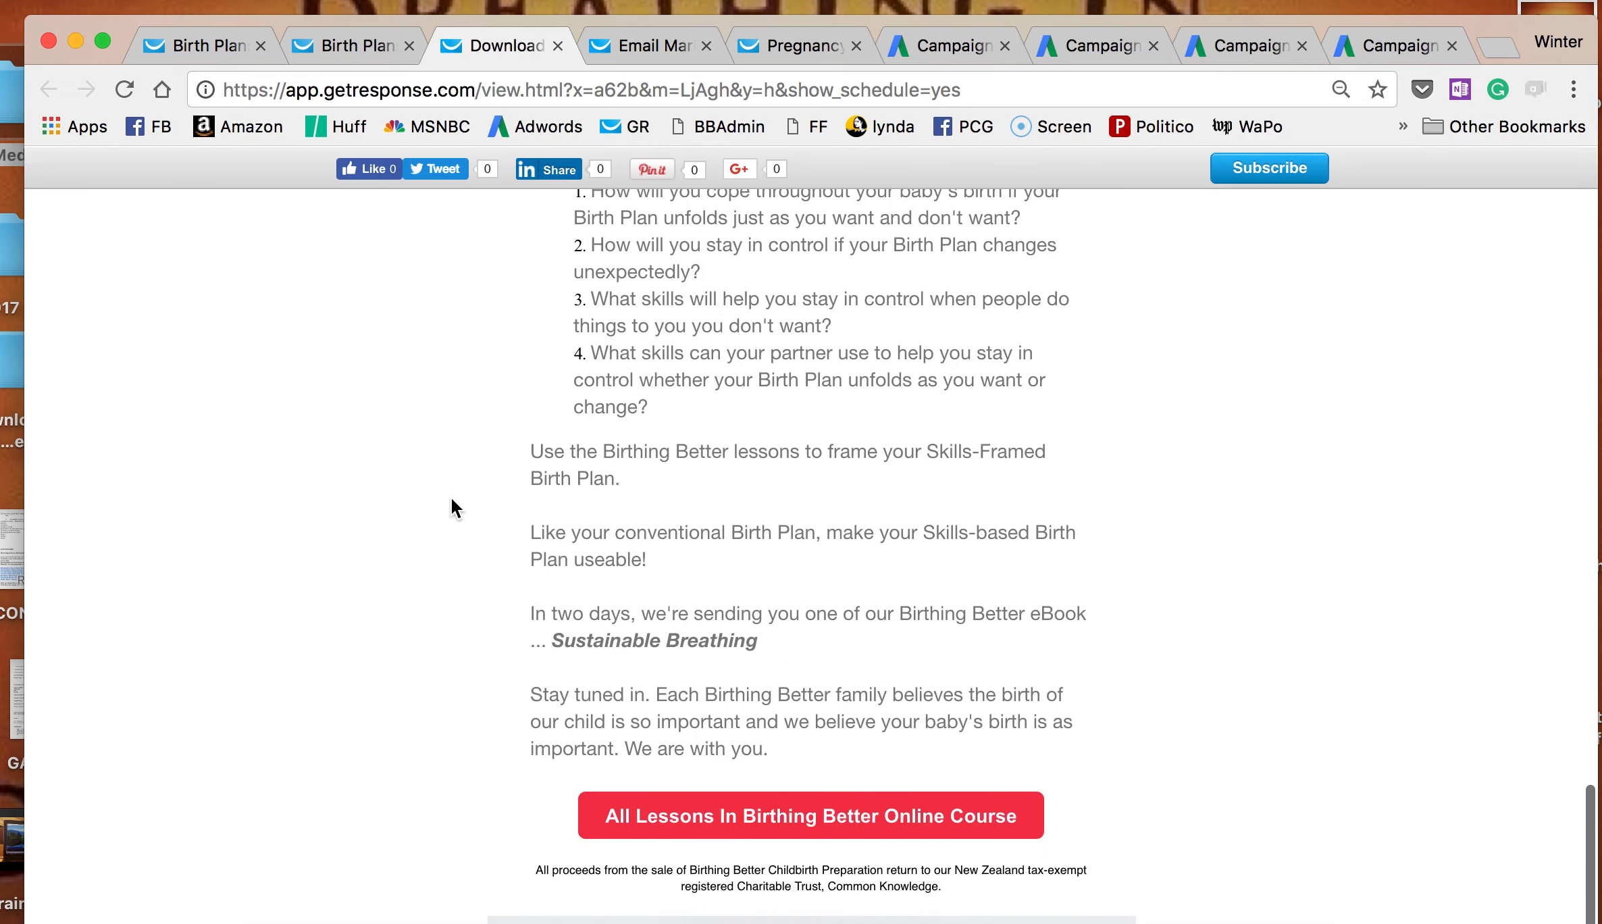
scroll("down", 3)
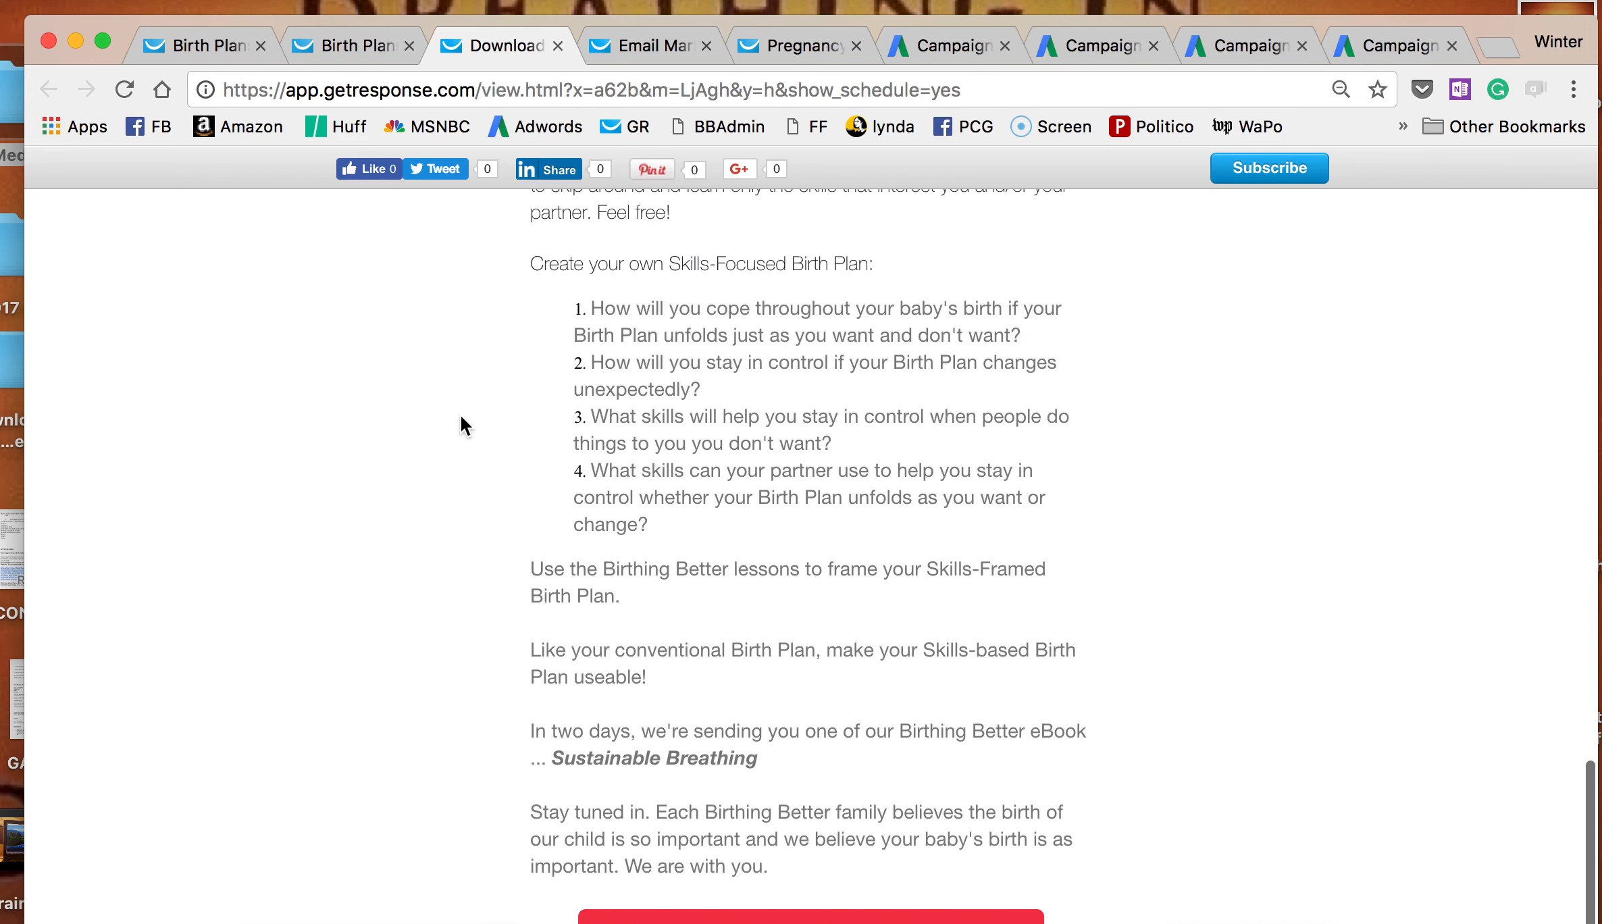
scroll("up", 3)
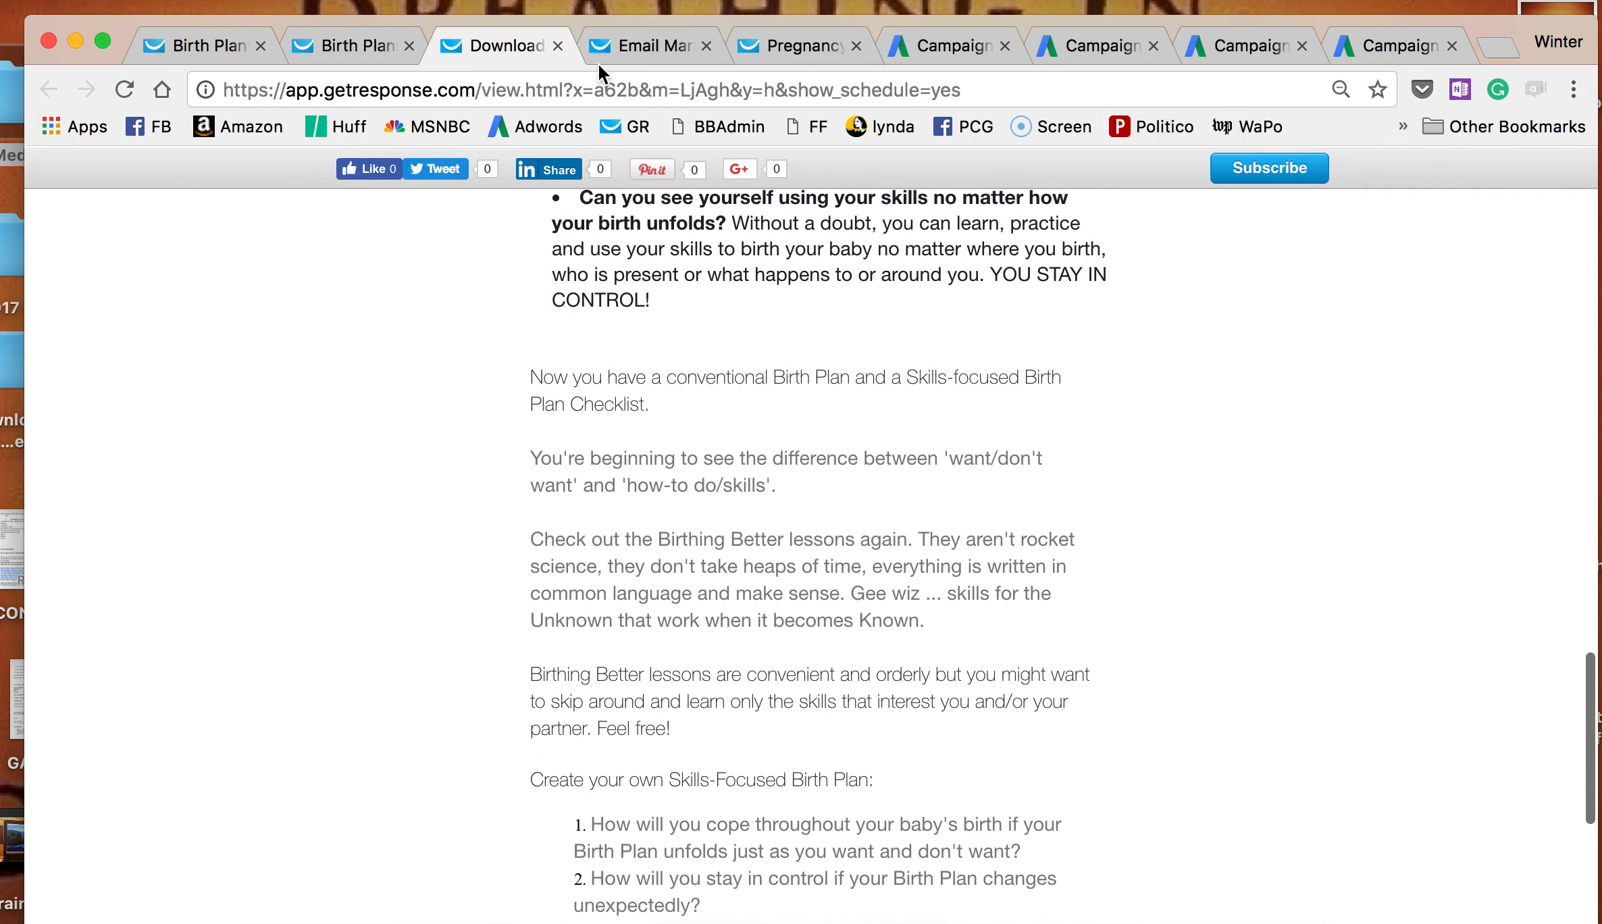
Review the Two Birth Plans EDM1–EDM4 send-message steps and waits in the automation workflow.
left_click(647, 45)
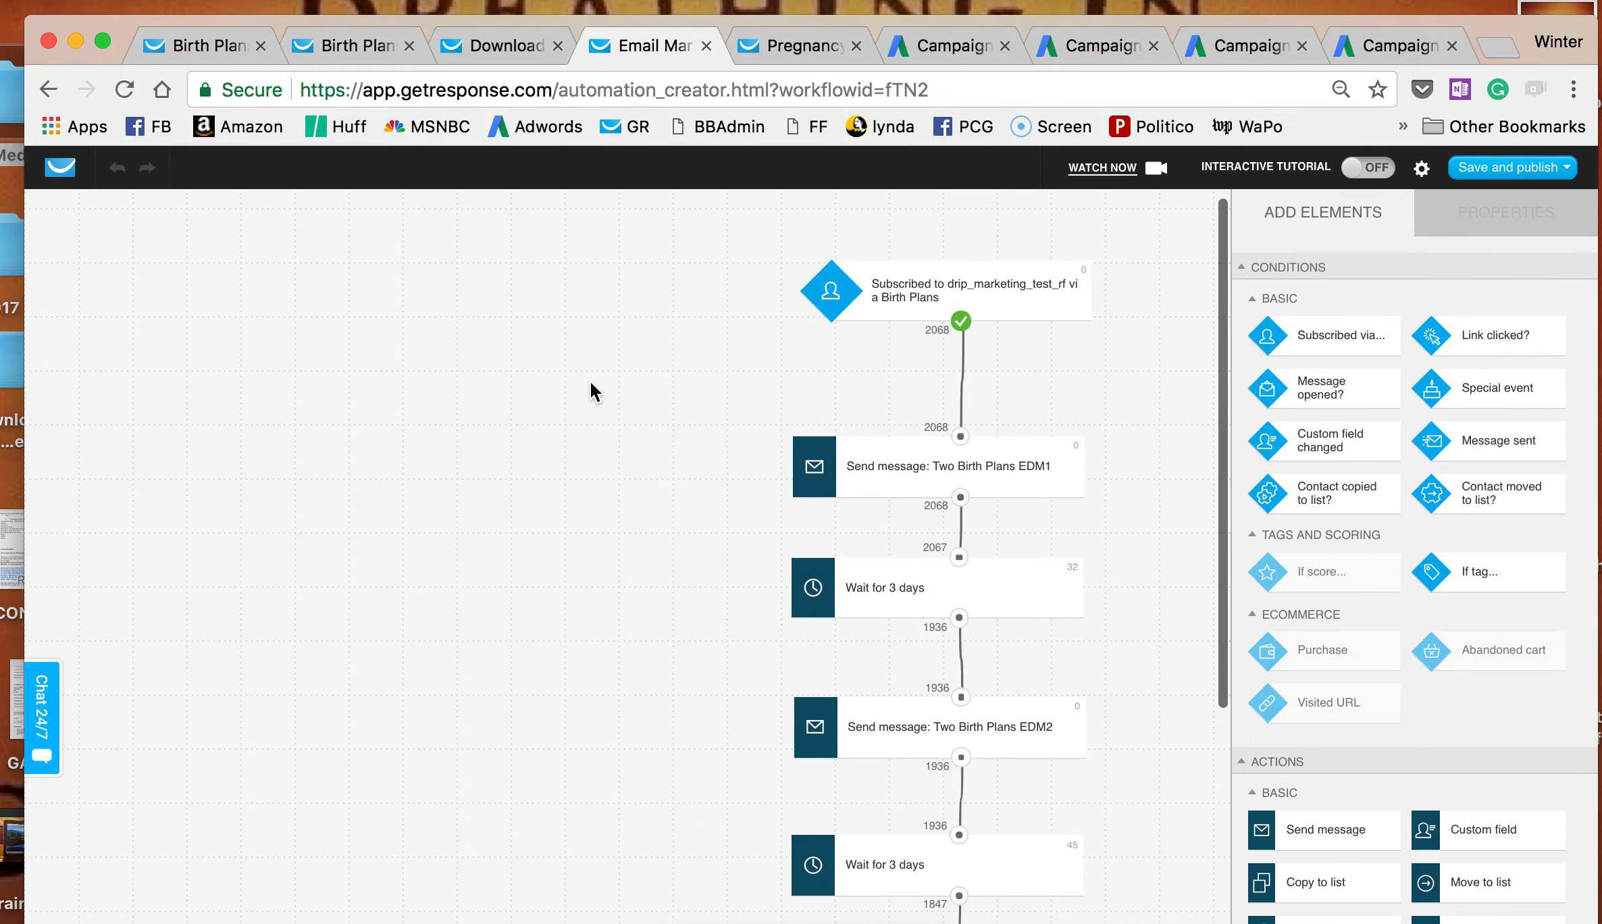
scroll("down", 3)
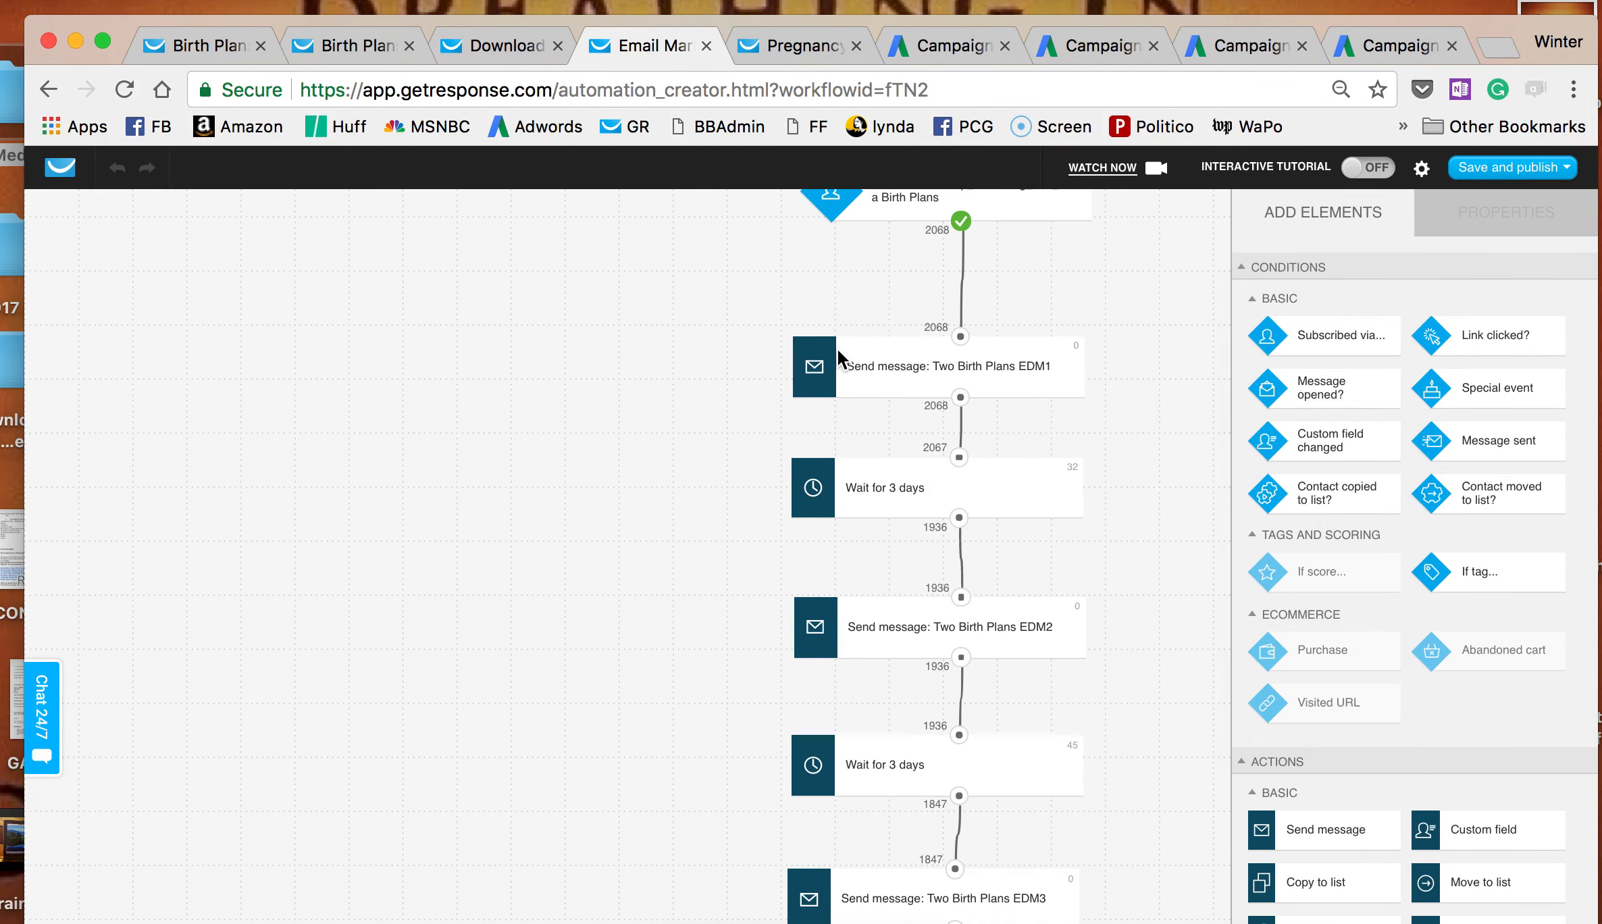
mouse_move(921, 493)
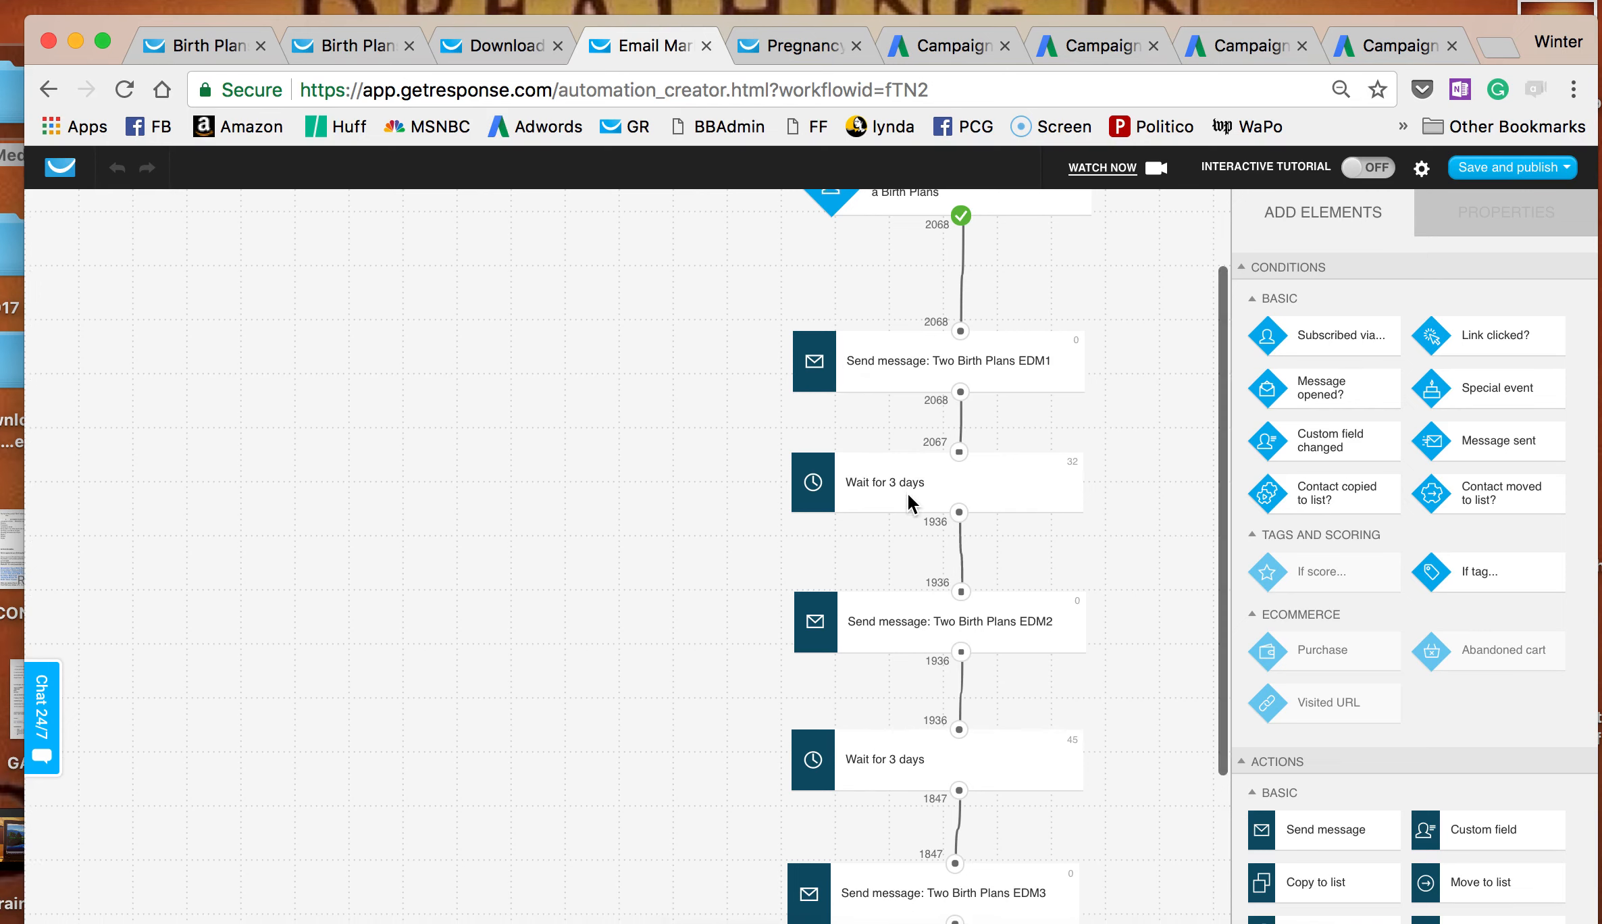
scroll("down", 3)
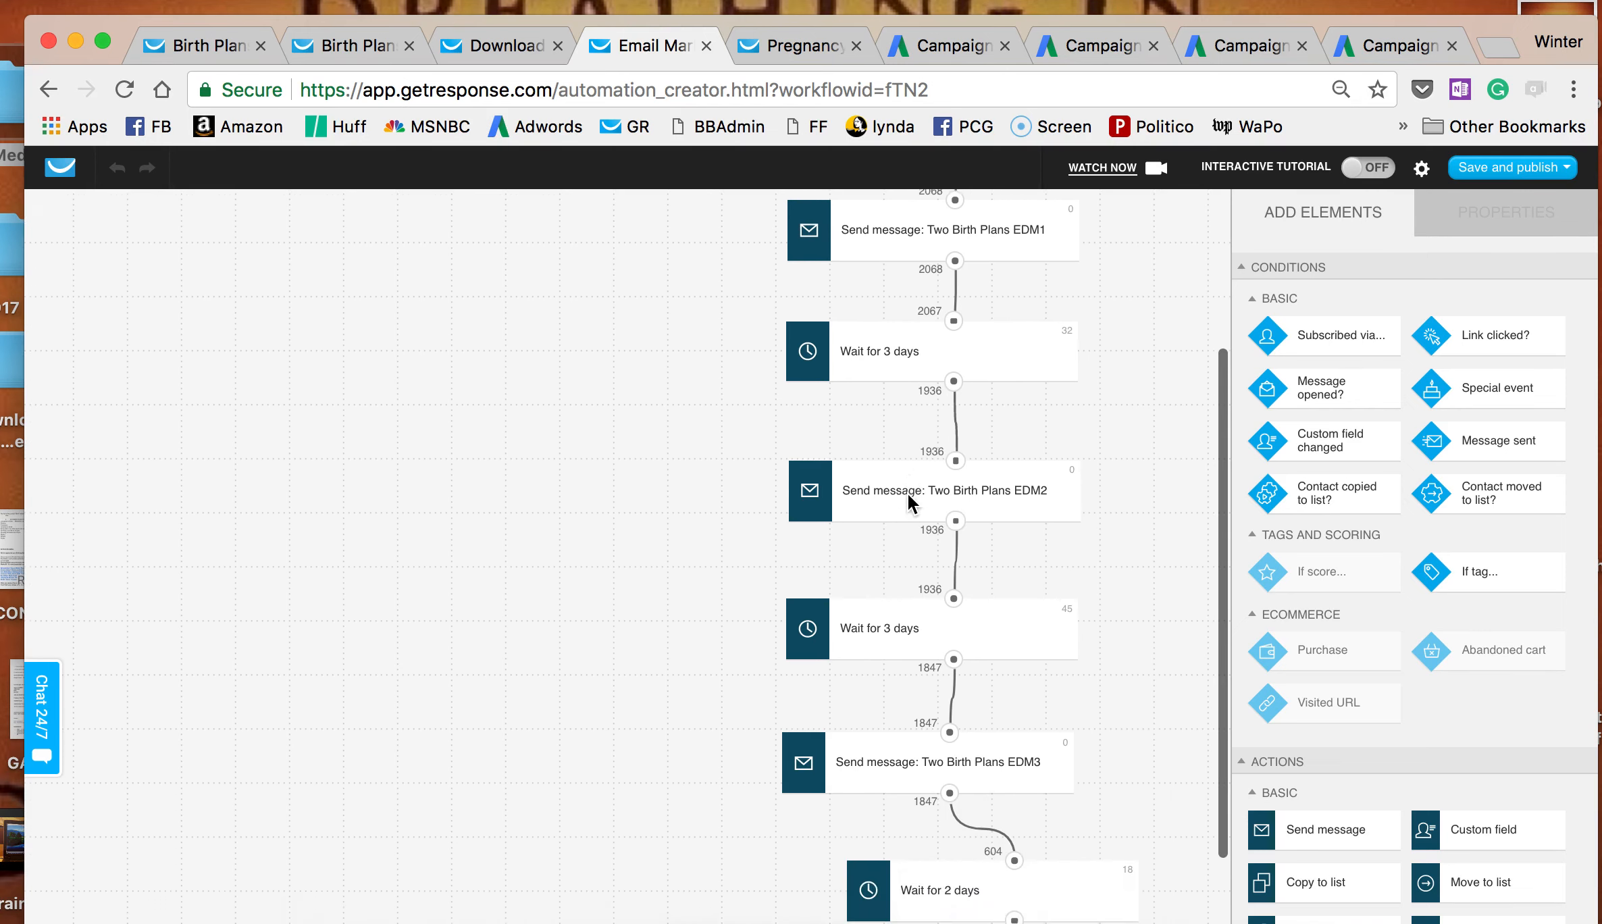
scroll("down", 3)
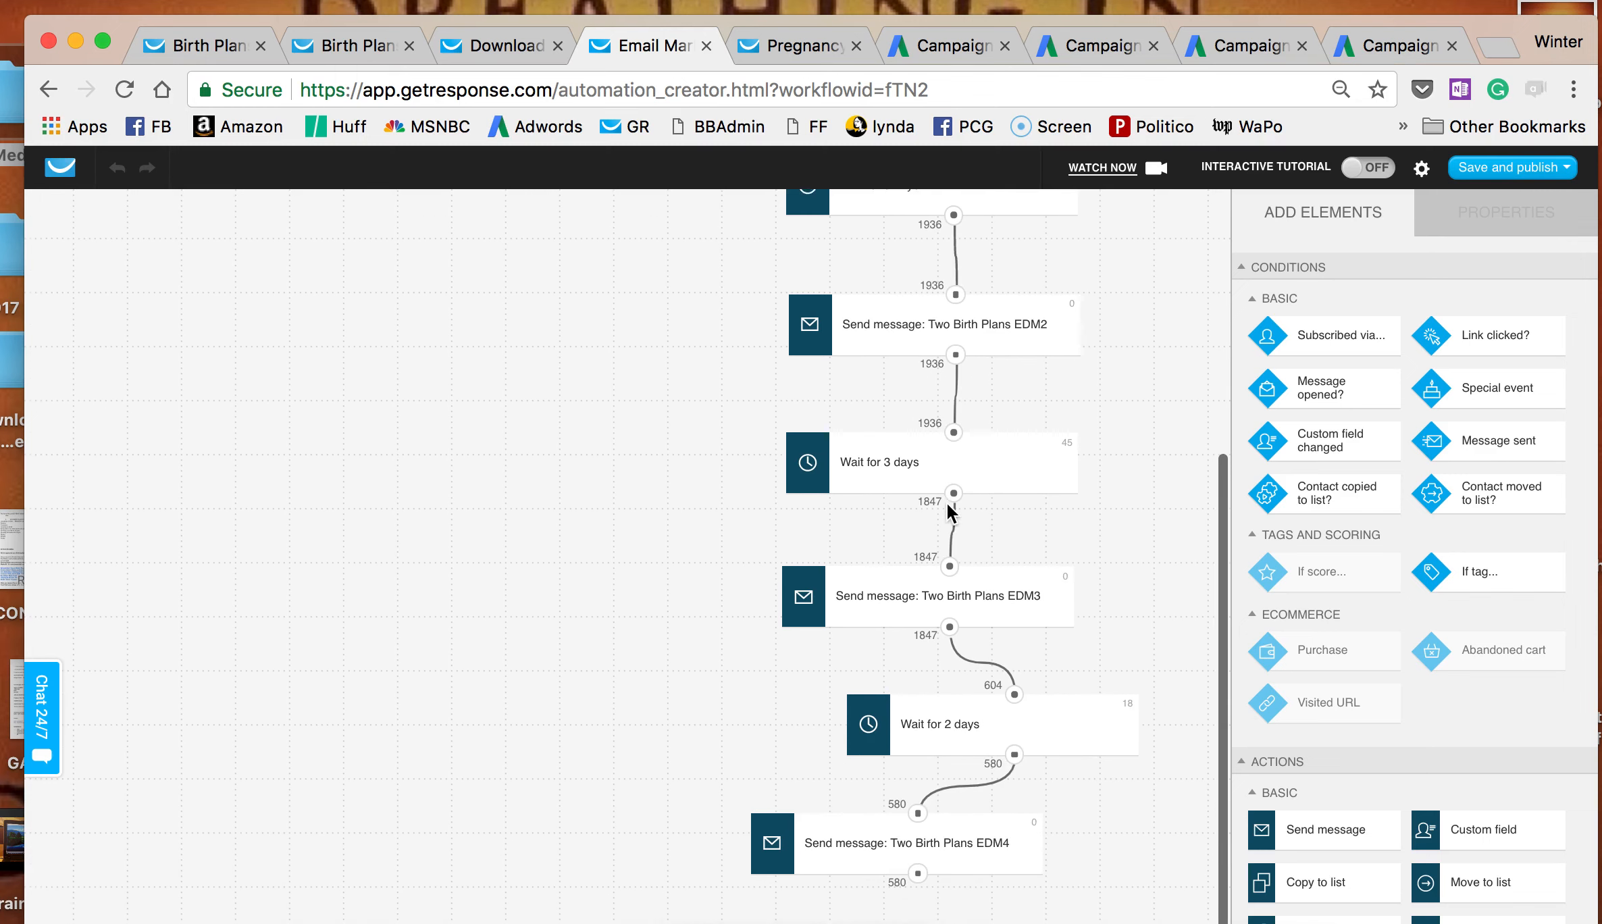
scroll("down", 3)
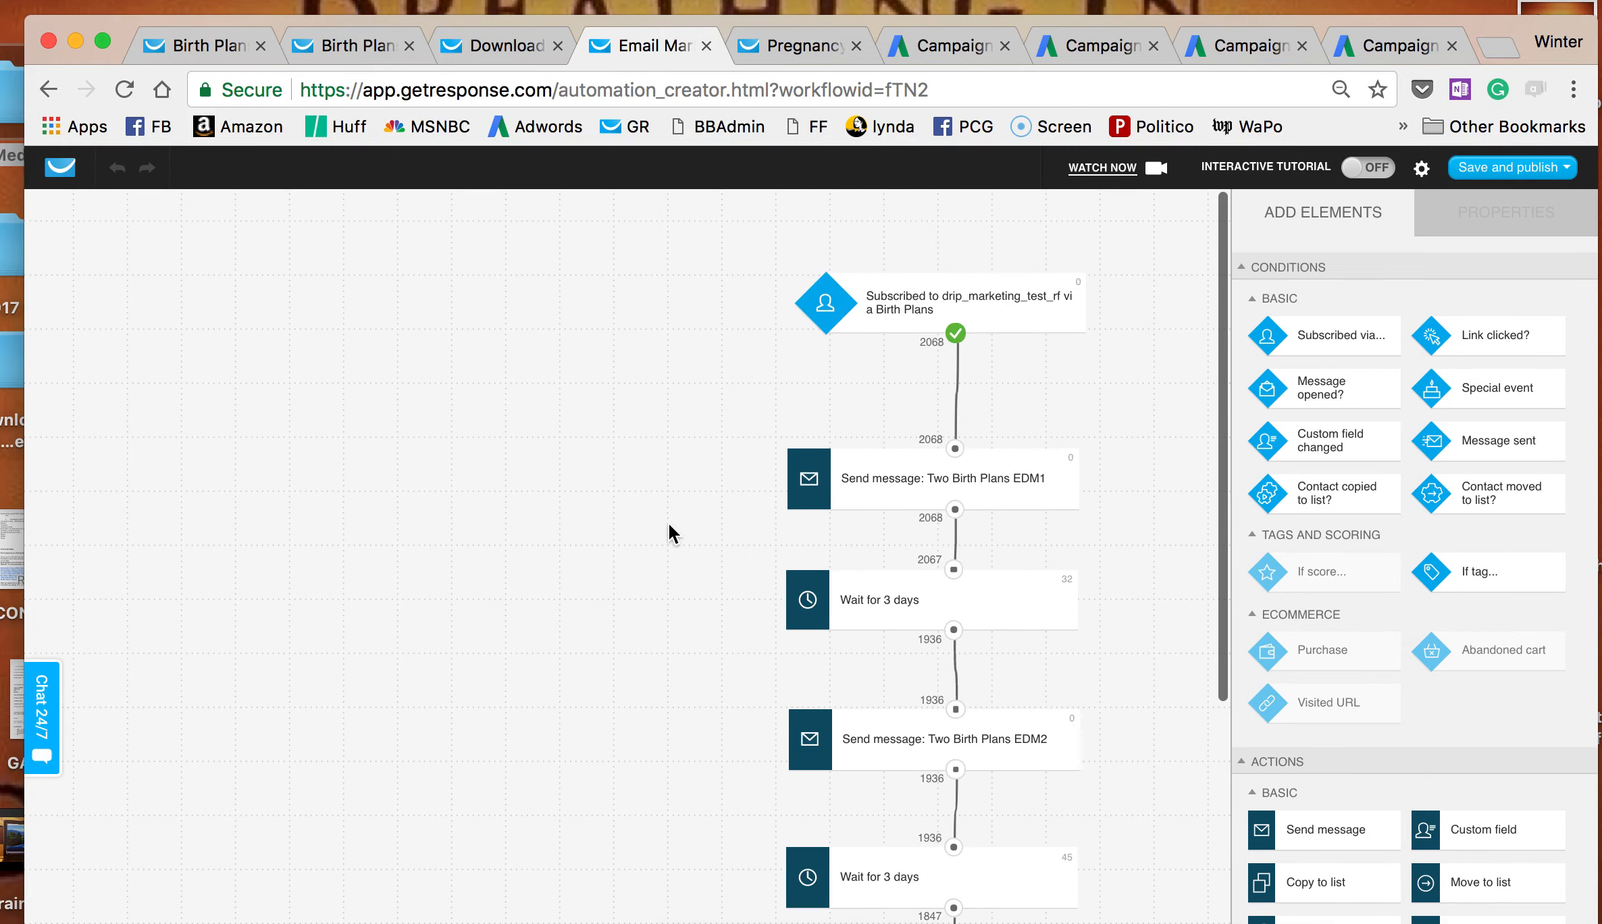
scroll("down", 3)
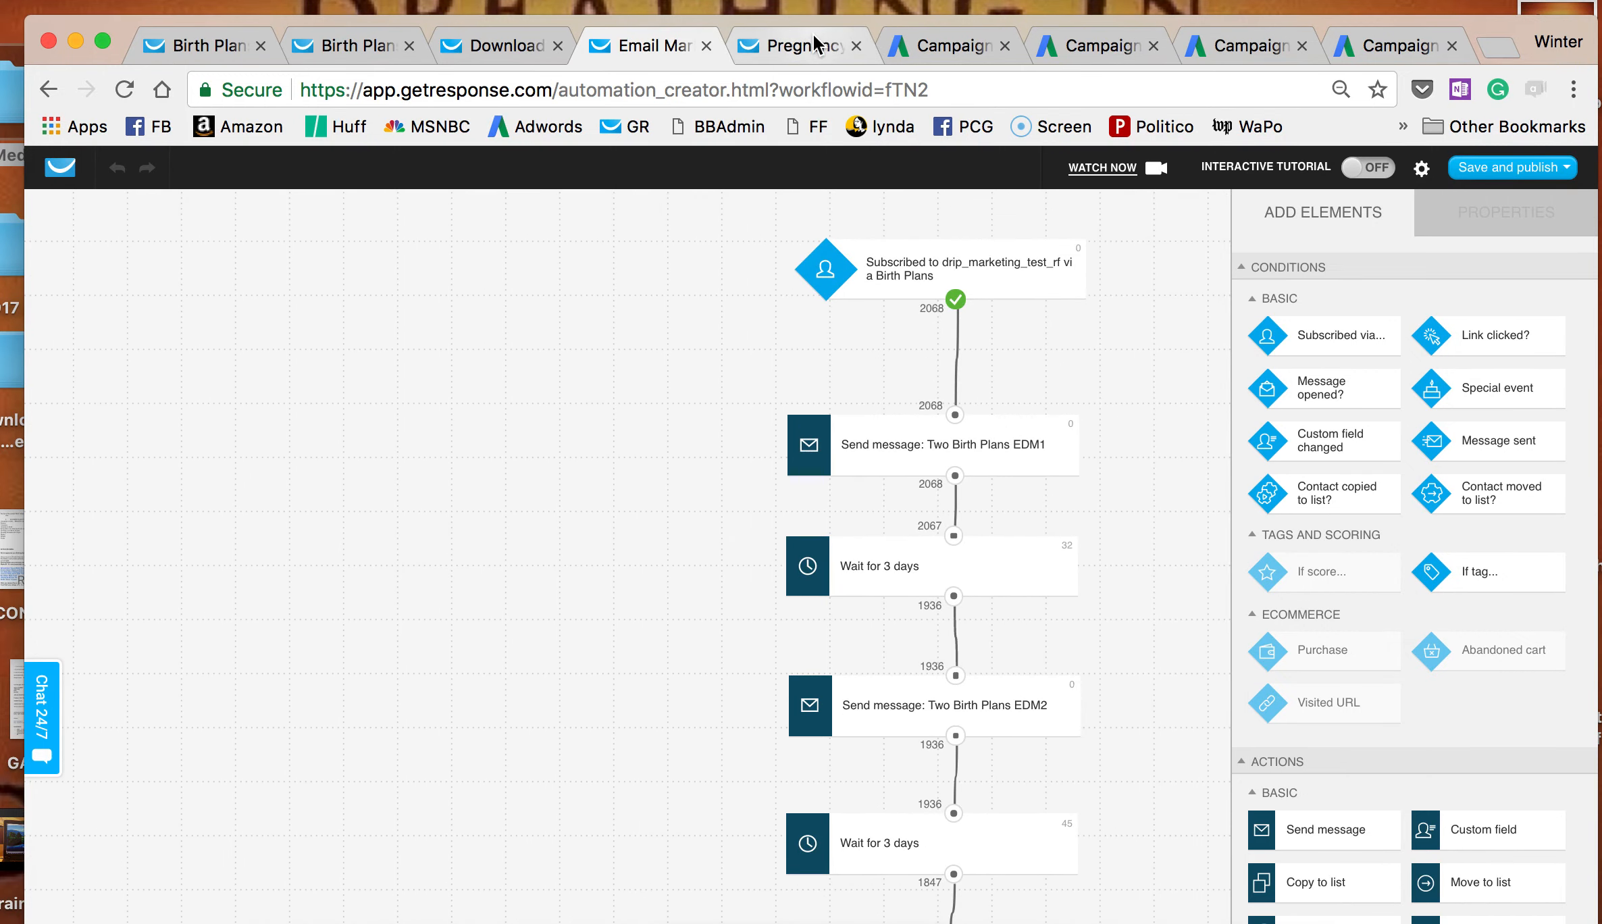
Read the twenty-four weeks landing page past its sign-up form to the Two Birth Plans contents.
left_click(797, 46)
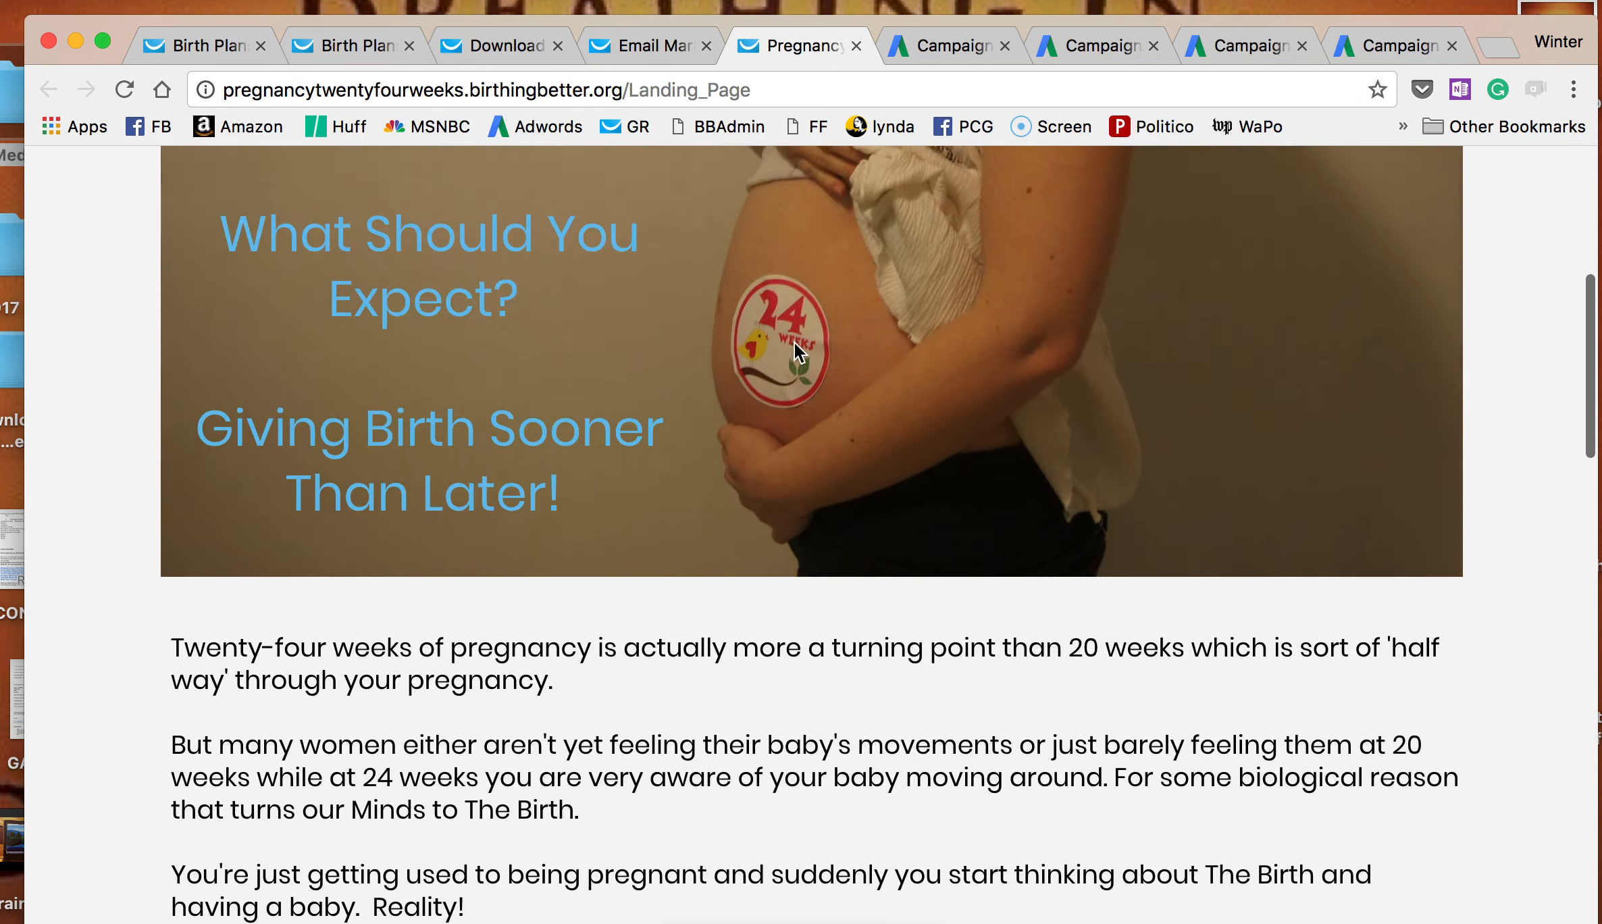
scroll("up", 3)
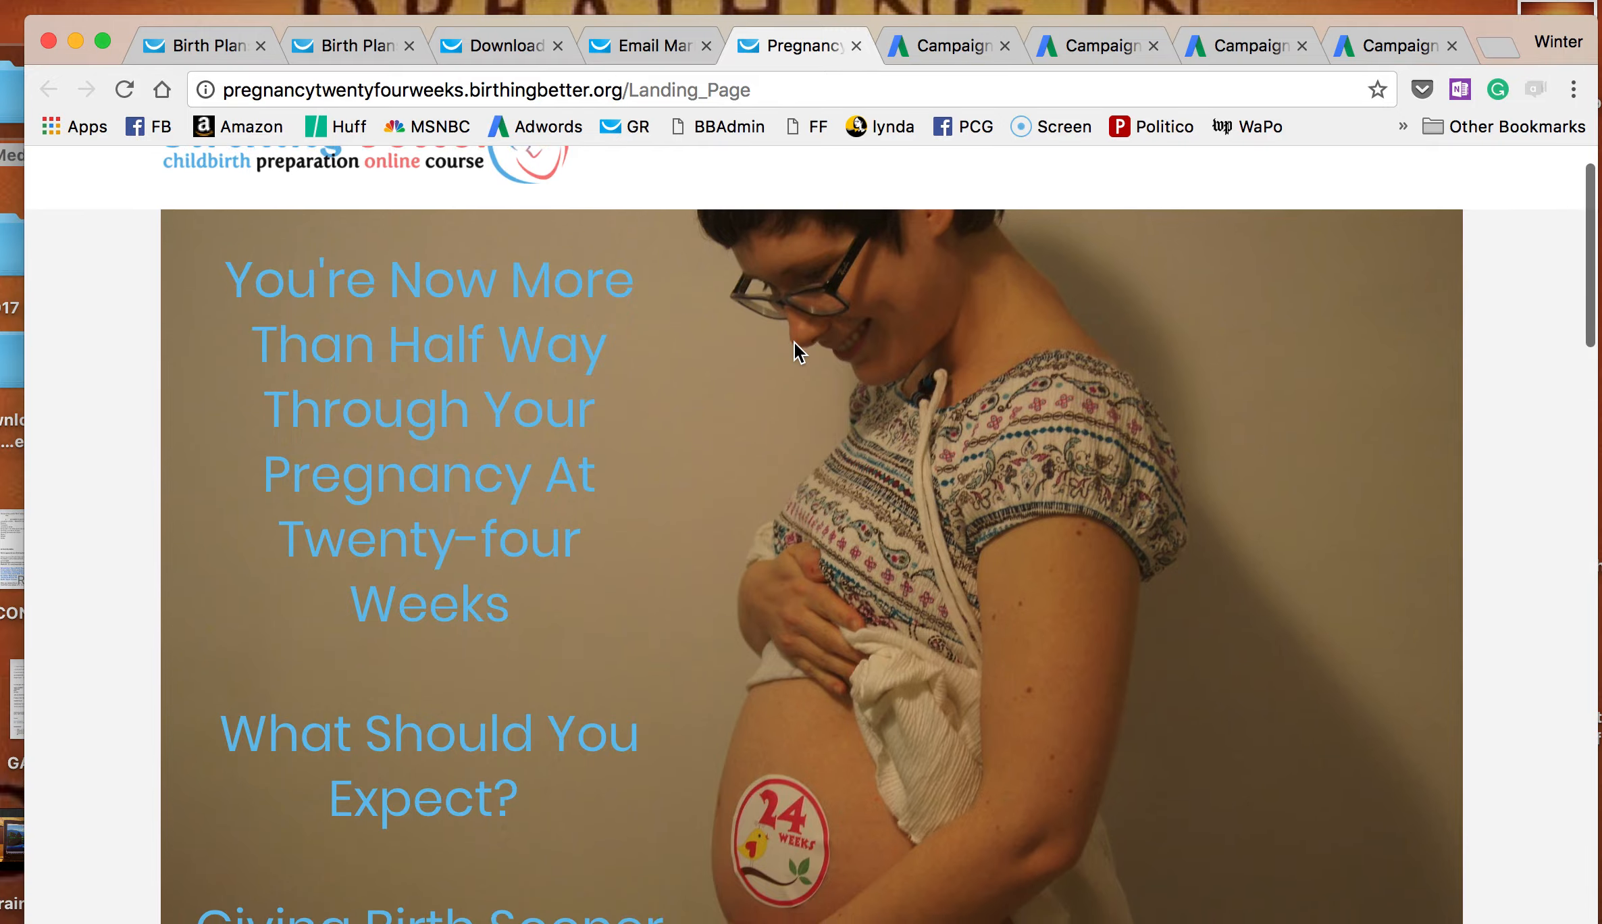
scroll("down", 3)
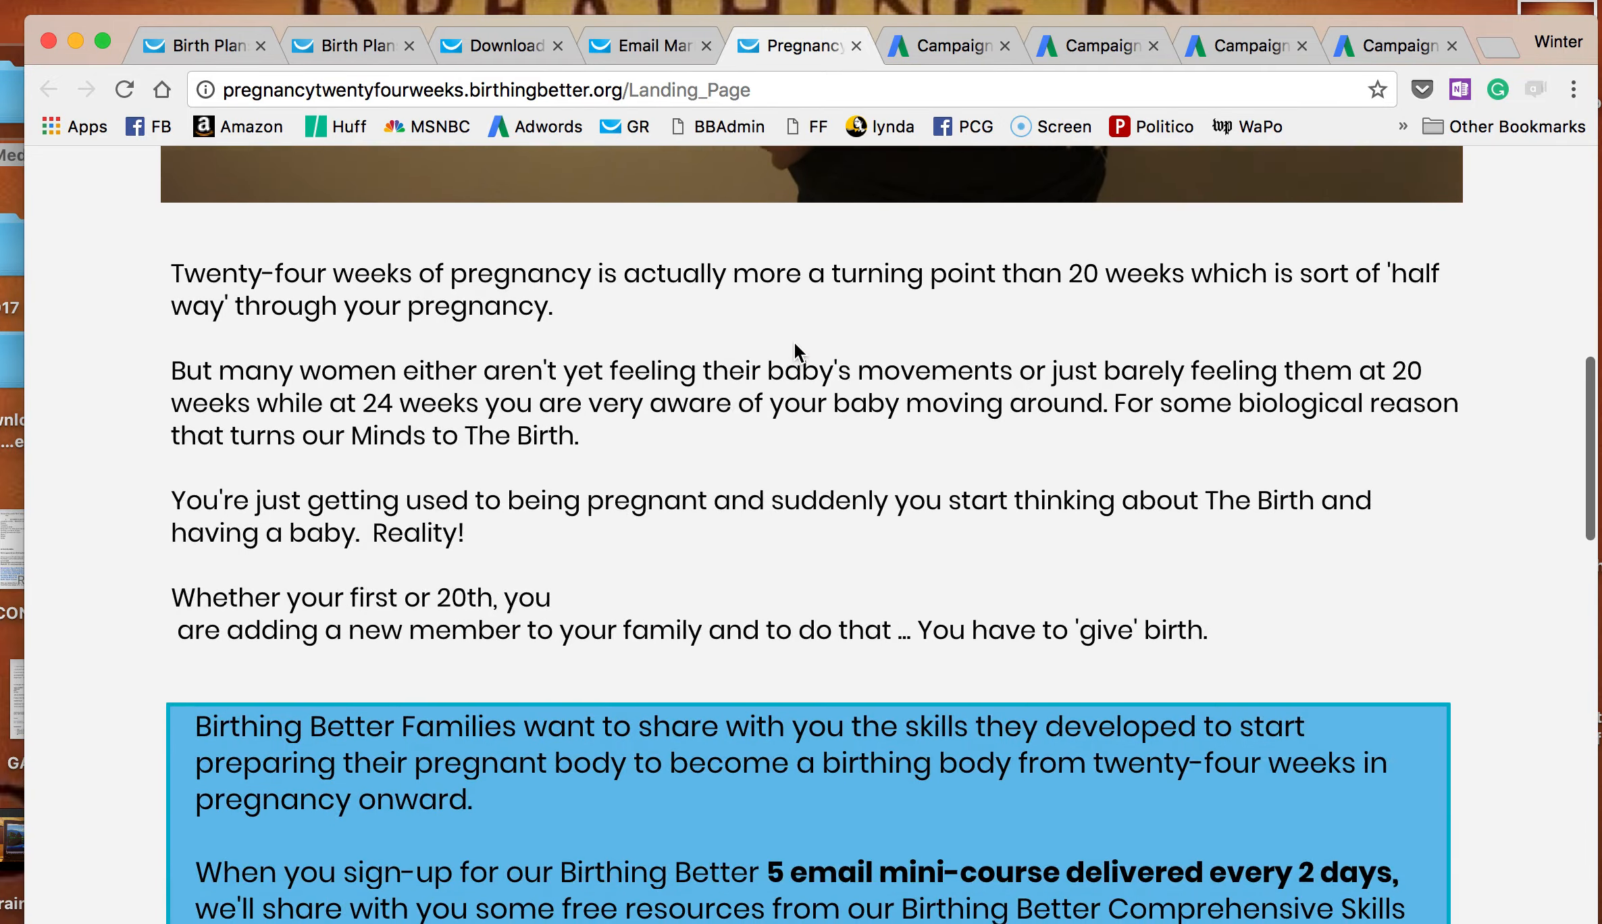
scroll("down", 3)
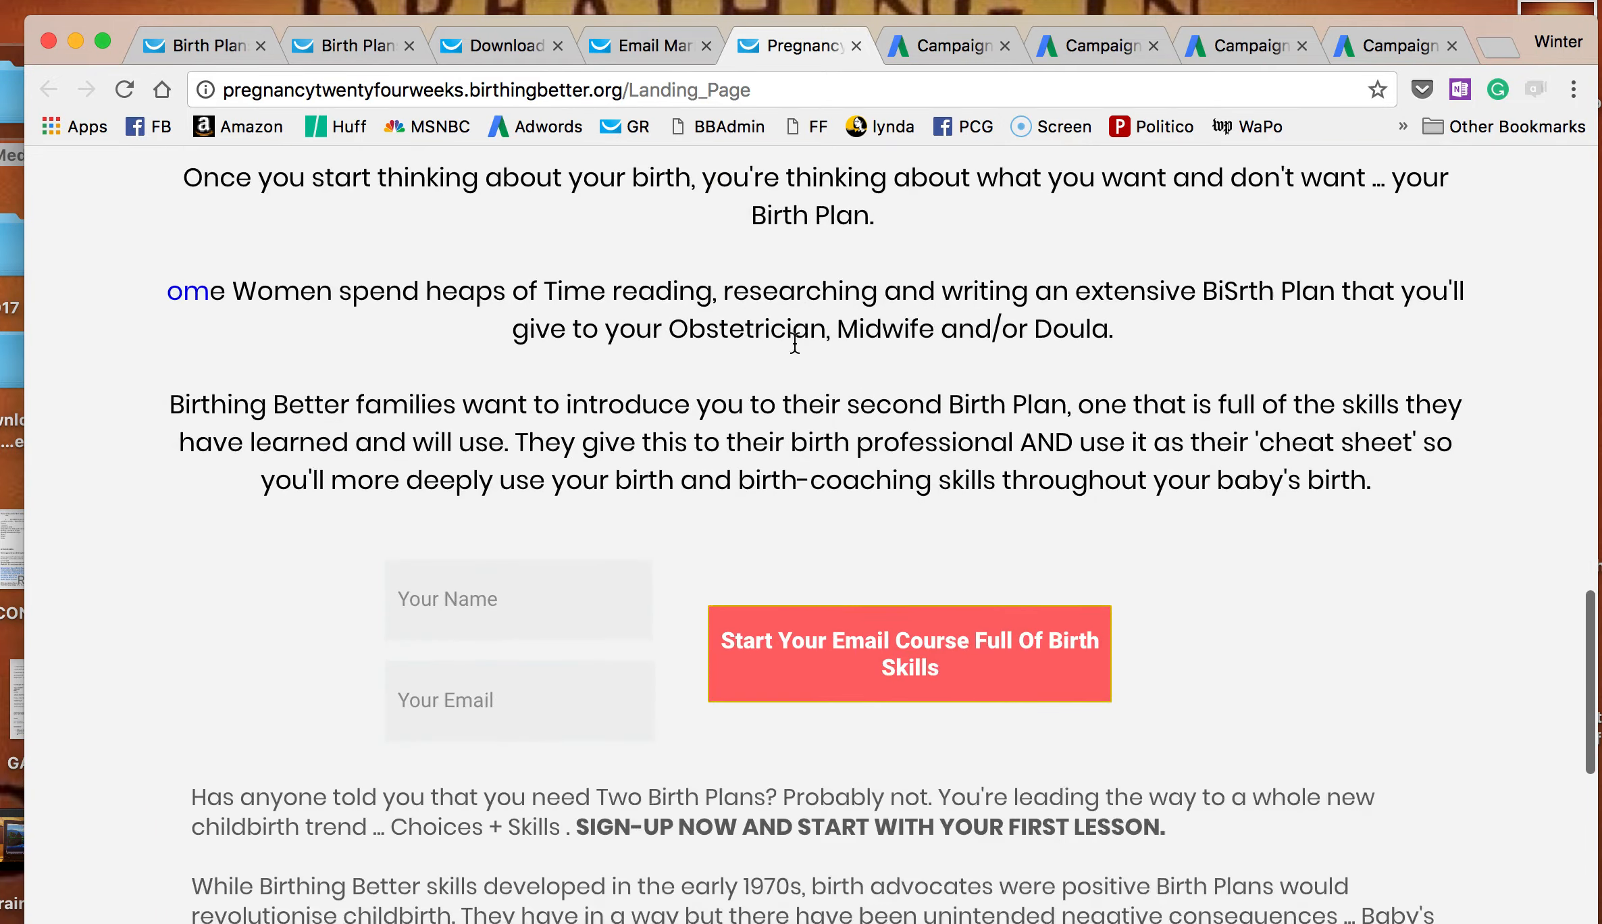
scroll("down", 3)
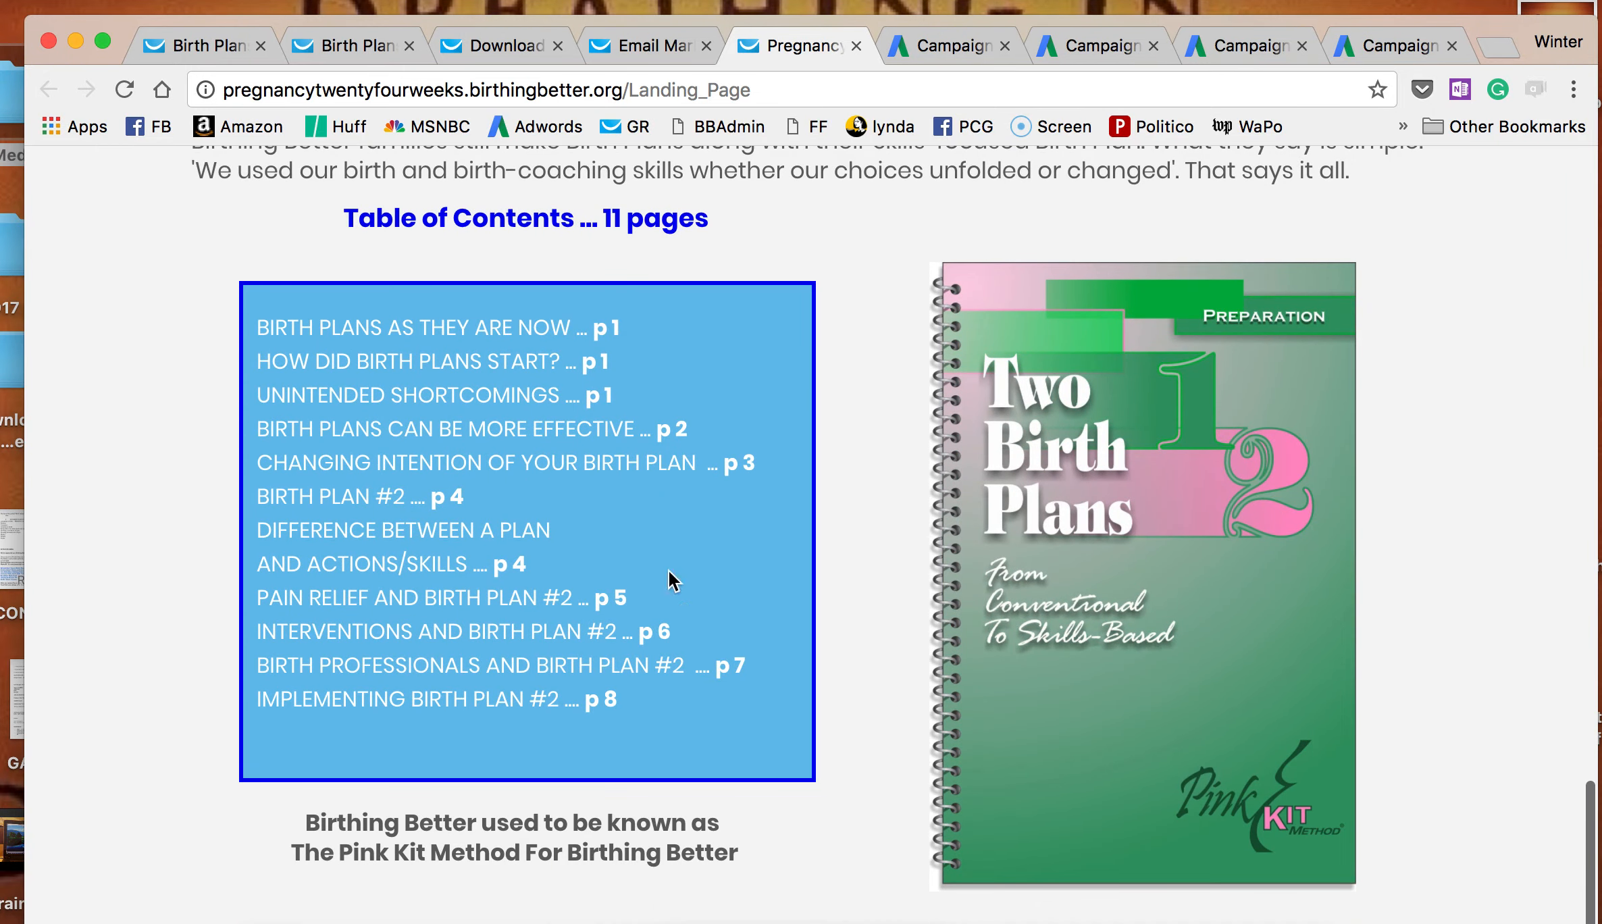
scroll("down", 3)
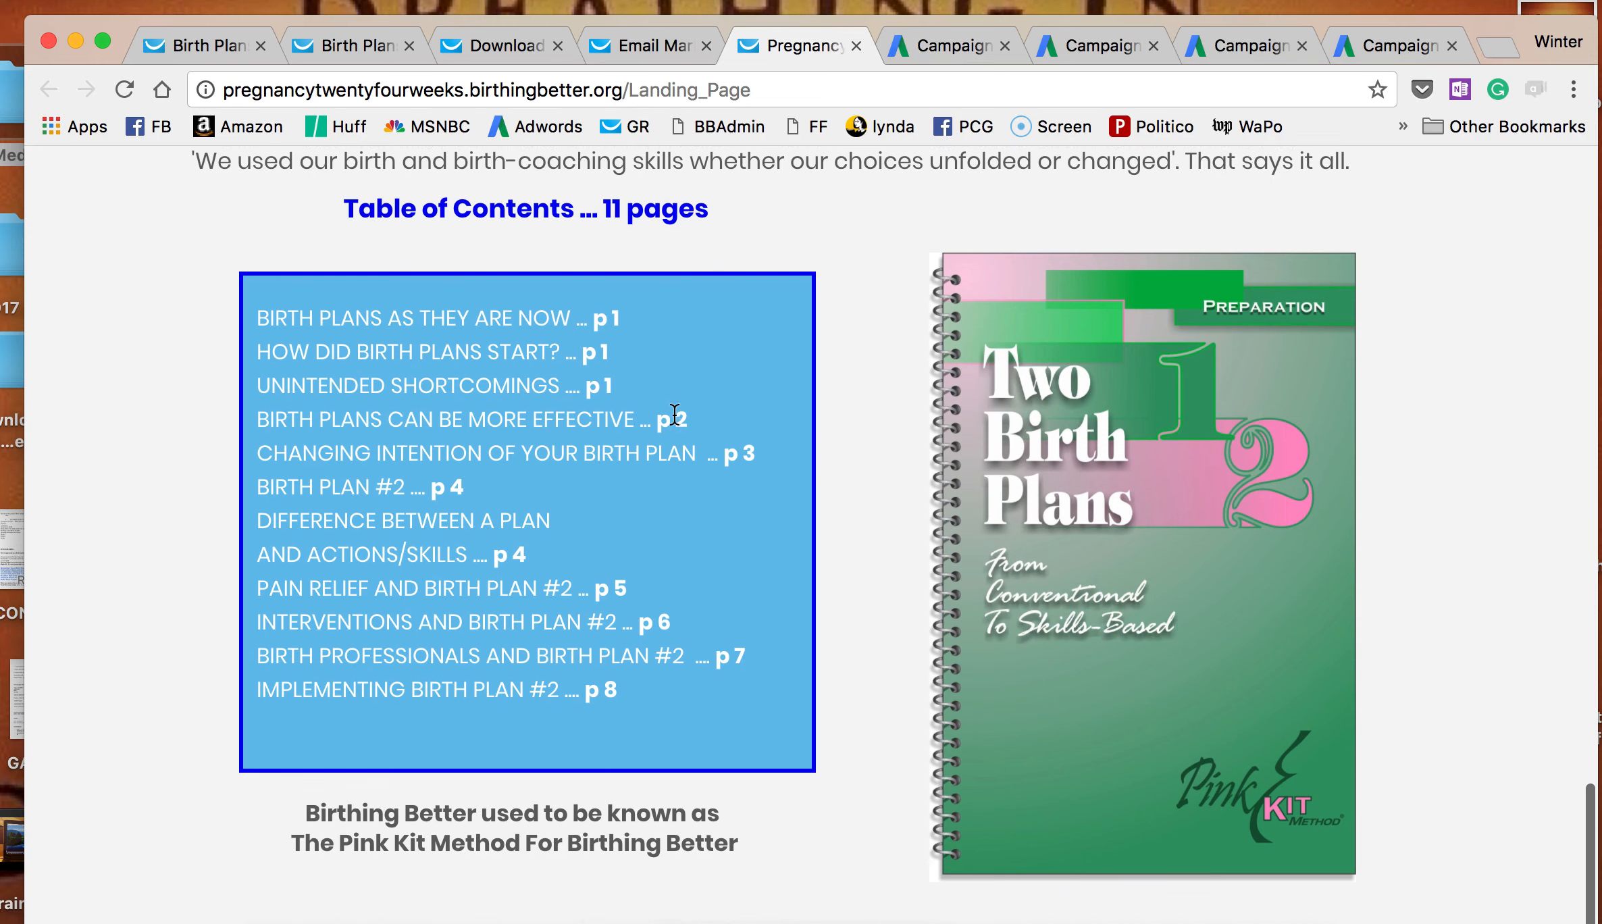
scroll("down", 3)
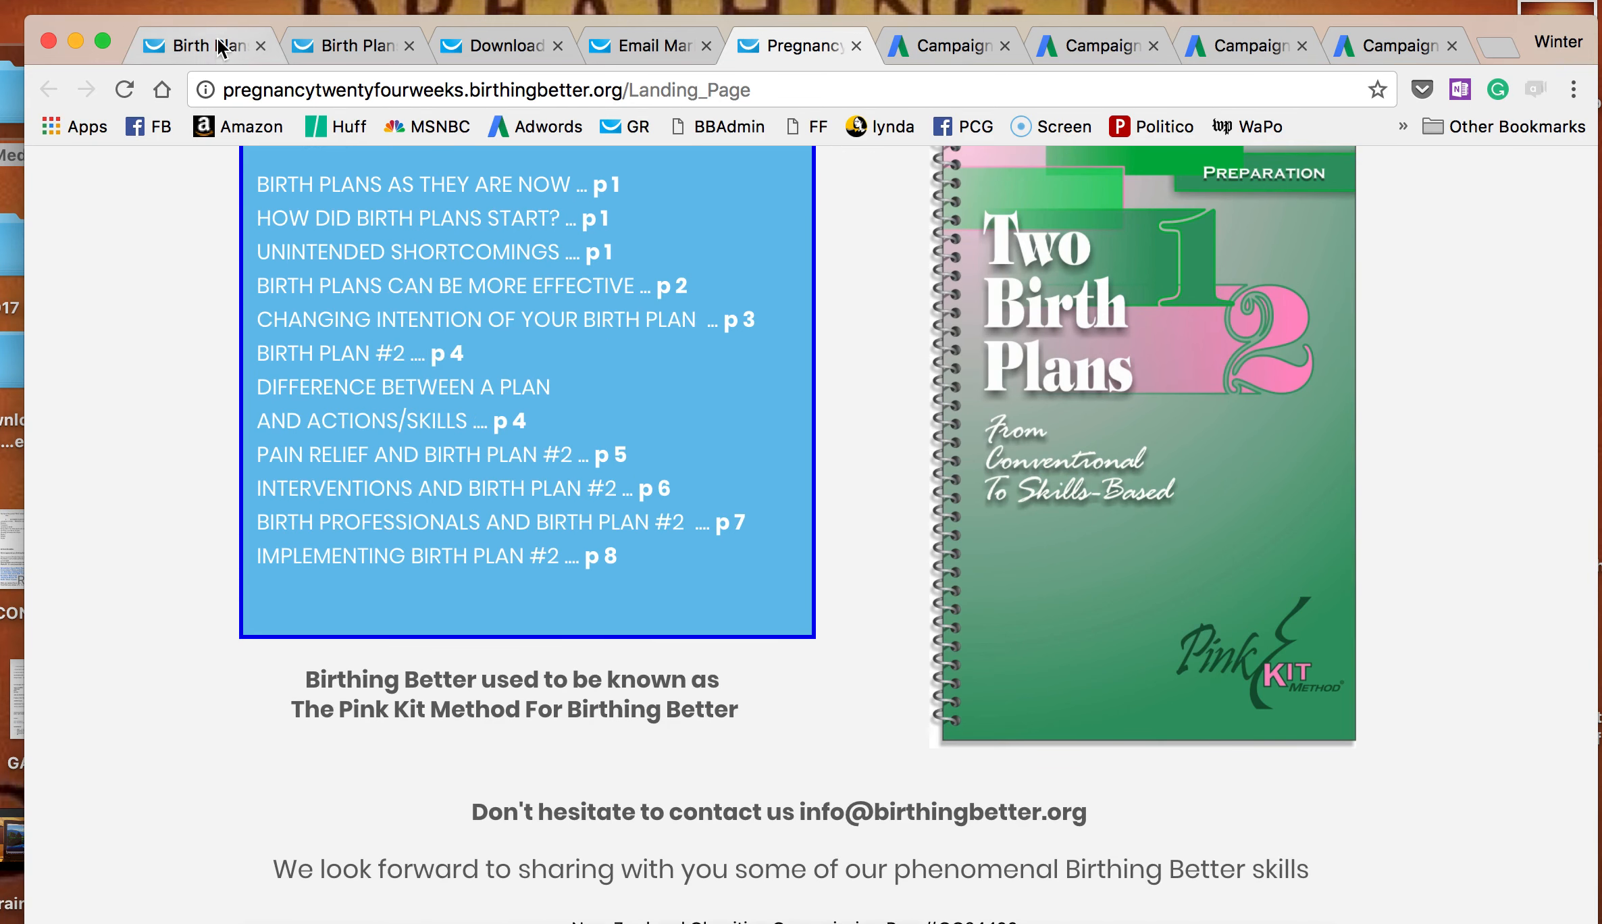
mouse_move(856, 45)
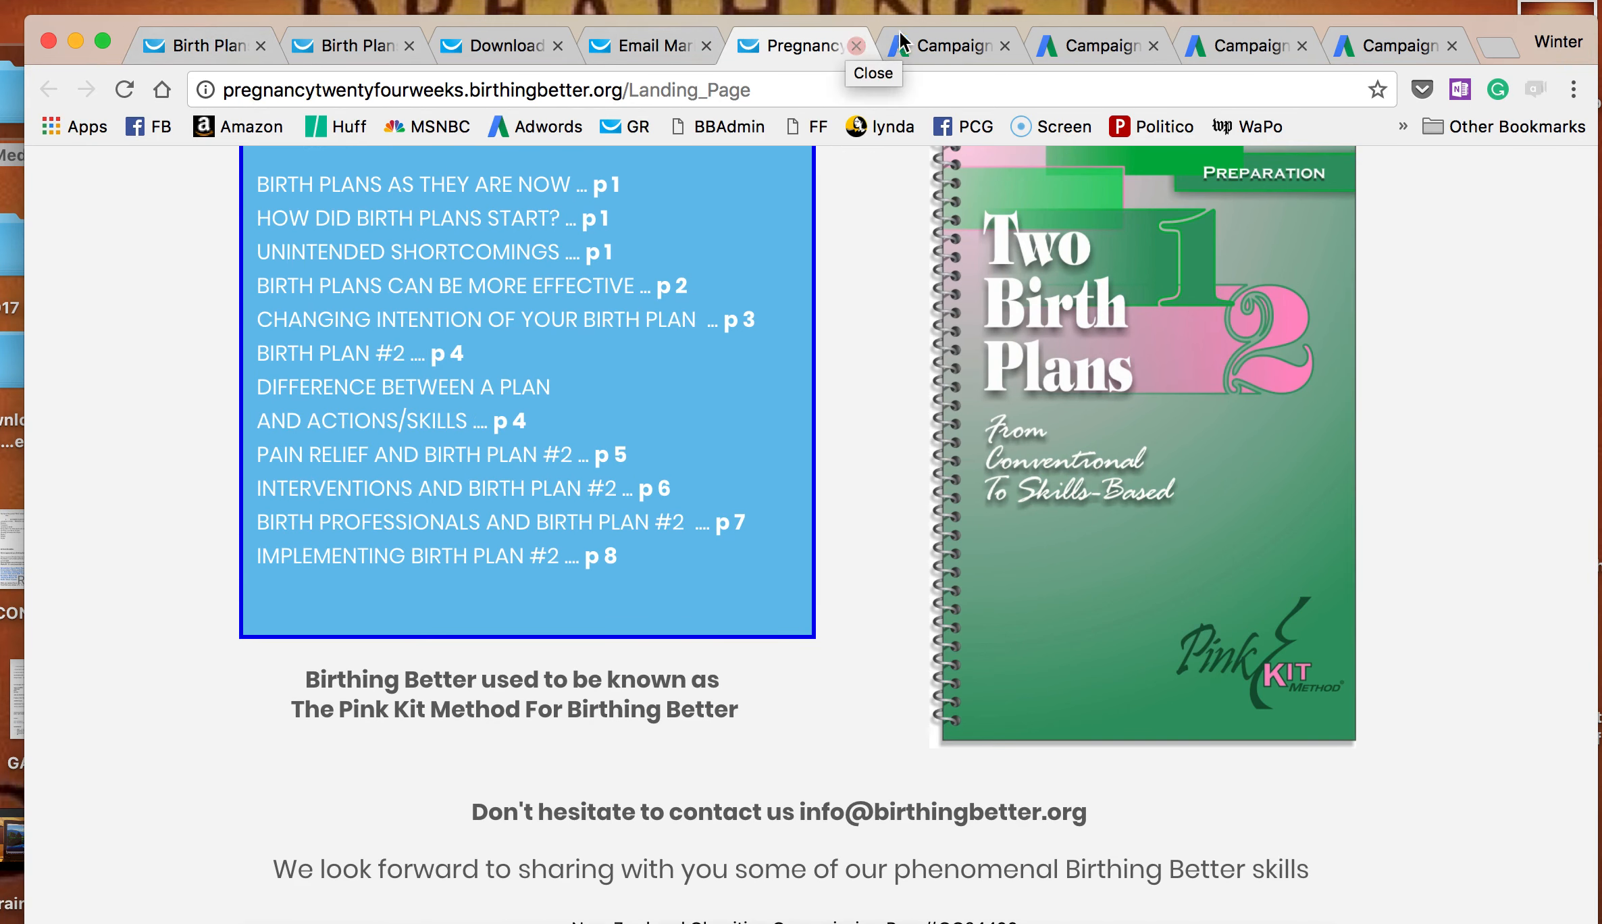
Show the week by week campaign's ad groups, led by 28, 25 and 24 weeks in clicks.
left_click(946, 45)
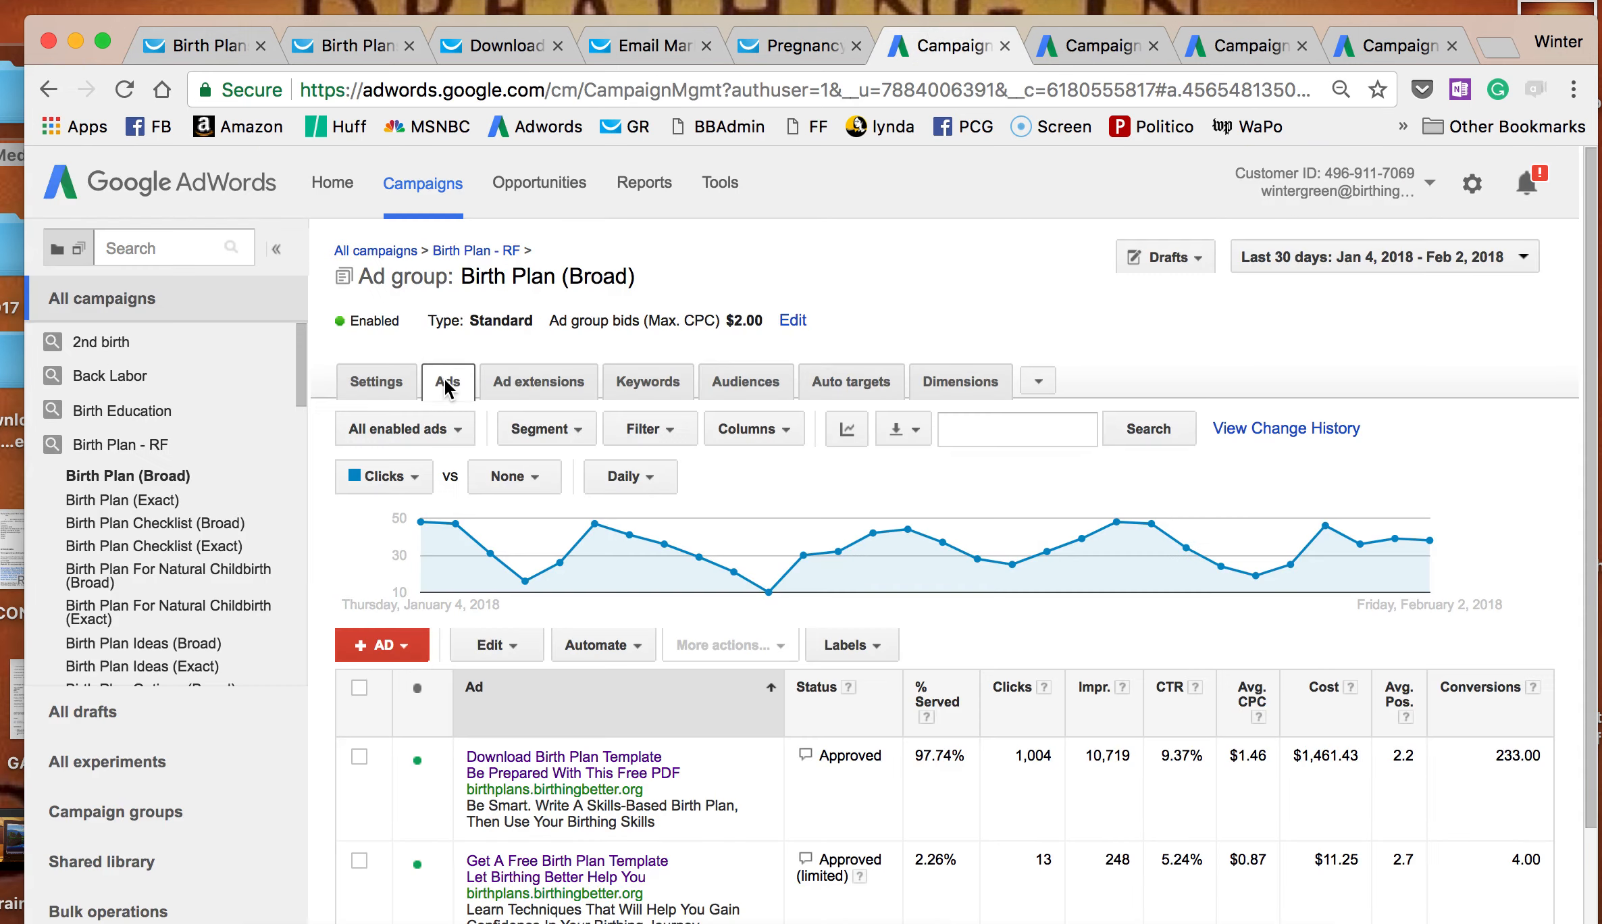
left_click(123, 443)
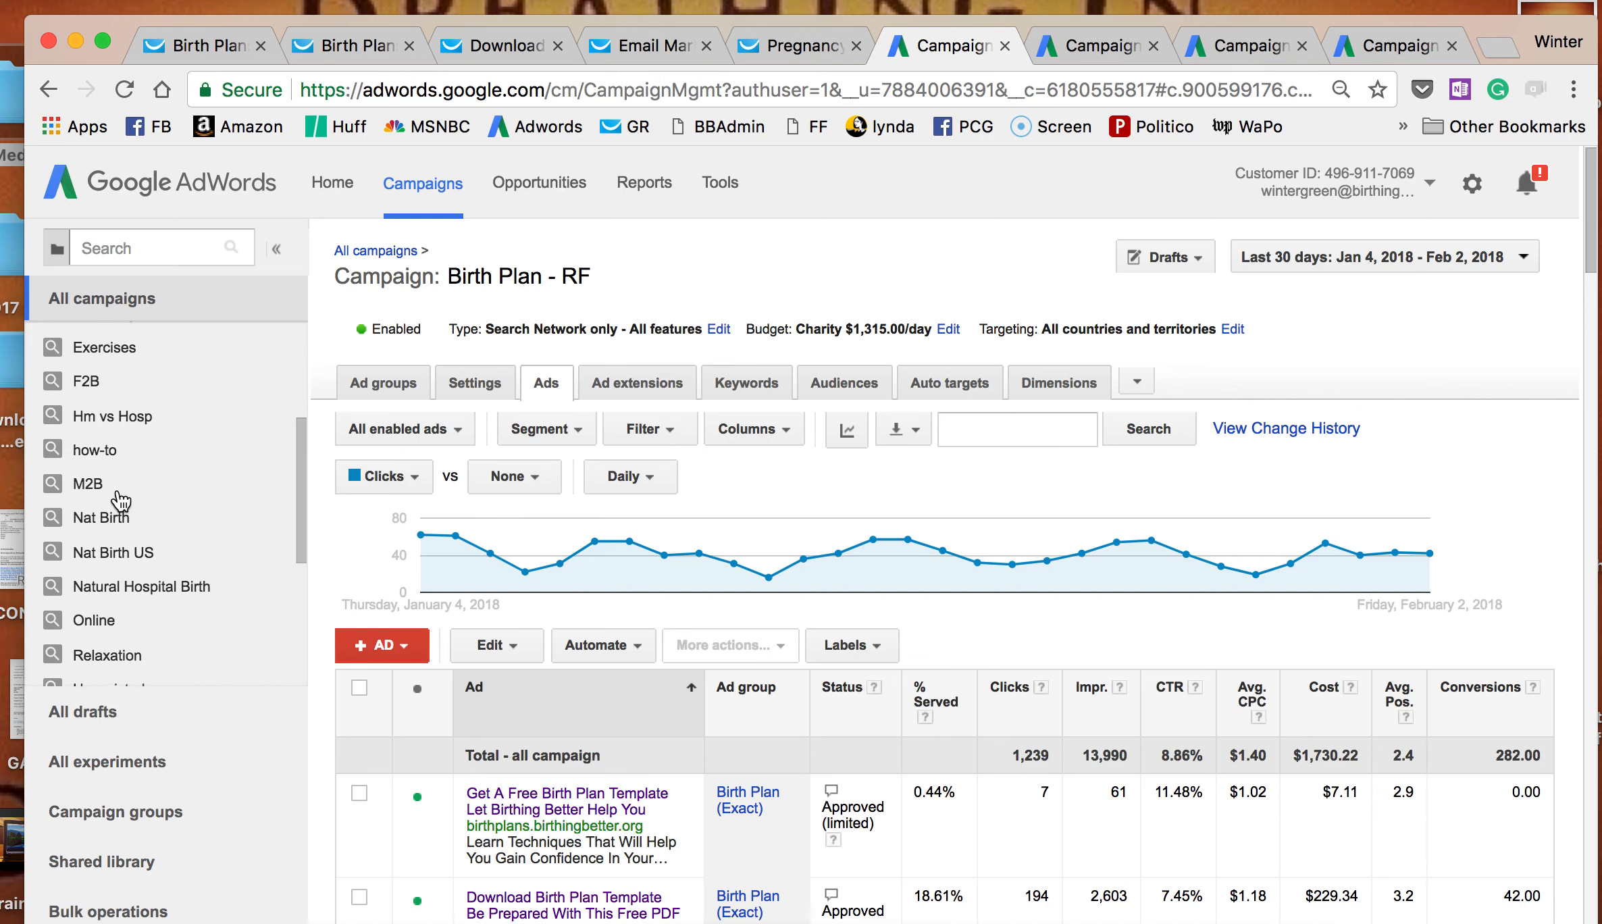
scroll("down", 3)
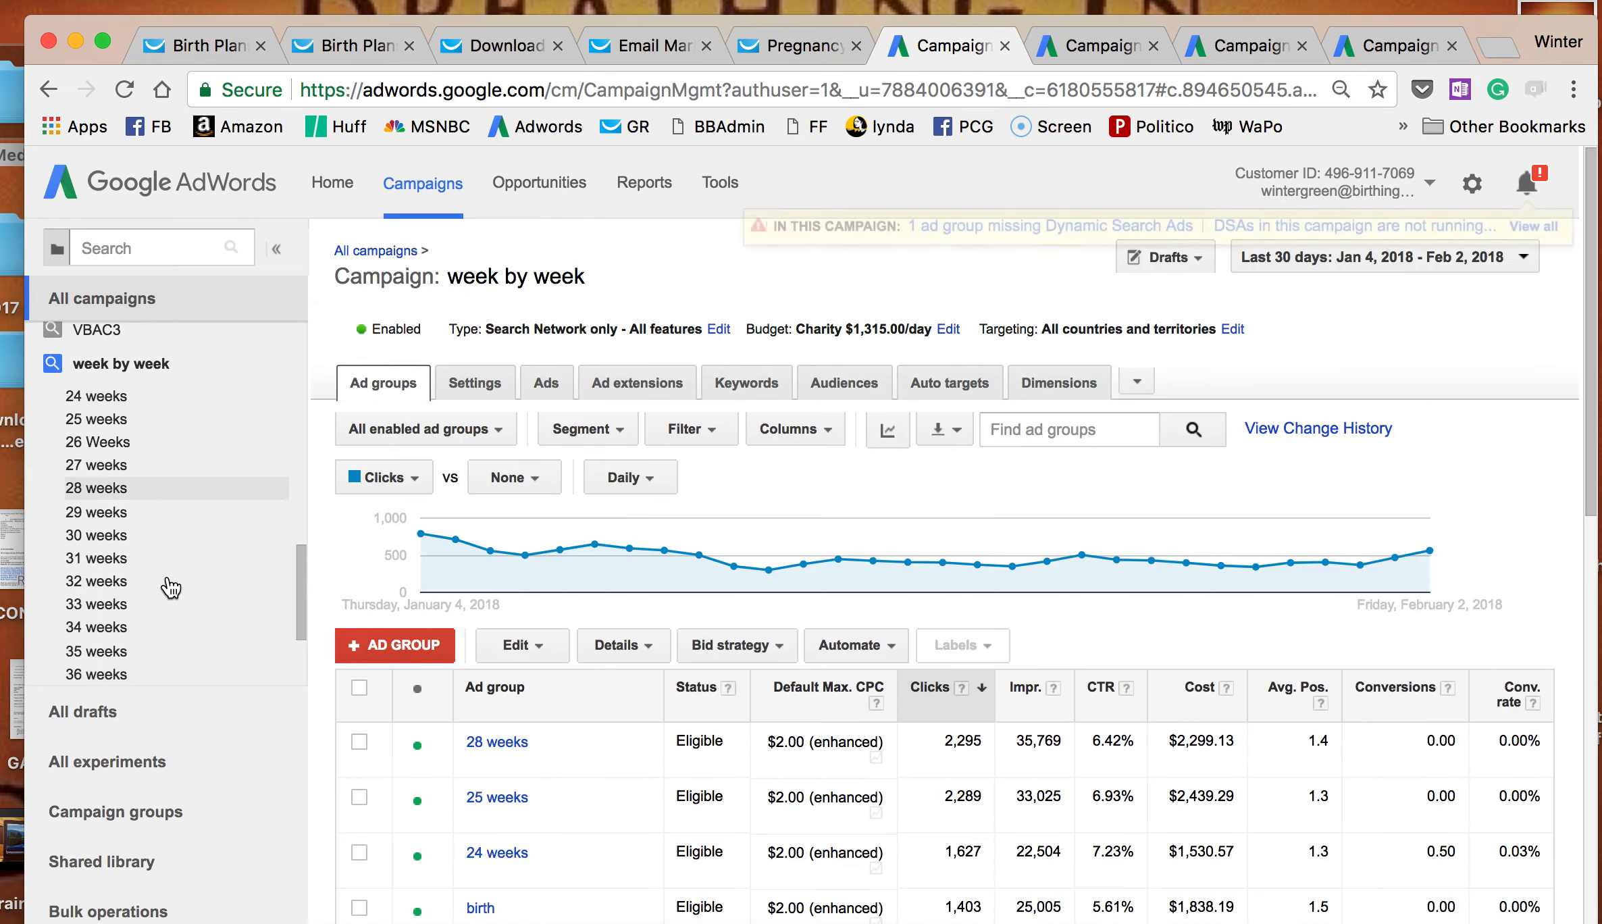
scroll("down", 3)
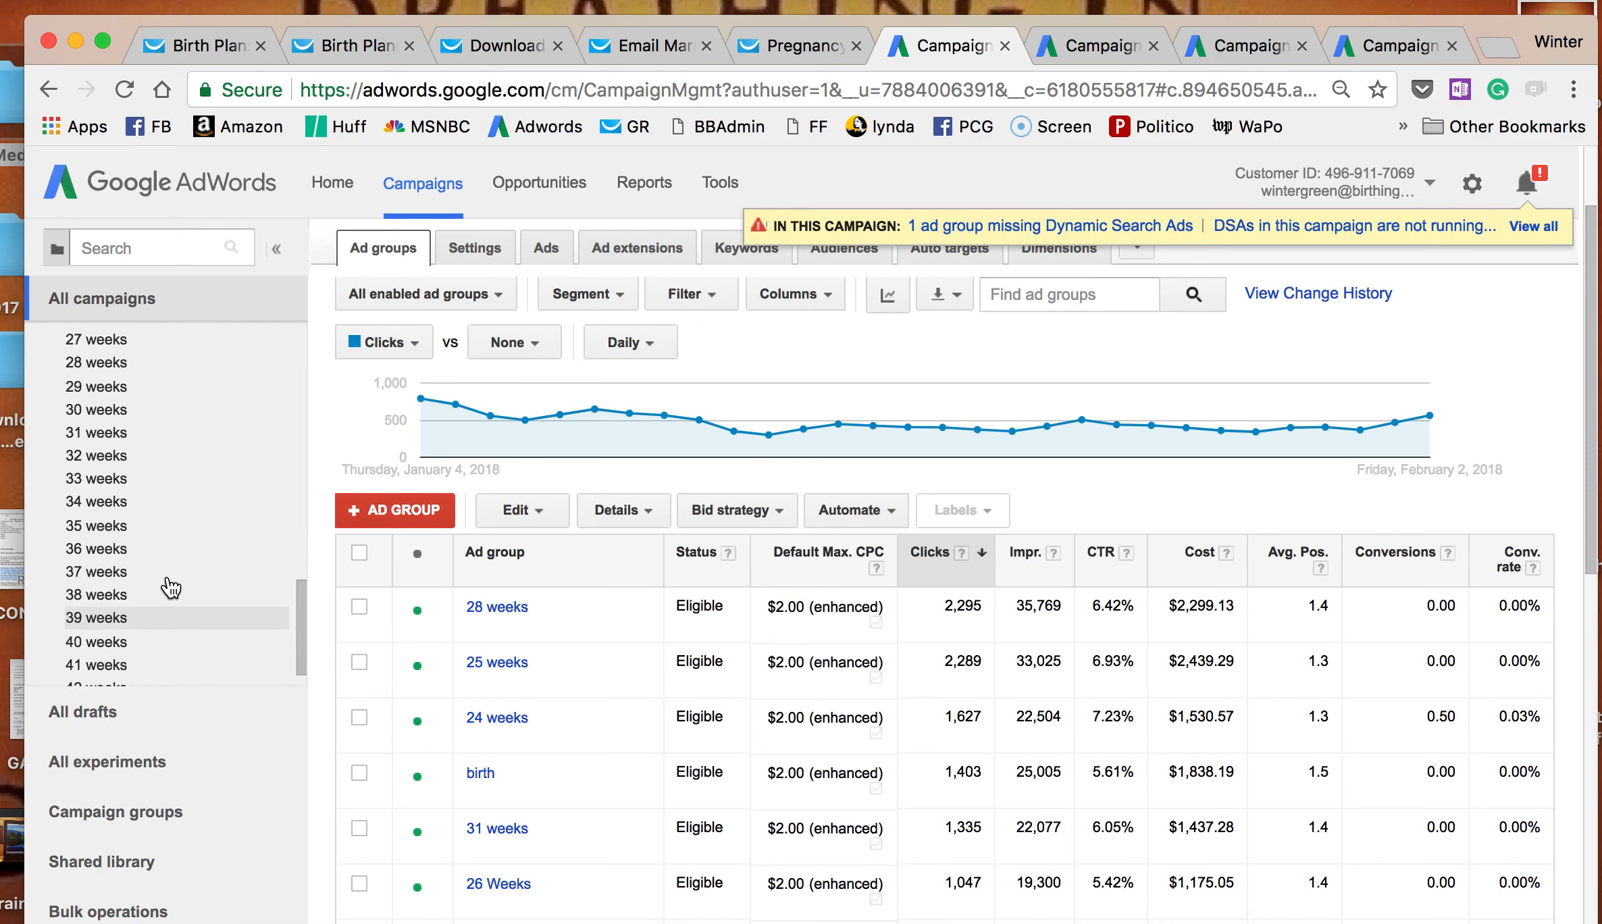
Show the 24 weeks keywords for This month, led by 'pregnancy in 24 weeks' at 175 clicks.
scroll("down", 3)
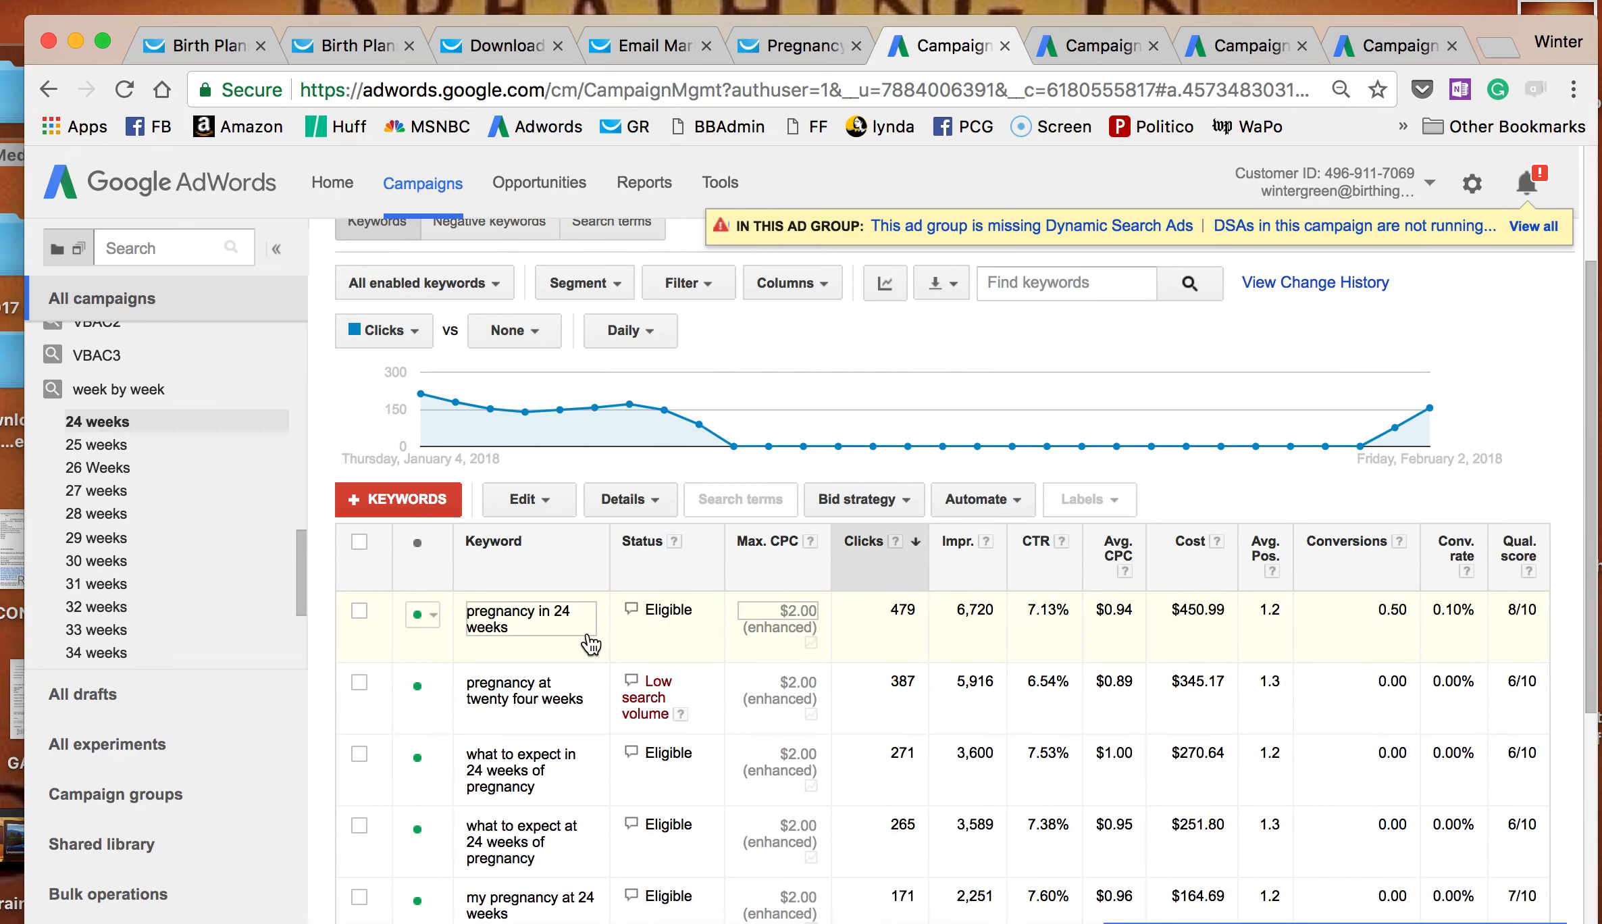
scroll("down", 3)
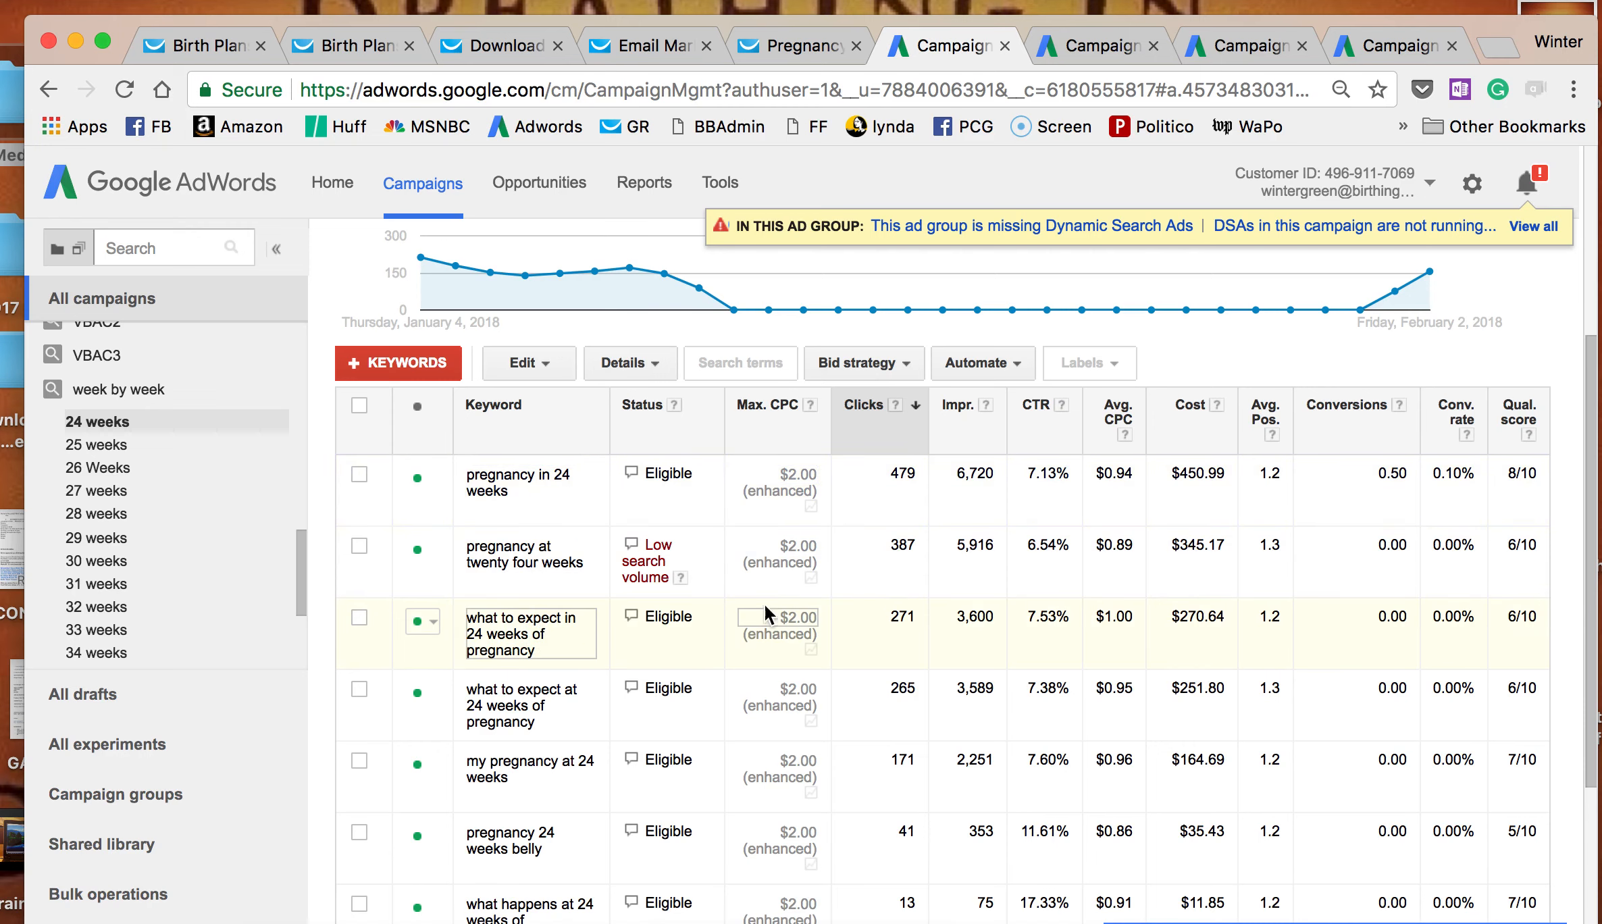
mouse_move(953, 650)
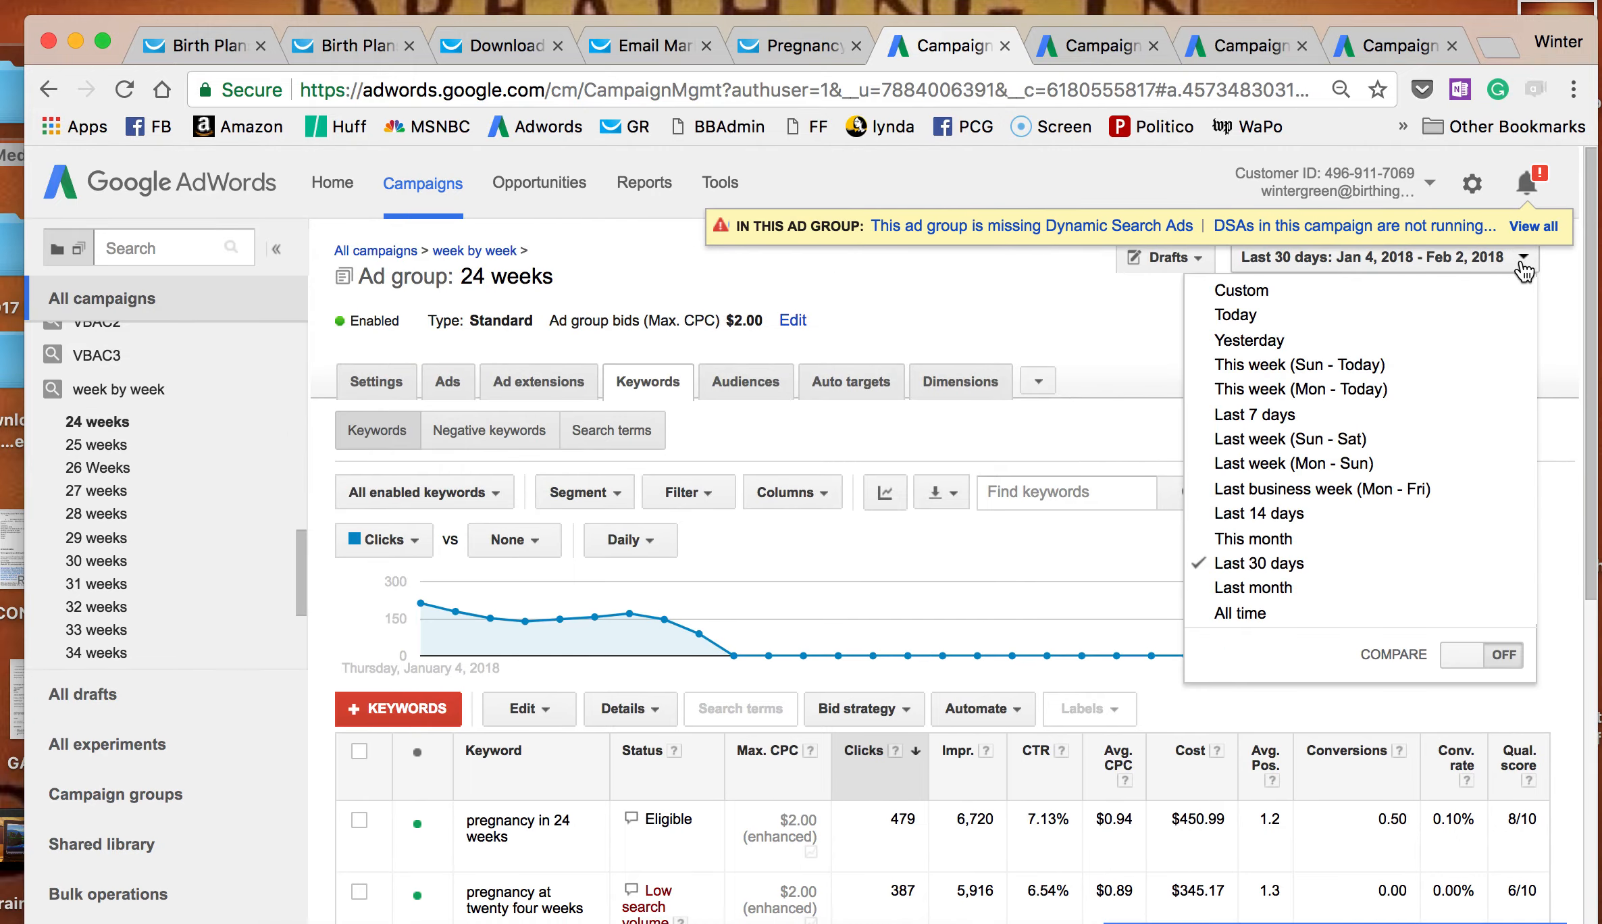
left_click(1253, 538)
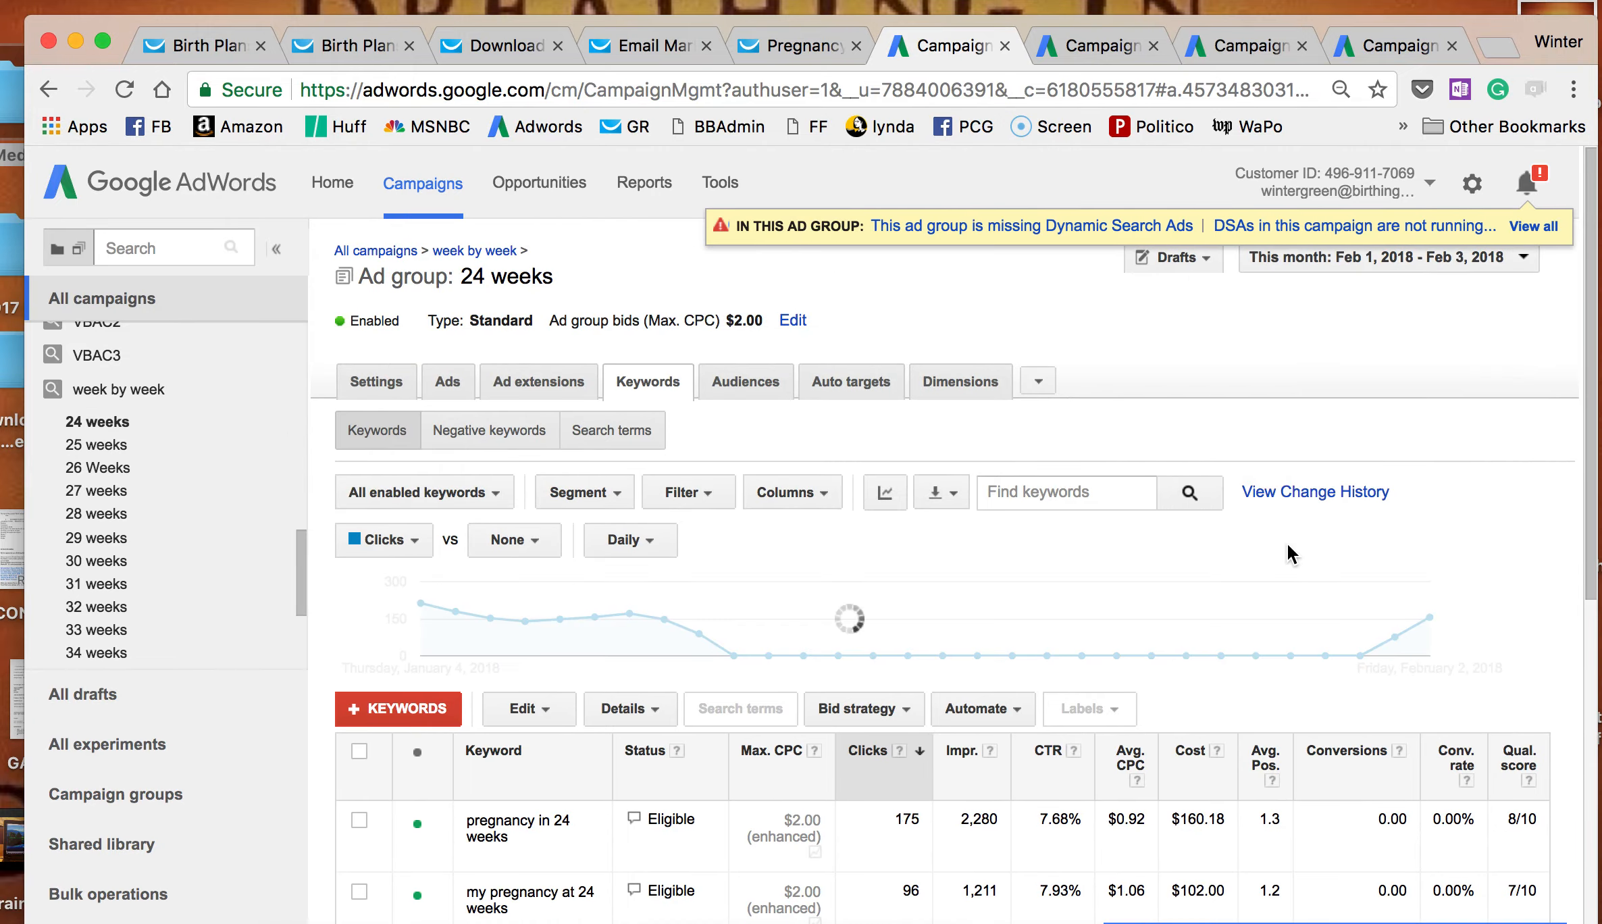
scroll("down", 3)
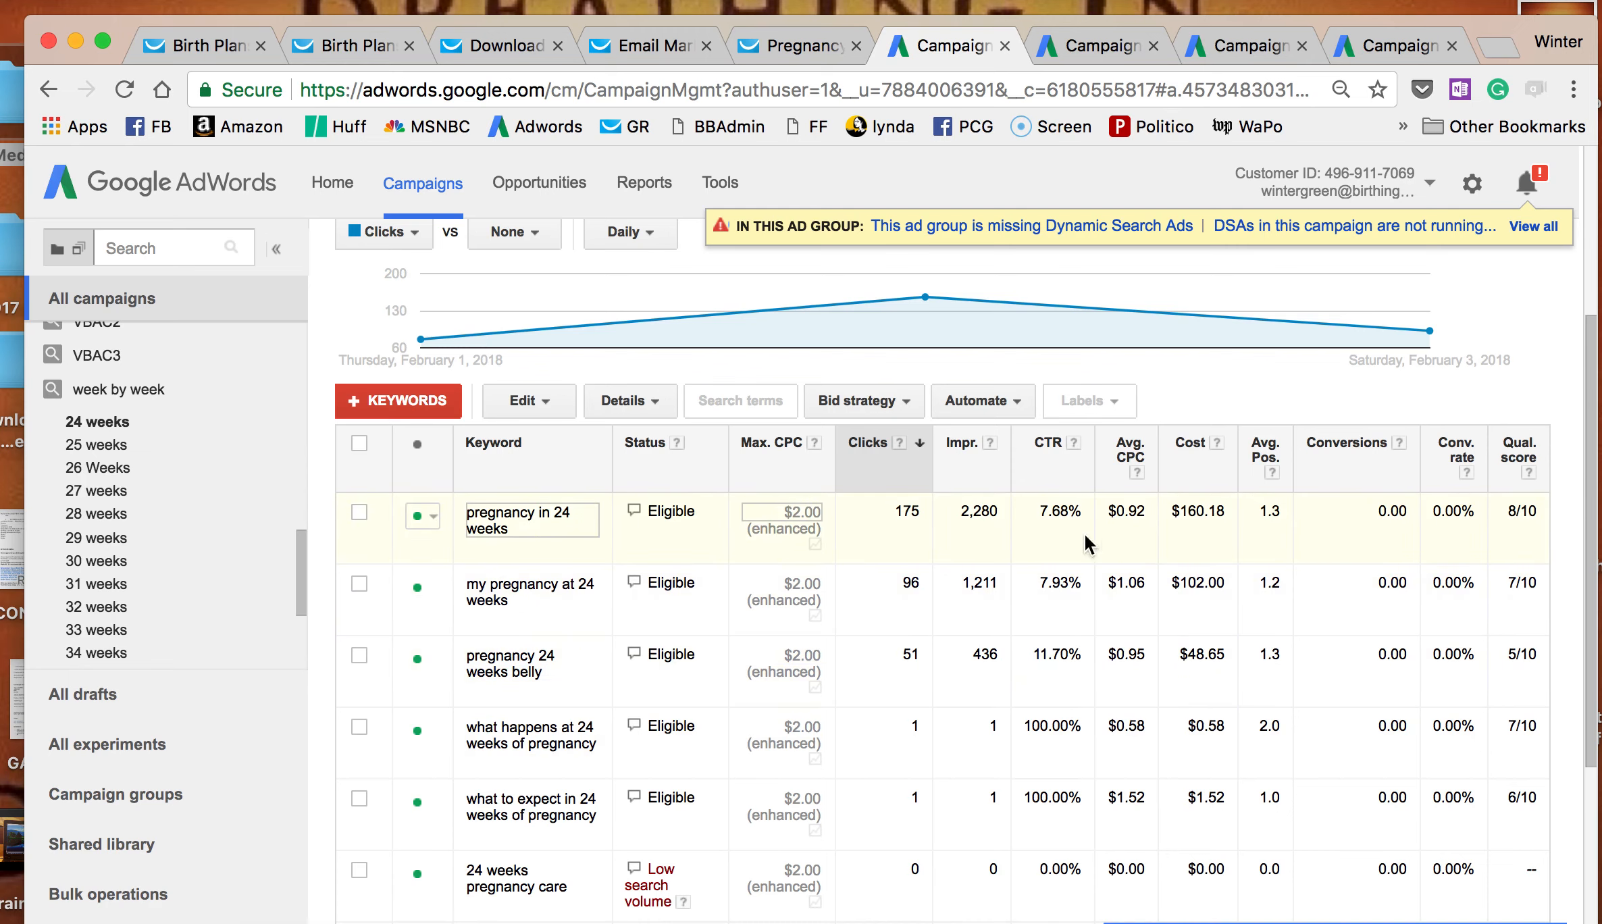
mouse_move(519, 522)
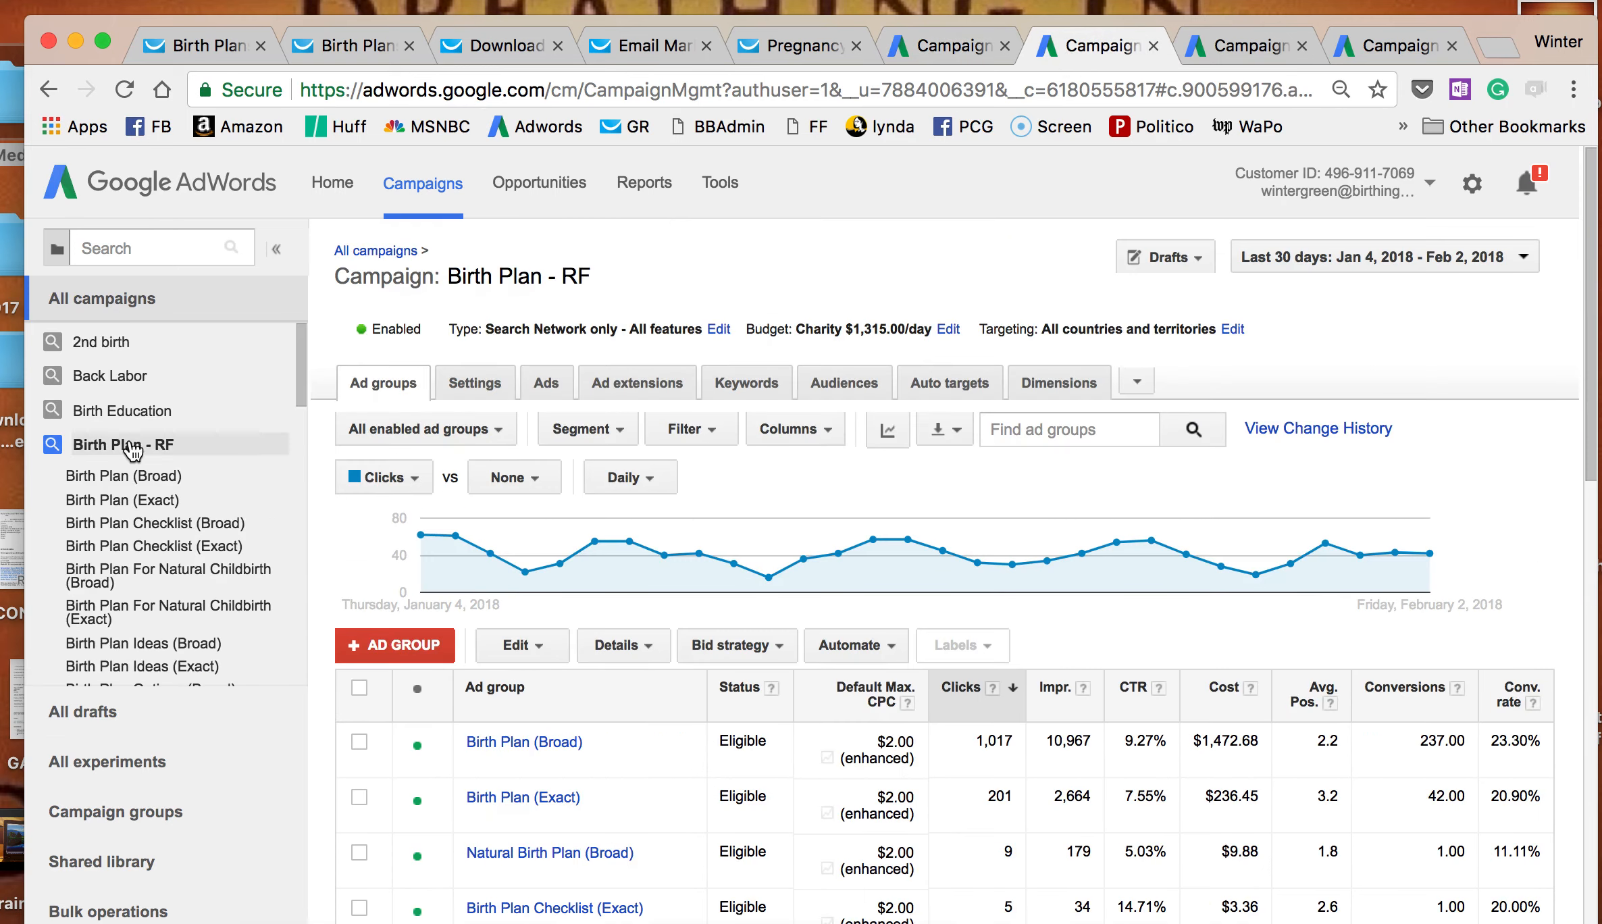
Check the TwentyFour and pregnancy 24 weeks campaigns' ad groups, then return to the 24 weeks keywords.
scroll("down", 3)
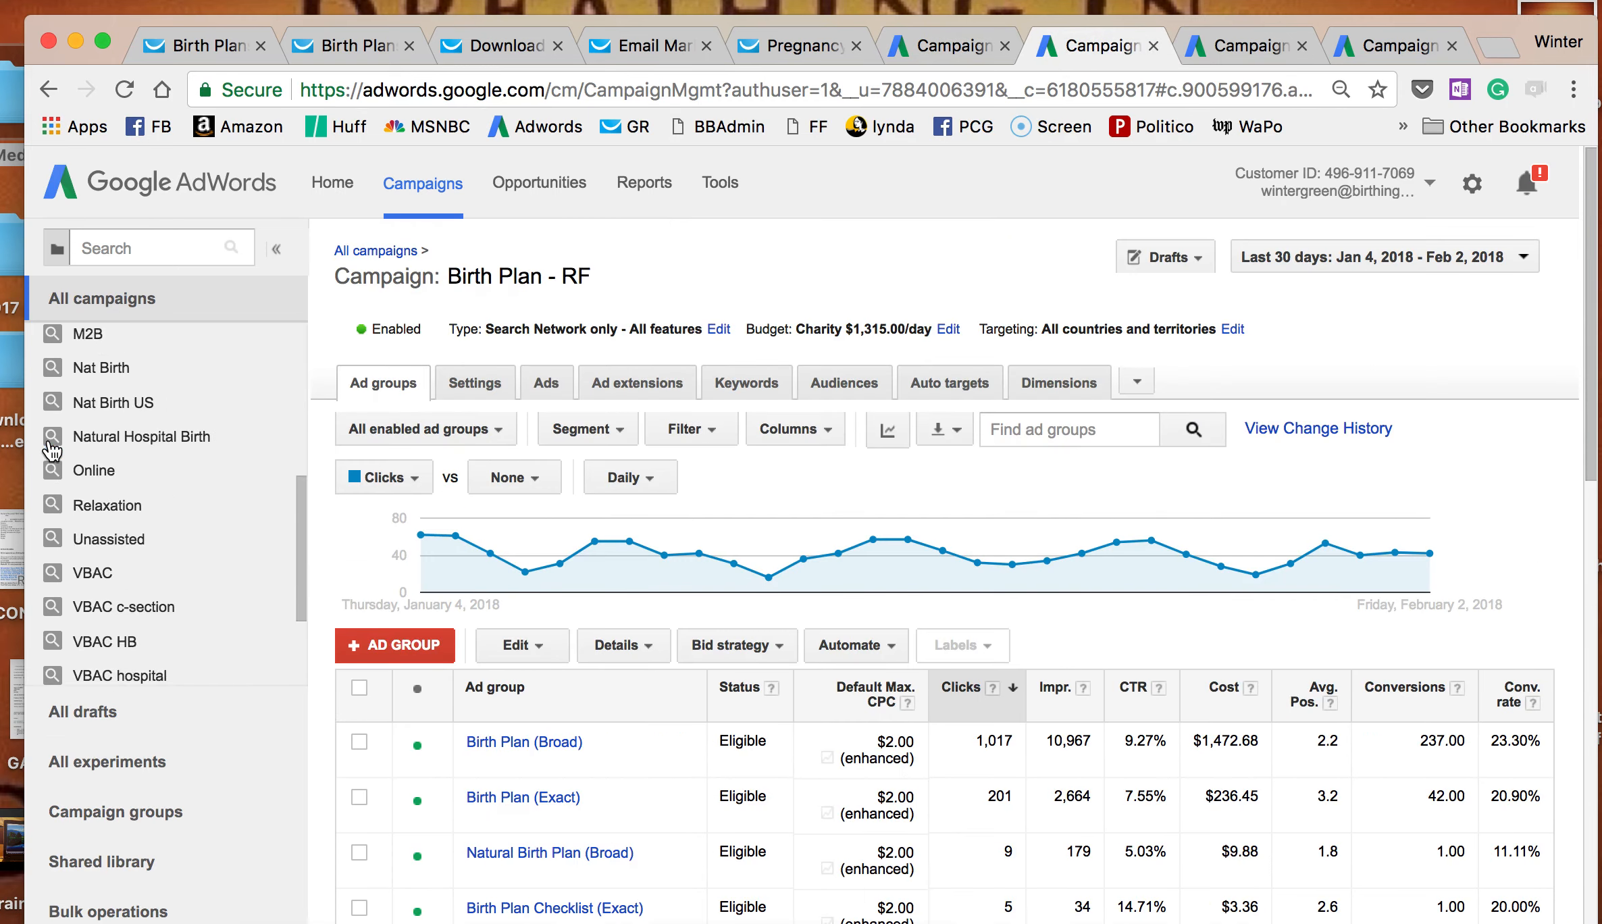
scroll("down", 3)
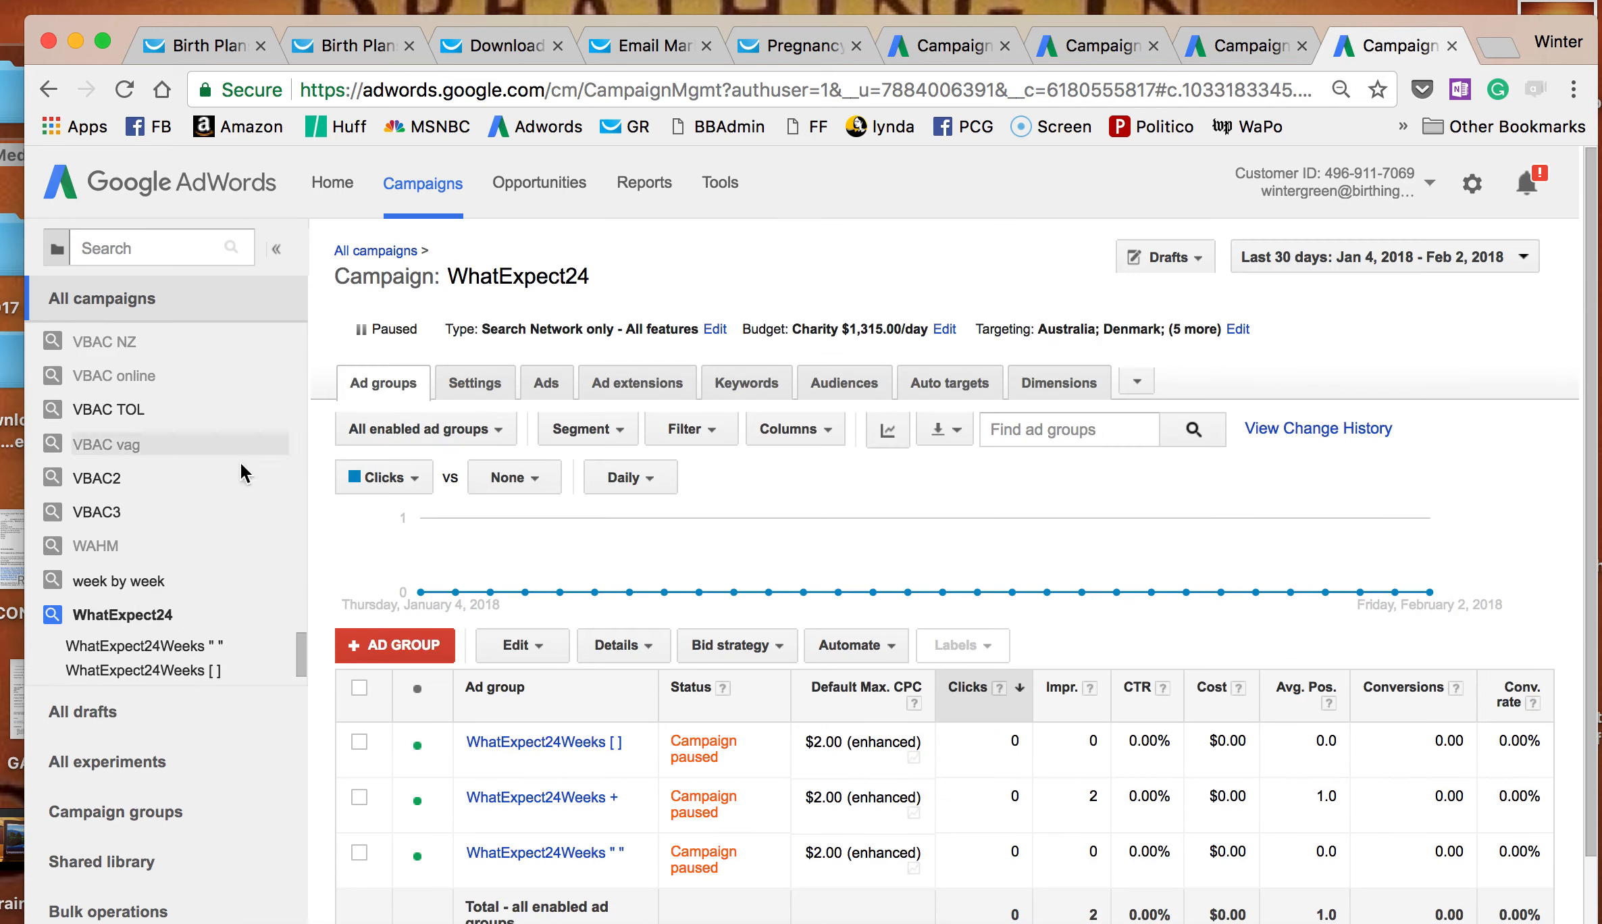
scroll("down", 3)
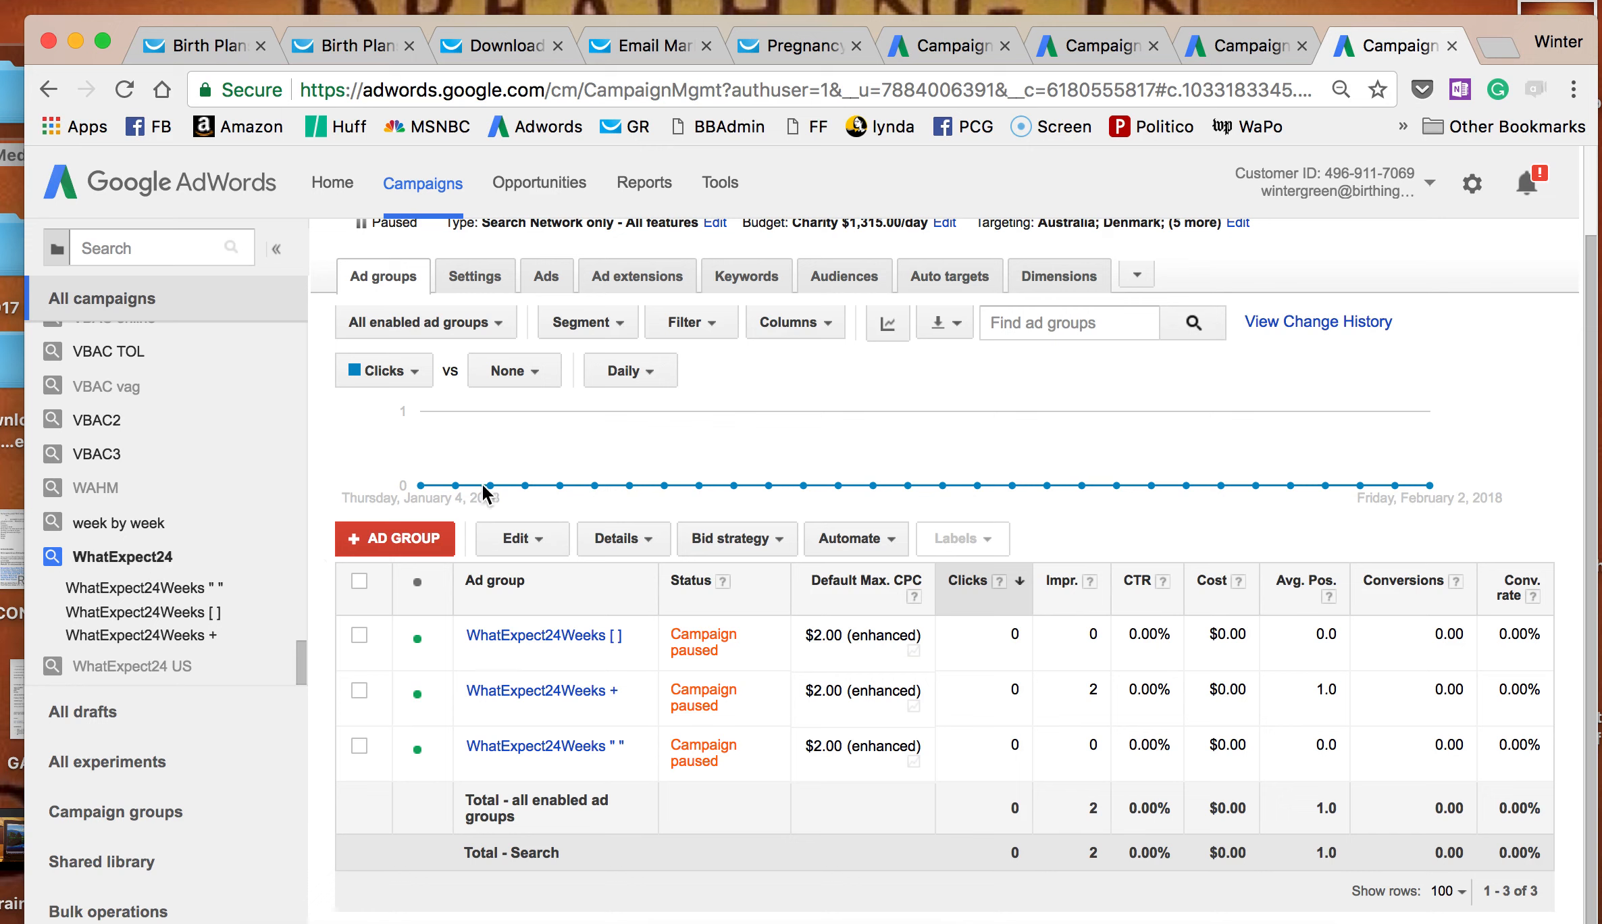
mouse_move(1397, 487)
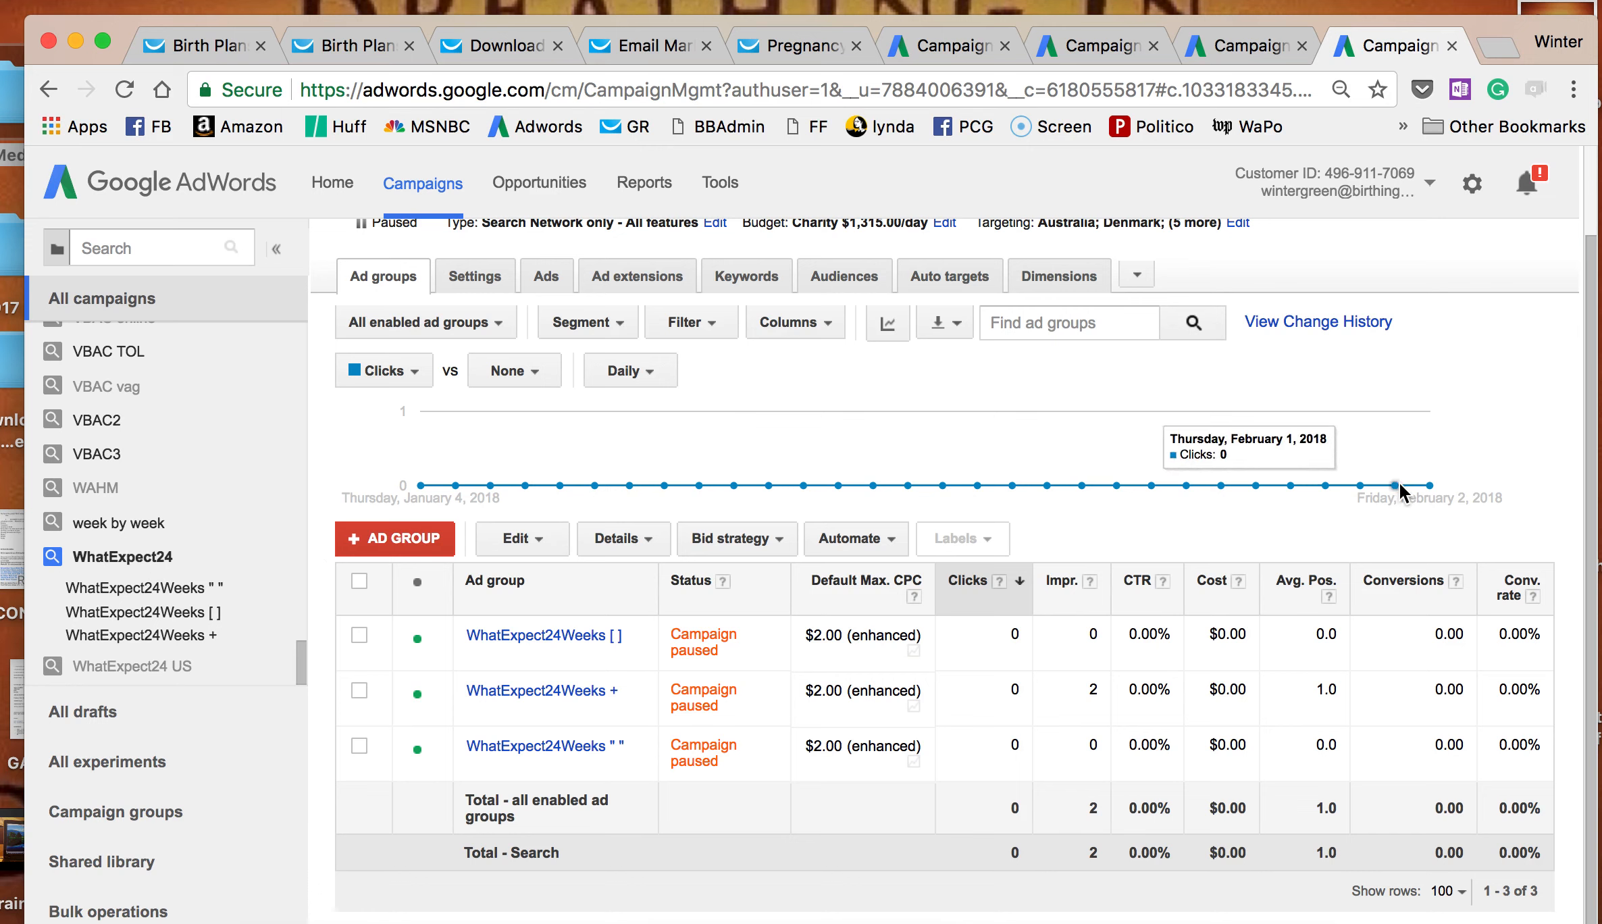
scroll("down", 3)
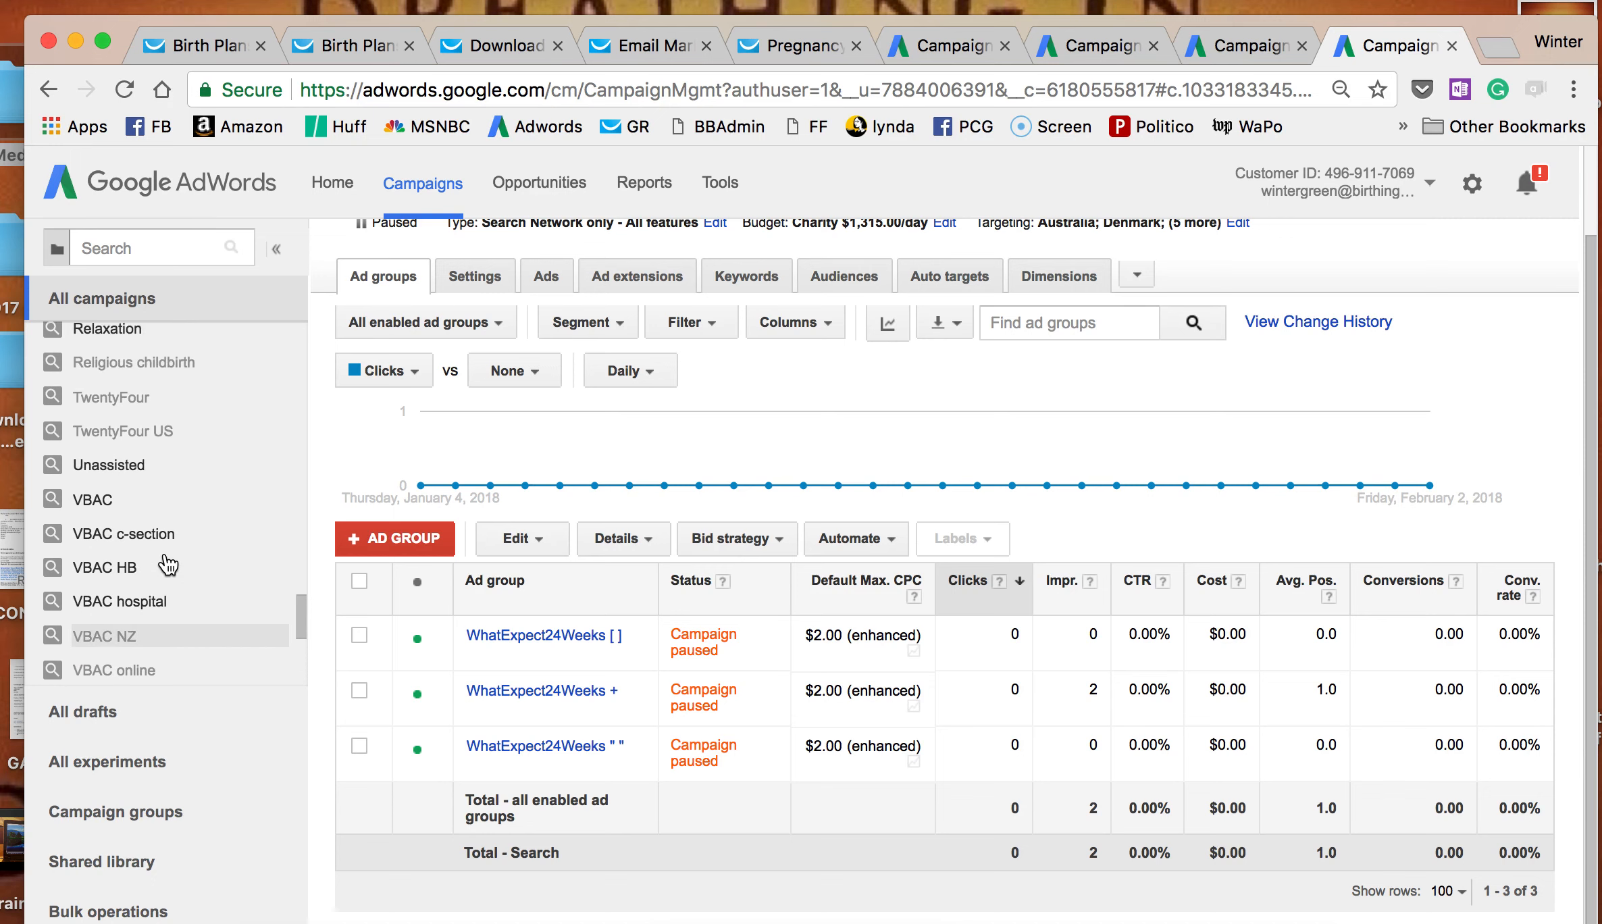
left_click(112, 396)
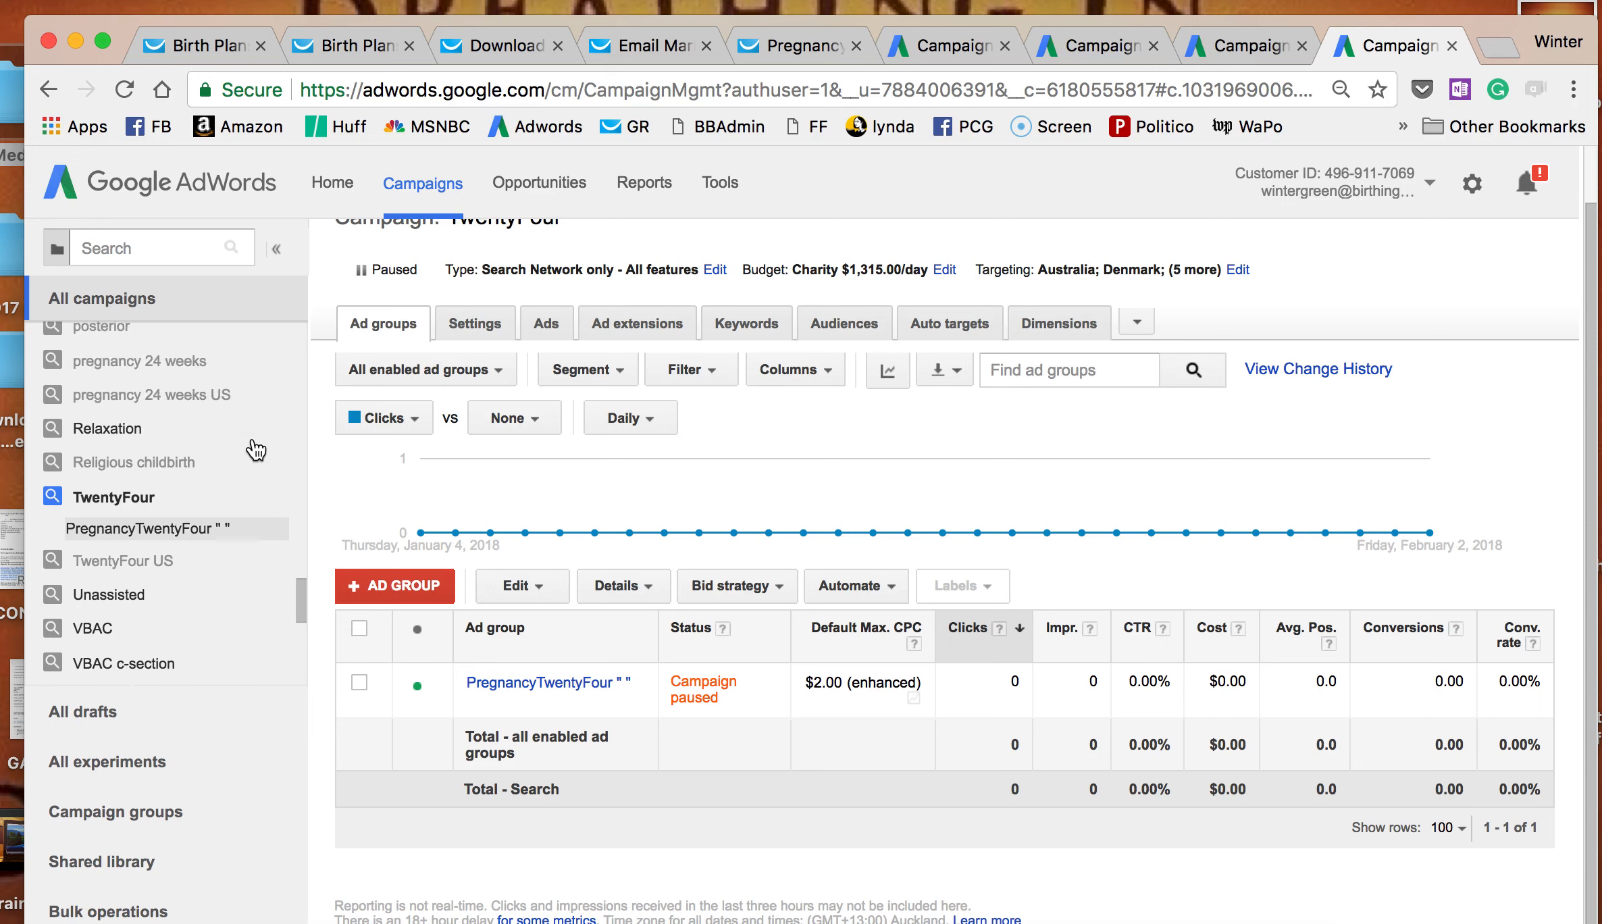
scroll("down", 3)
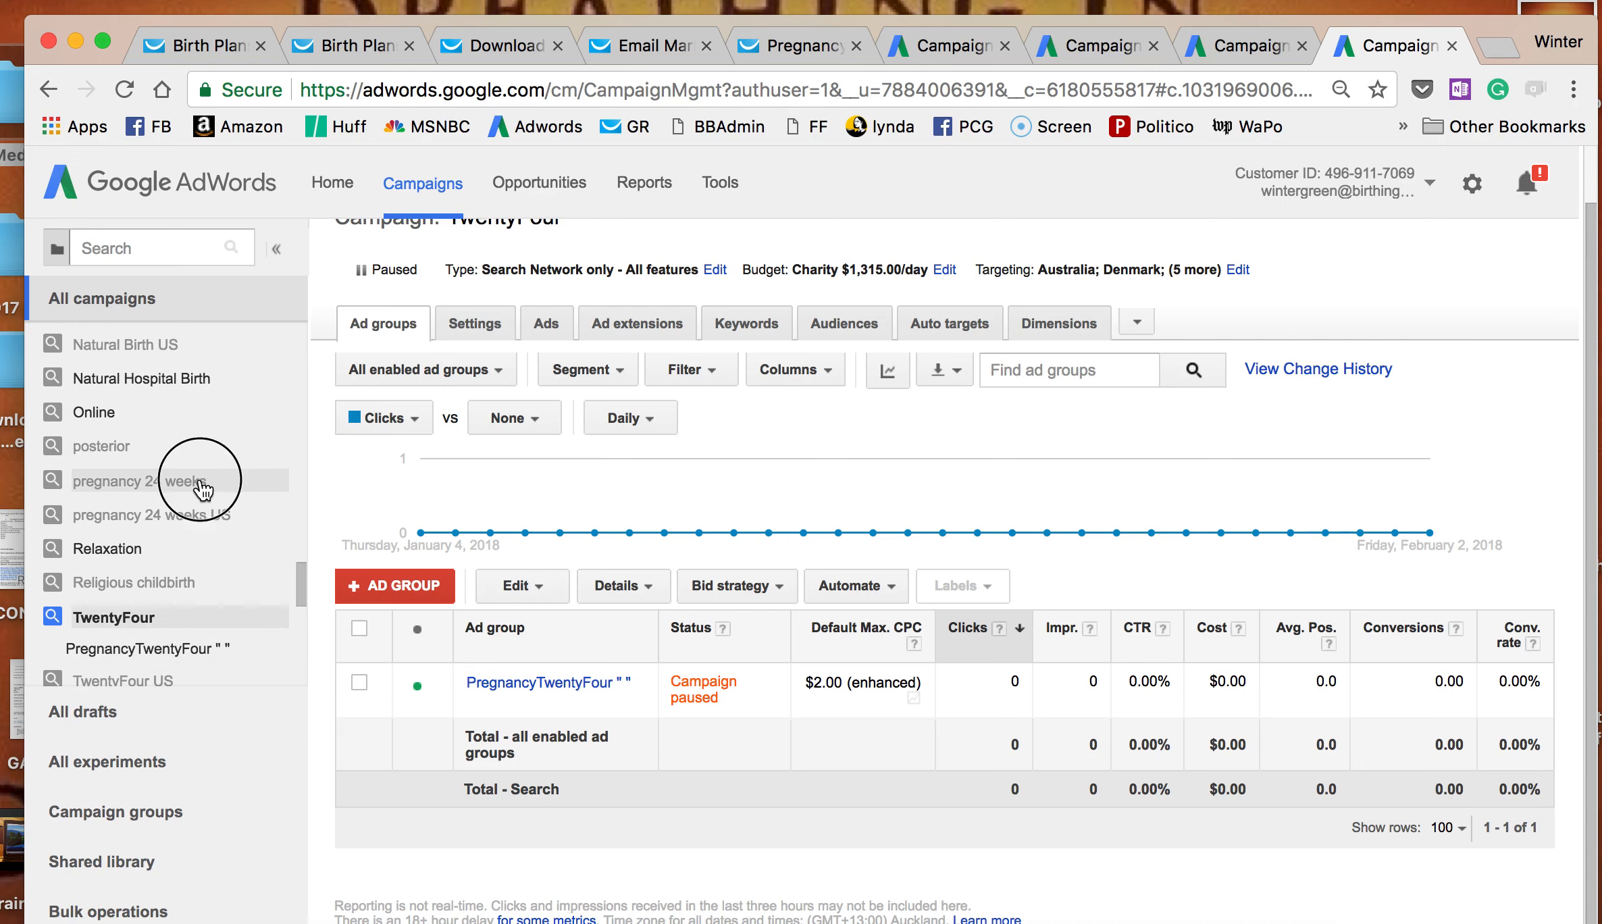
left_click(142, 480)
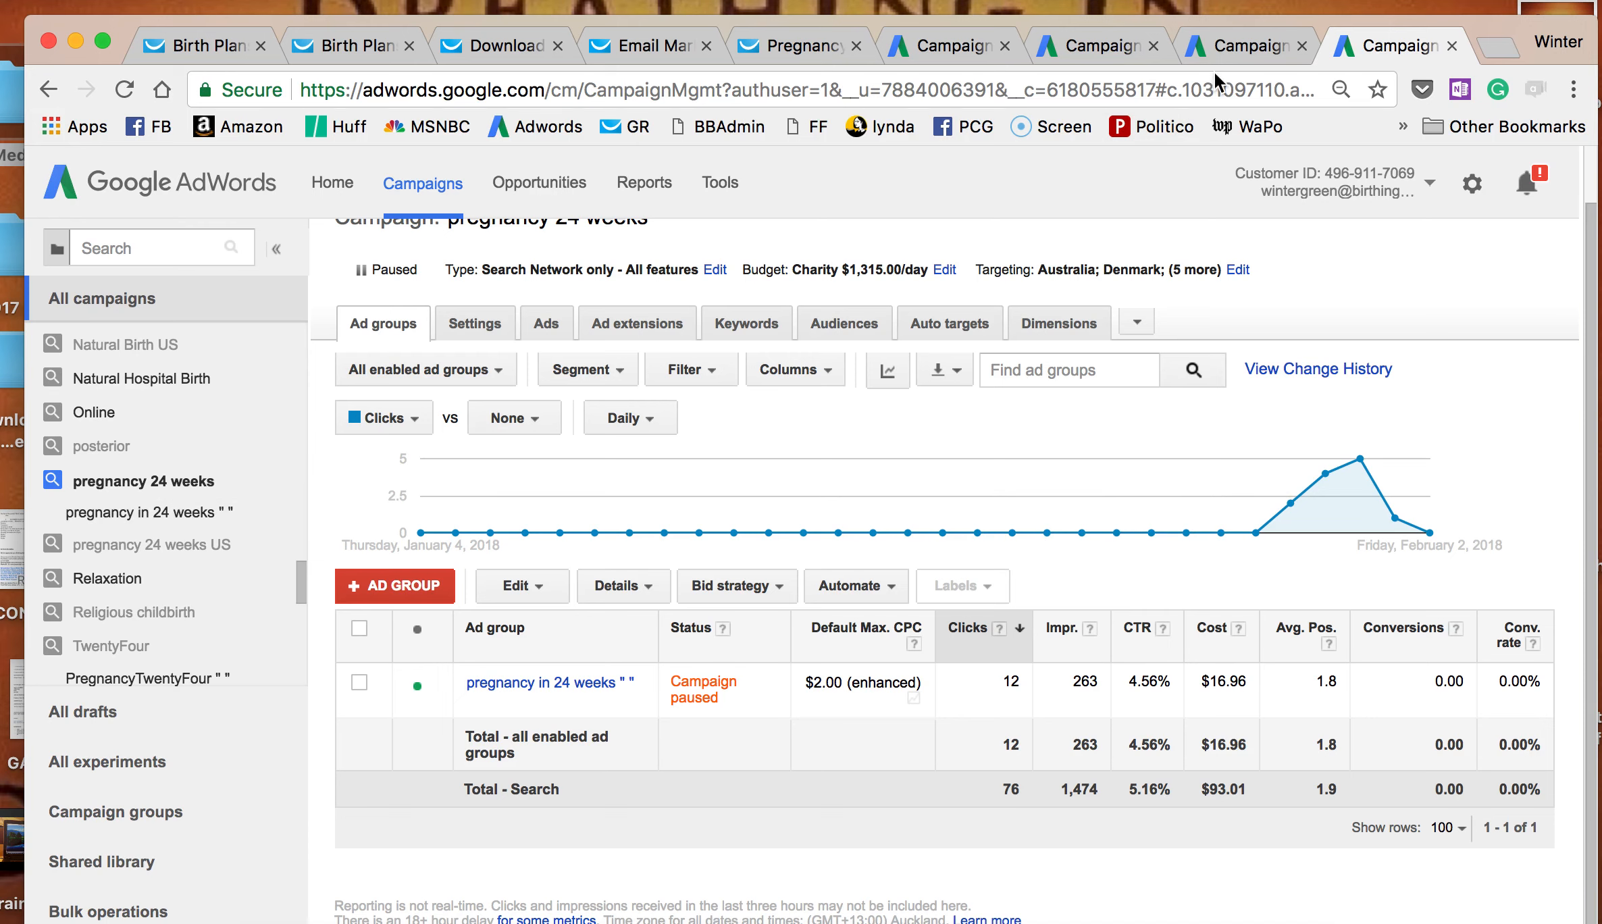
left_click(948, 45)
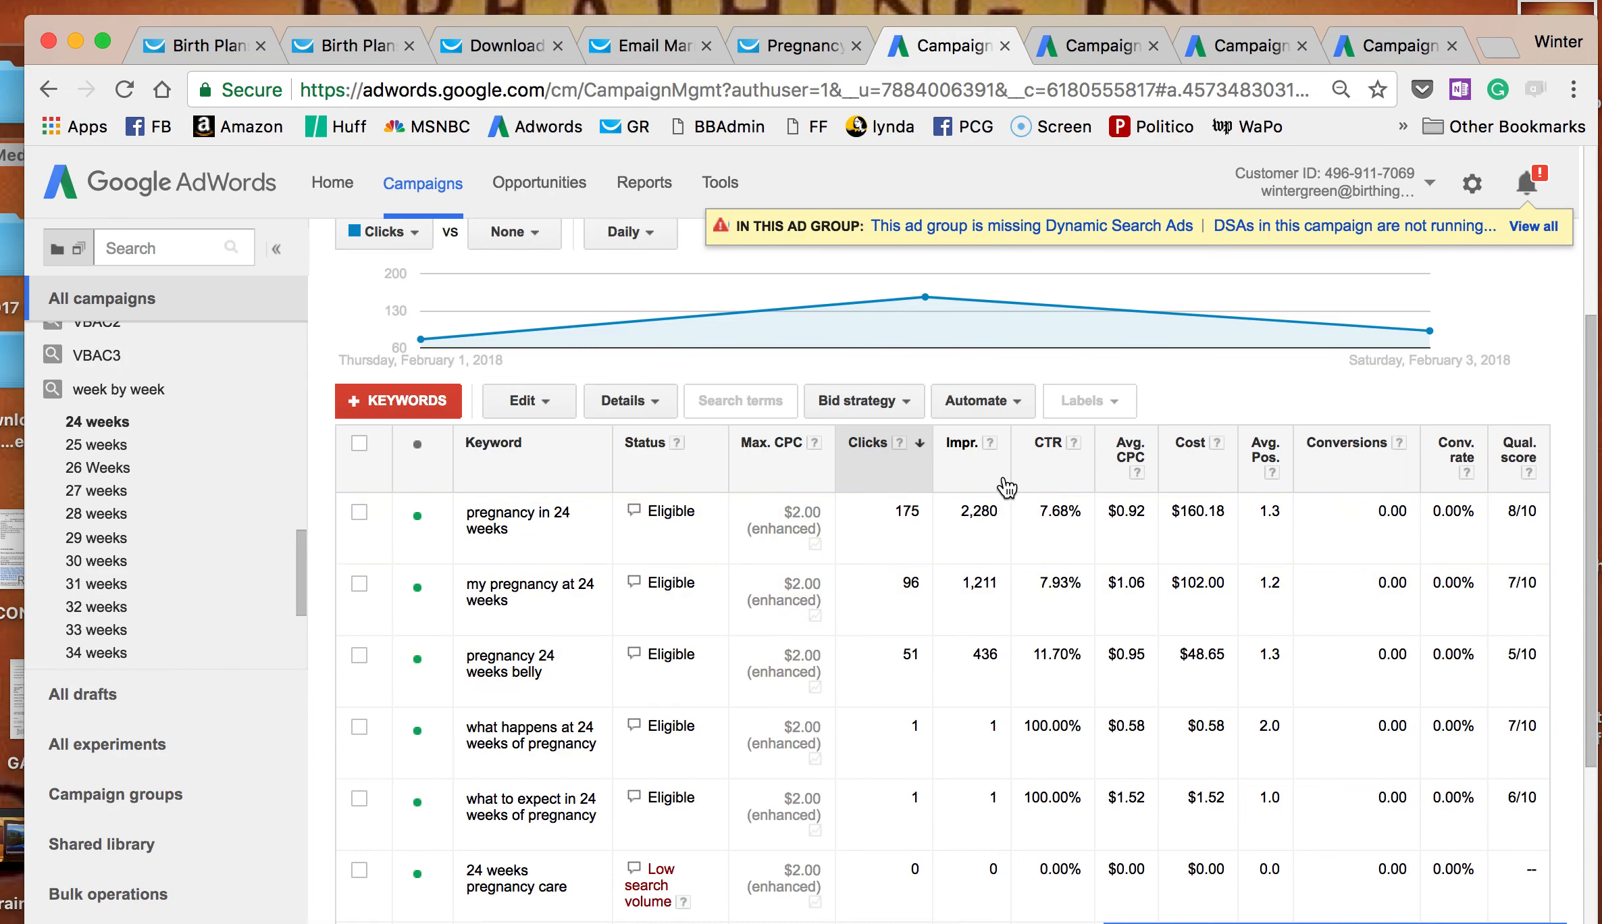
Open the keyword 'pregnancy in 24 weeks' for editing its $2.00 max CPC.
left_click(531, 522)
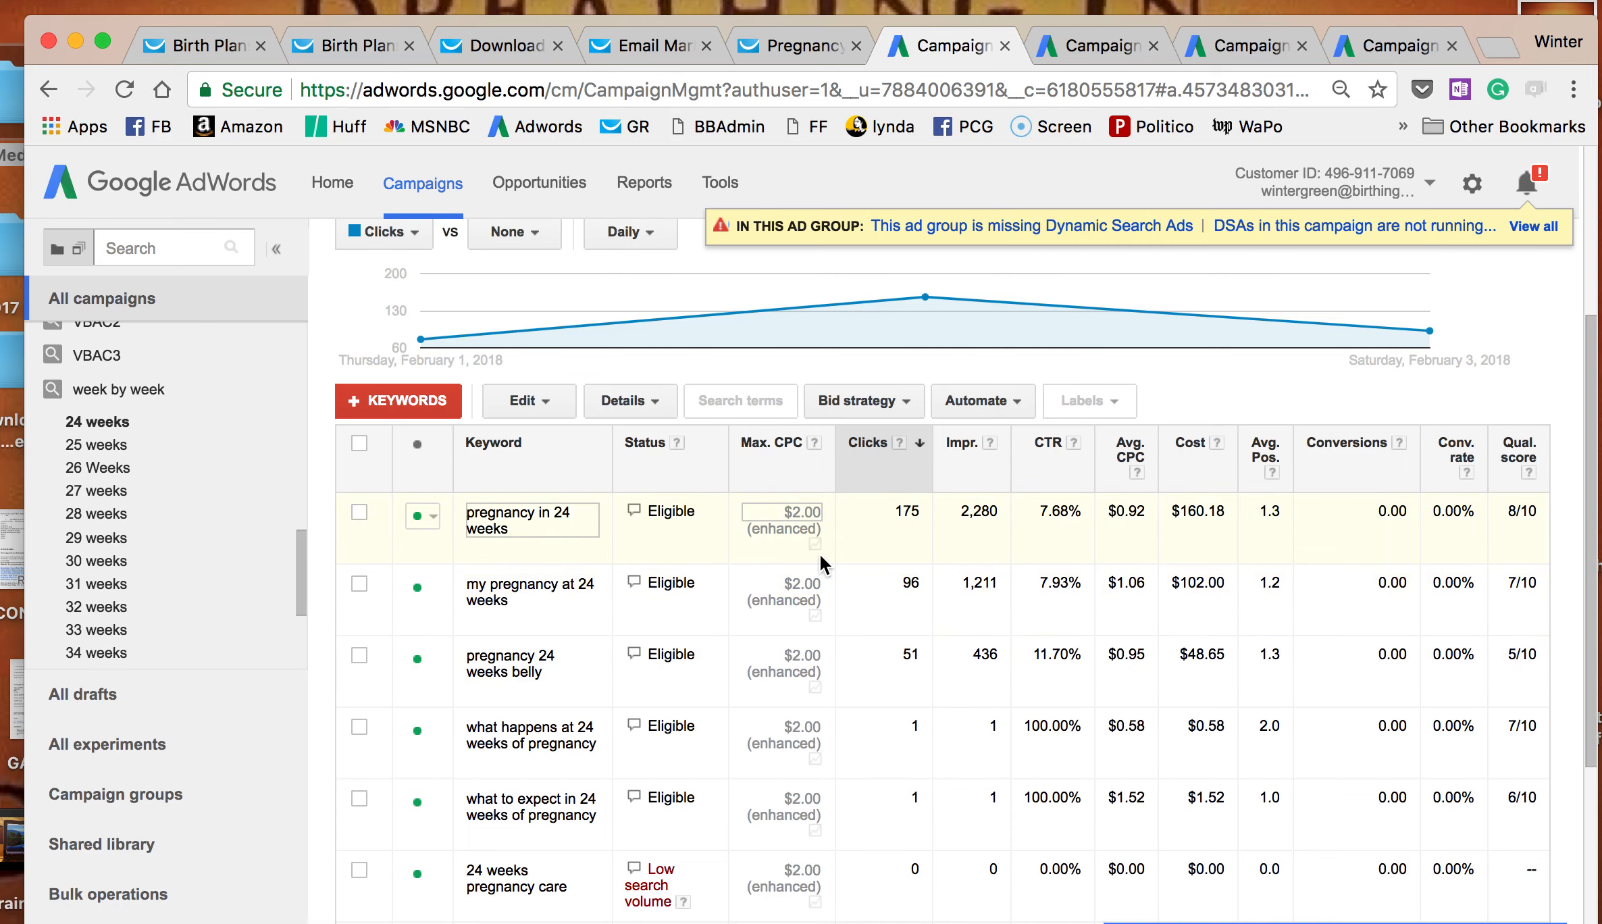
mouse_move(545, 614)
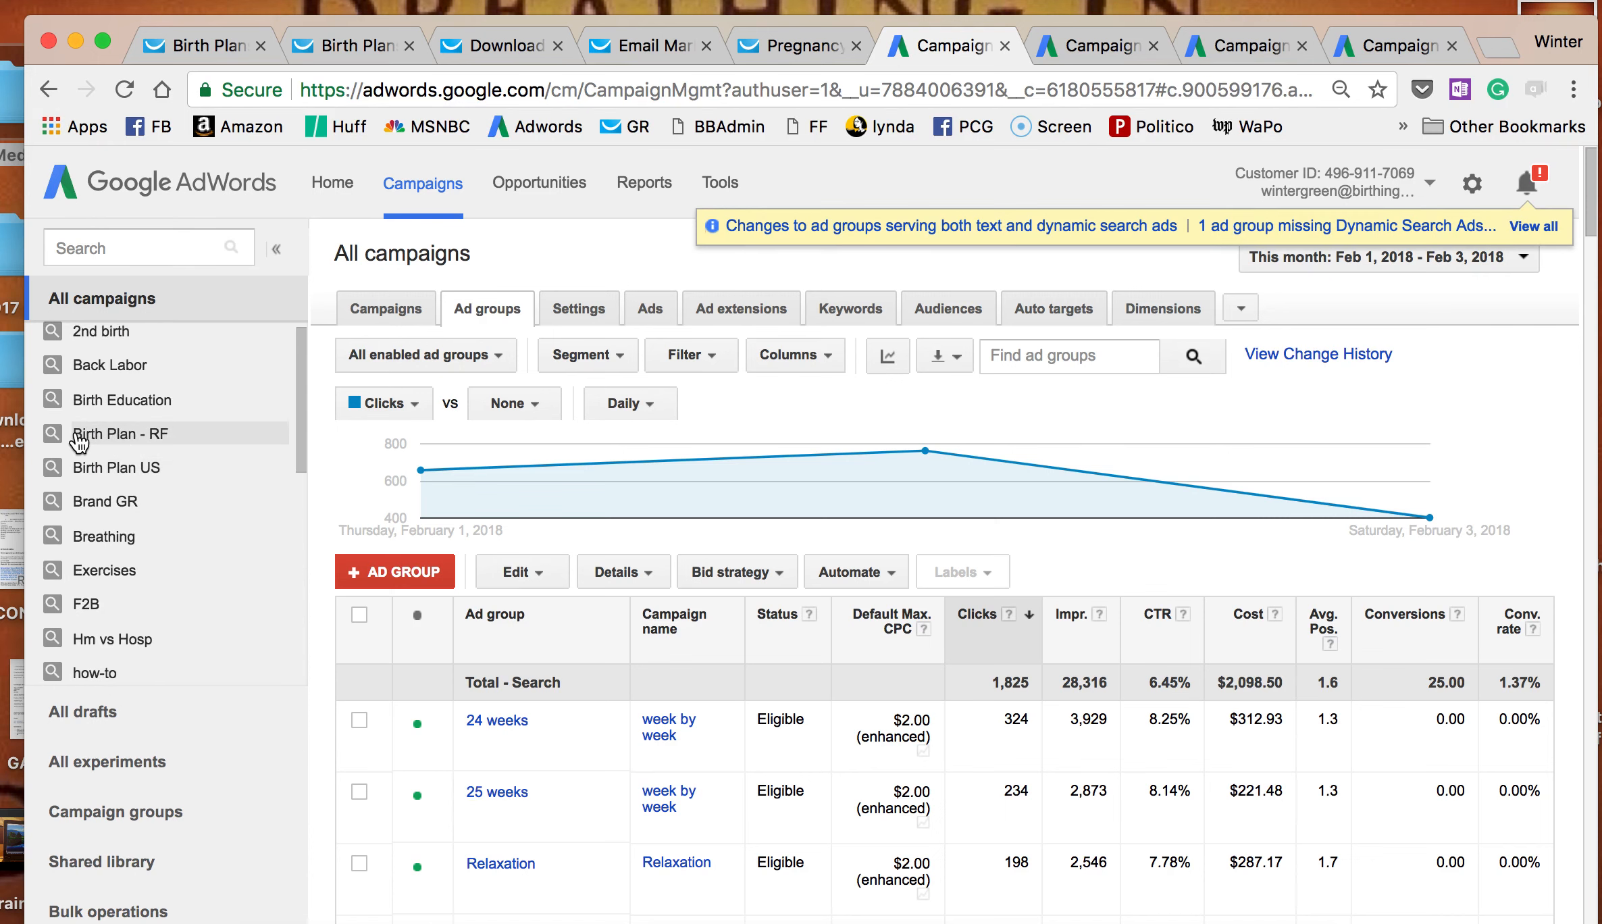
Show the Birth Plan - RF ad groups and open Birth Plan (Broad), with 20 conversions, for editing.
left_click(120, 434)
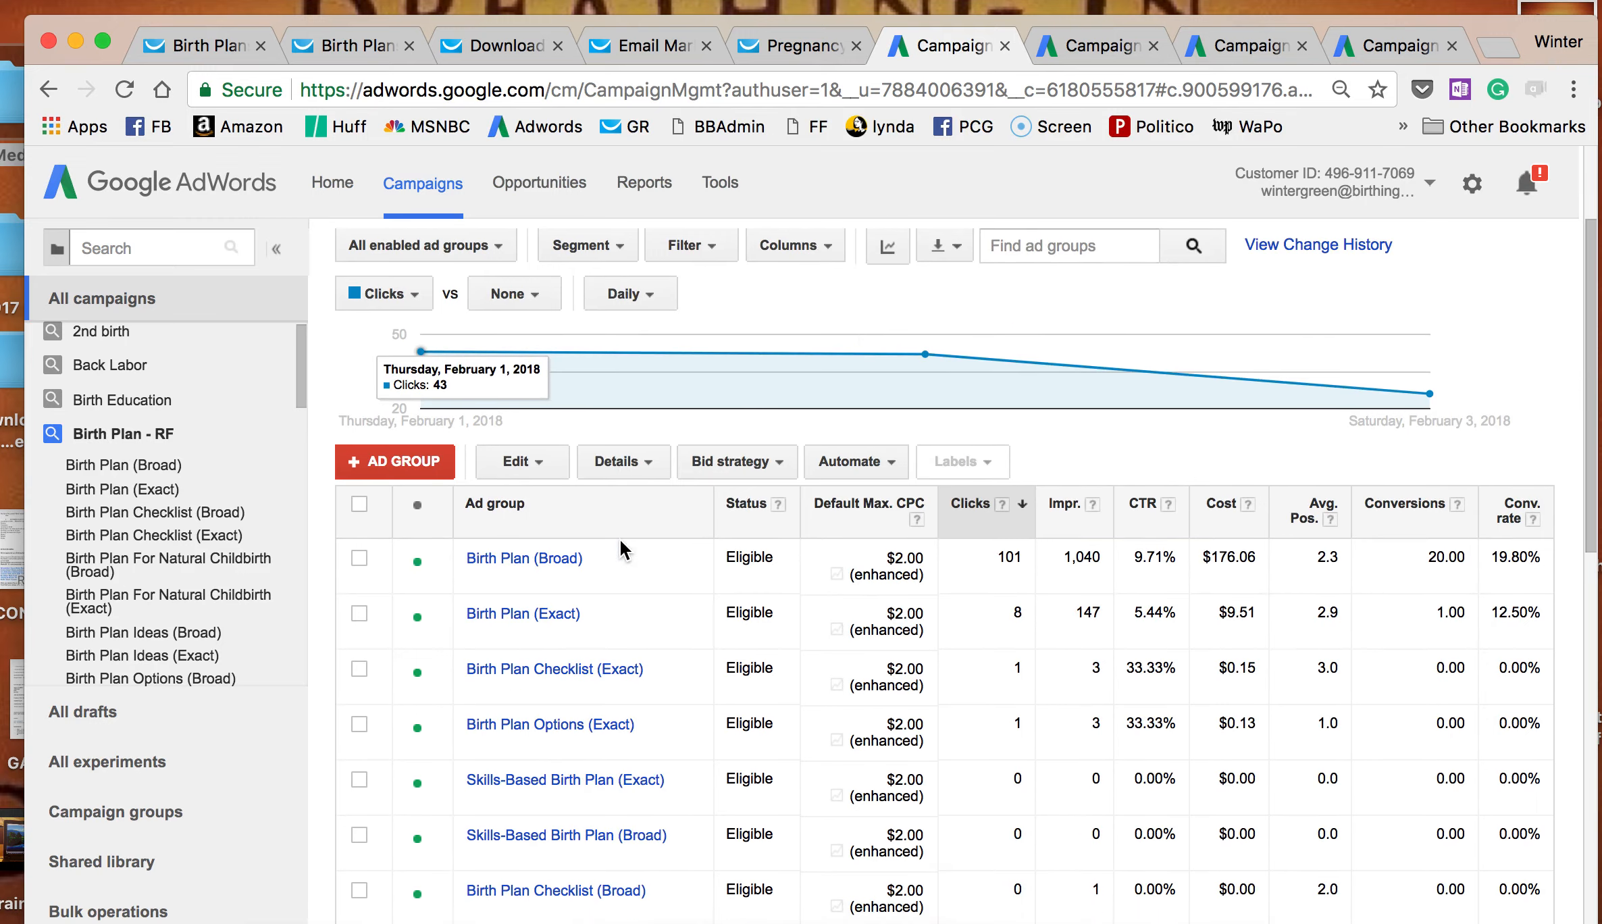
left_click(123, 432)
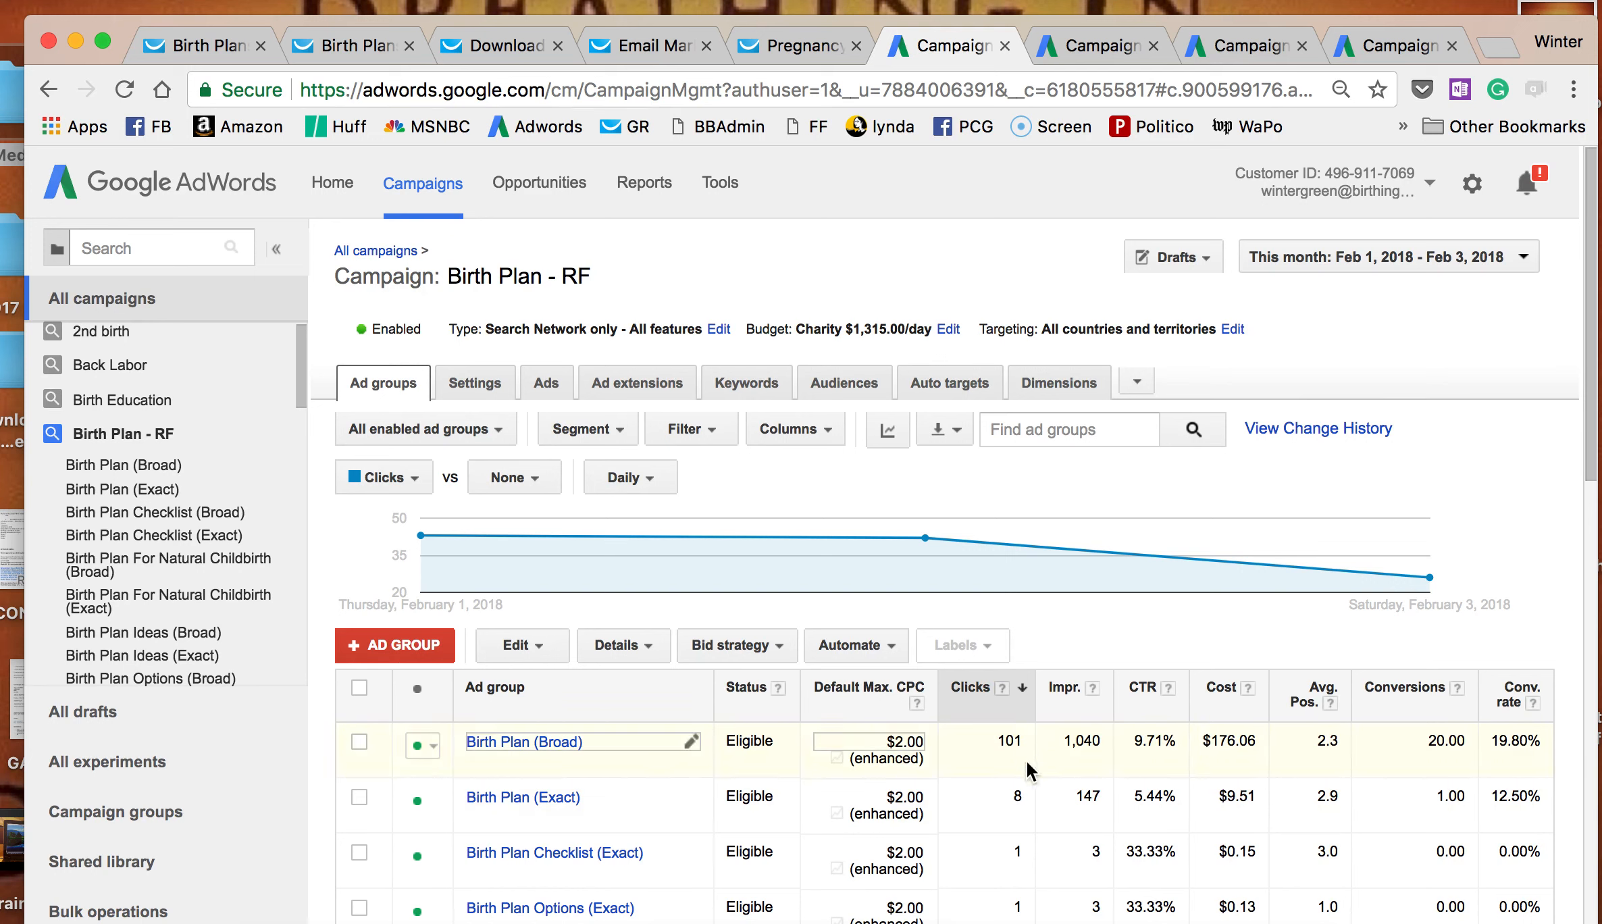
mouse_move(1418, 761)
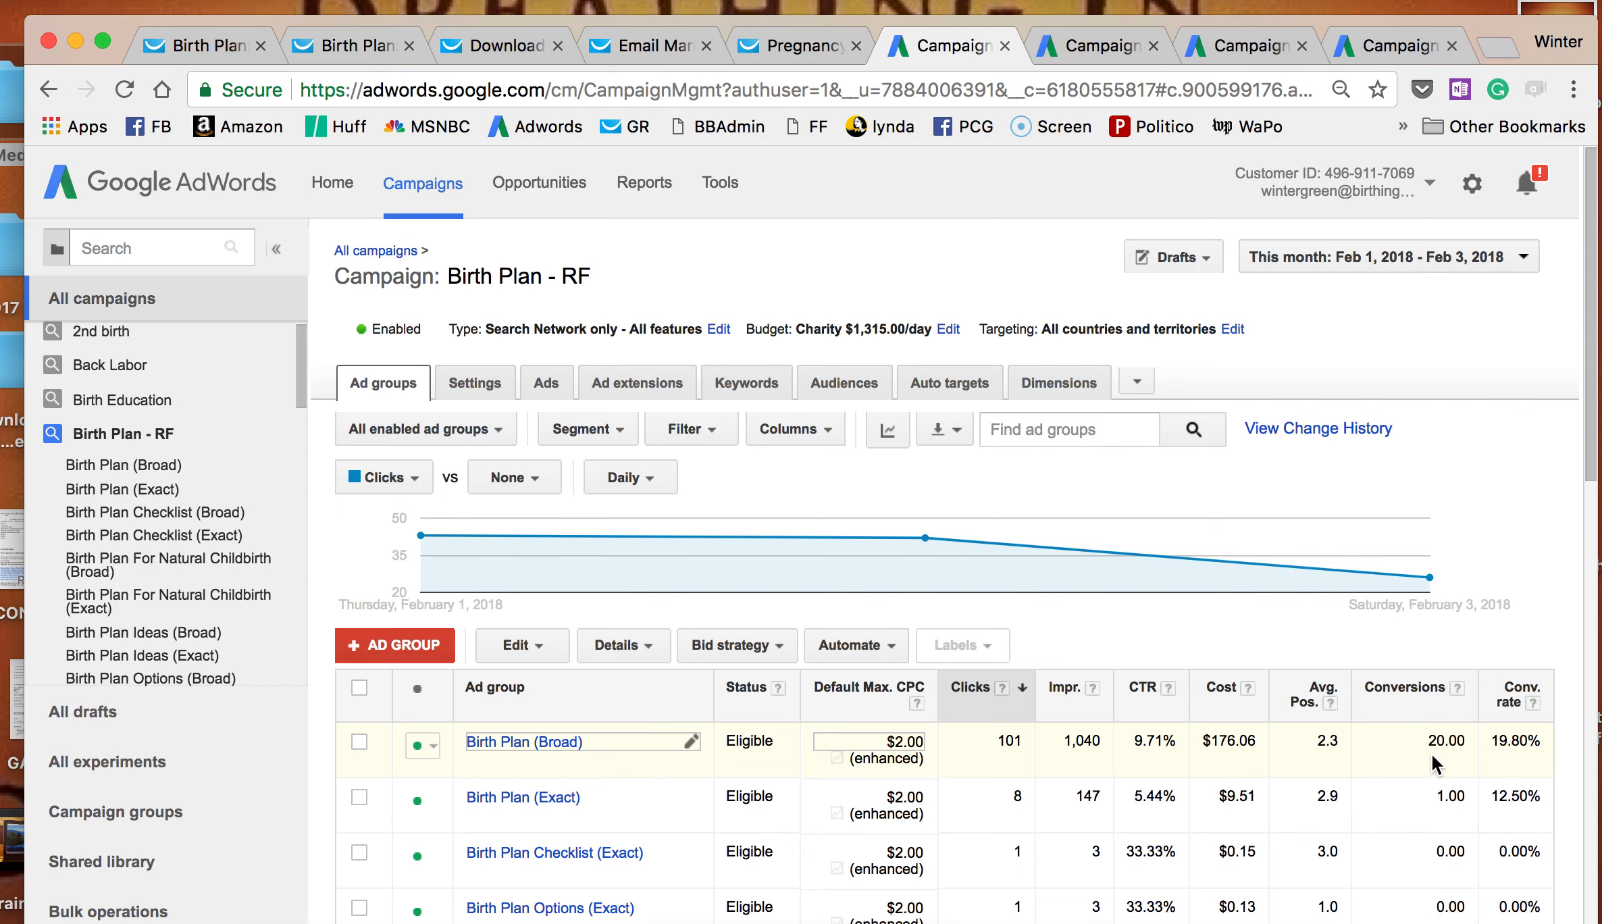
mouse_move(523, 740)
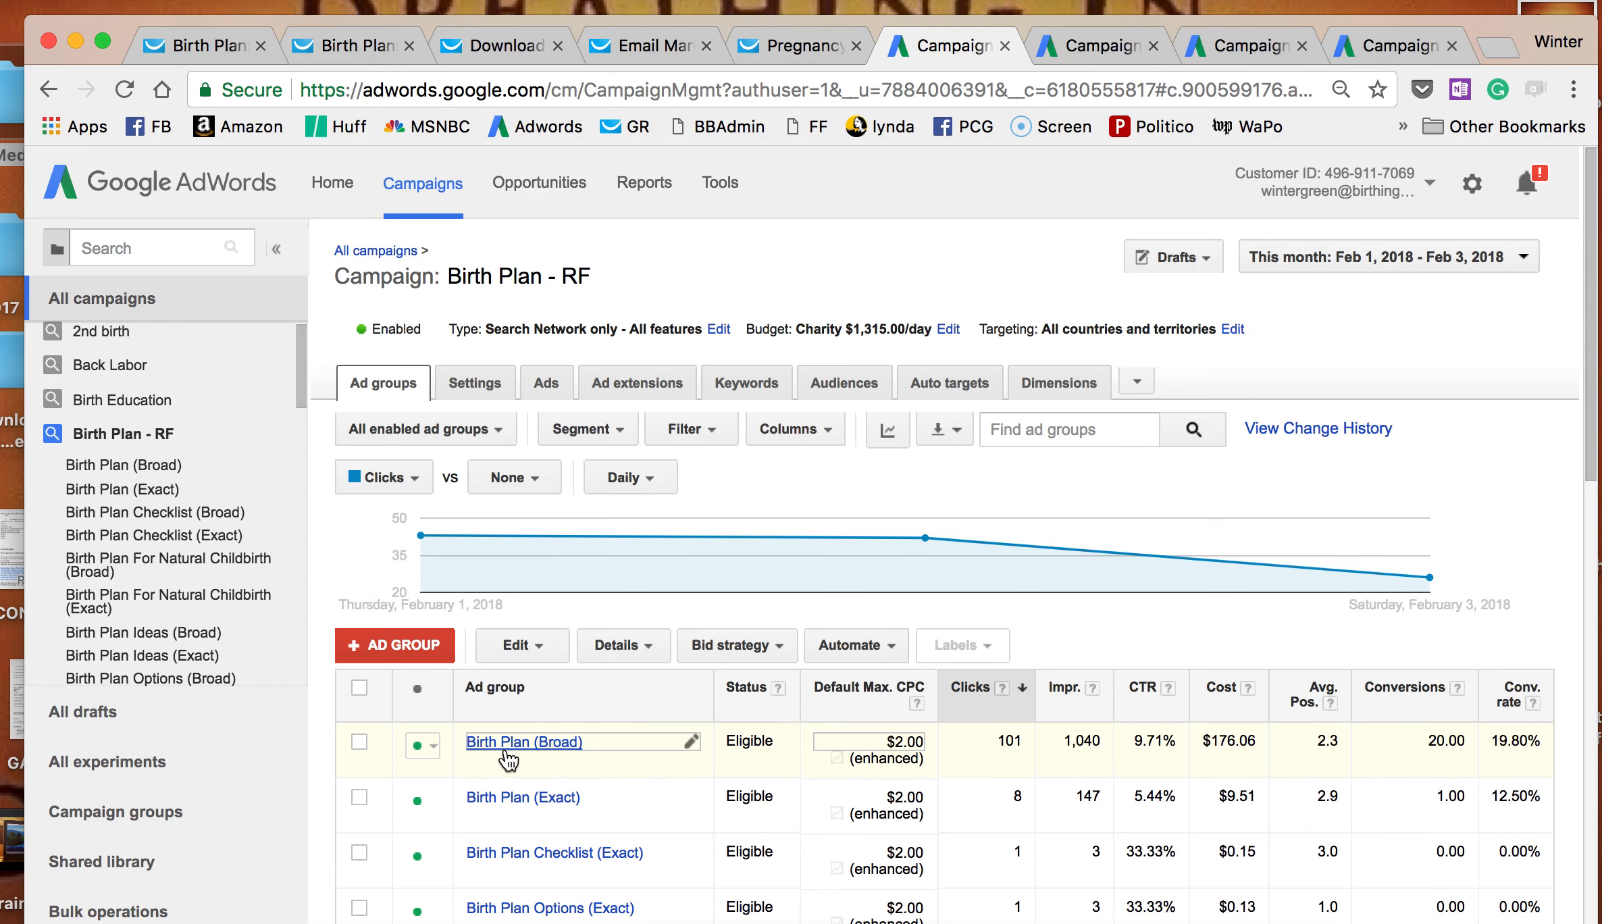
mouse_move(526, 617)
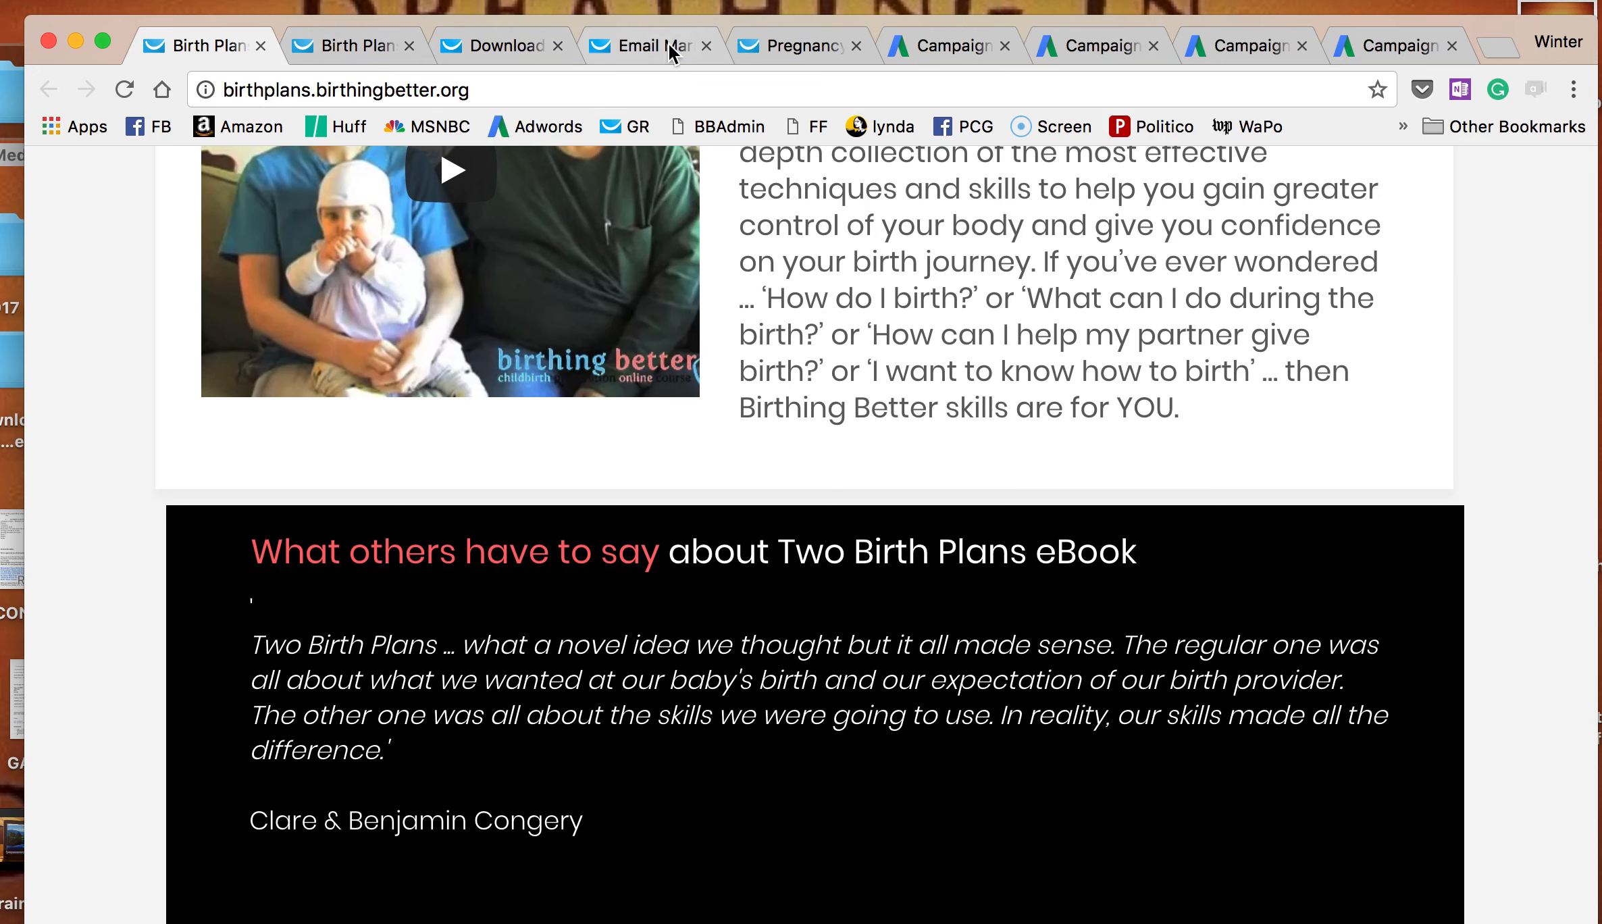
Leave the drip workflow editor, confirming Leave, to reach the Manage workflows list.
left_click(648, 45)
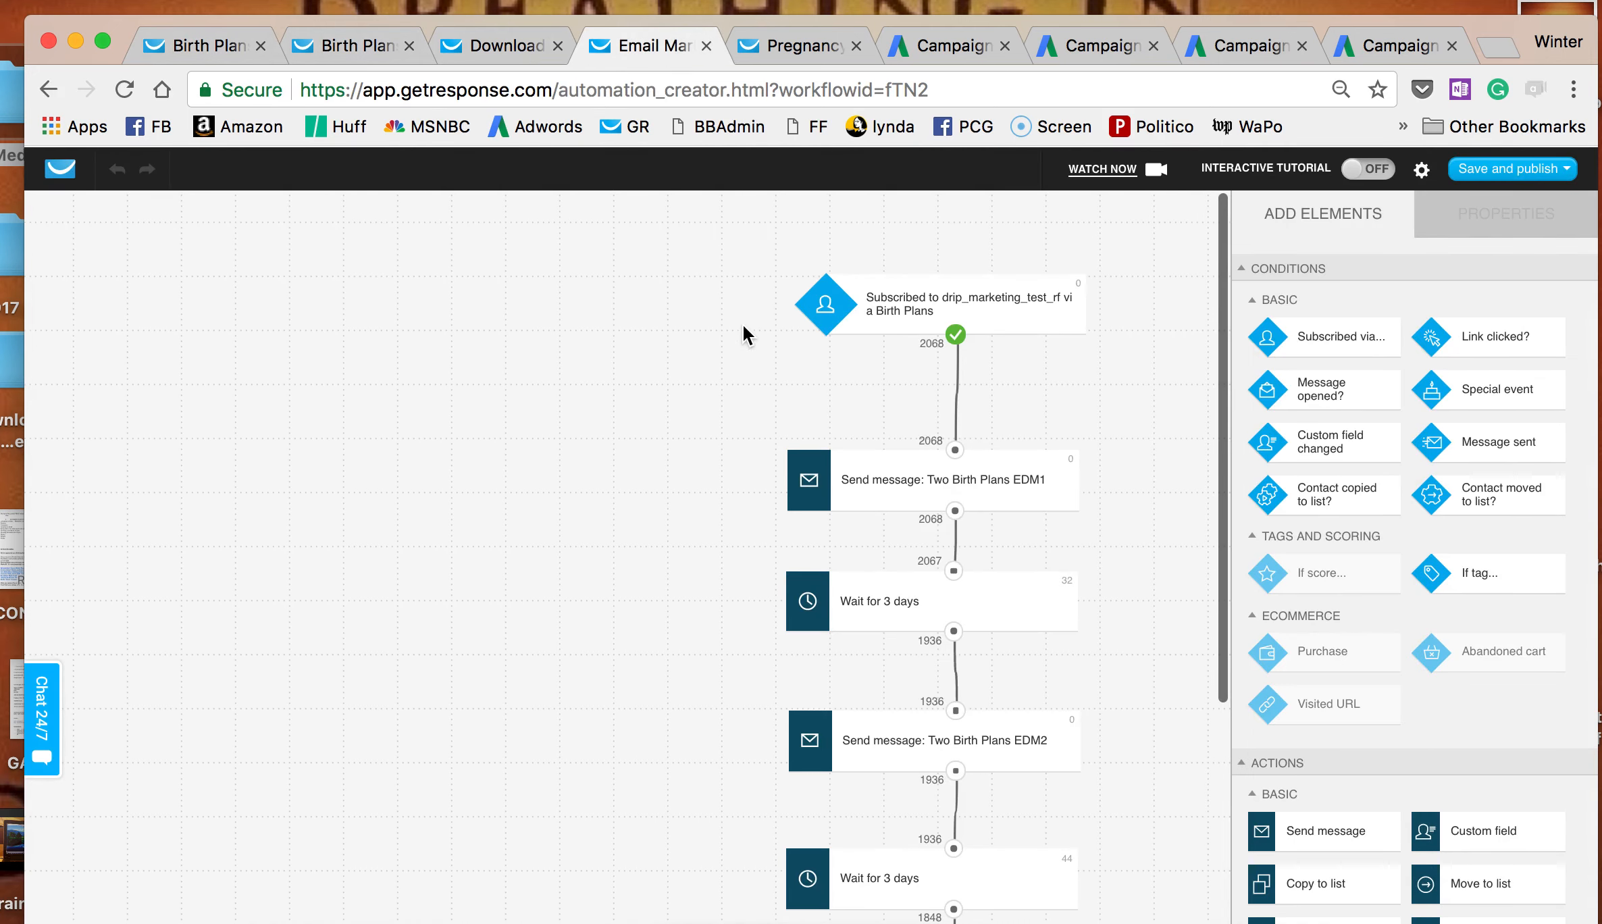
left_click(48, 90)
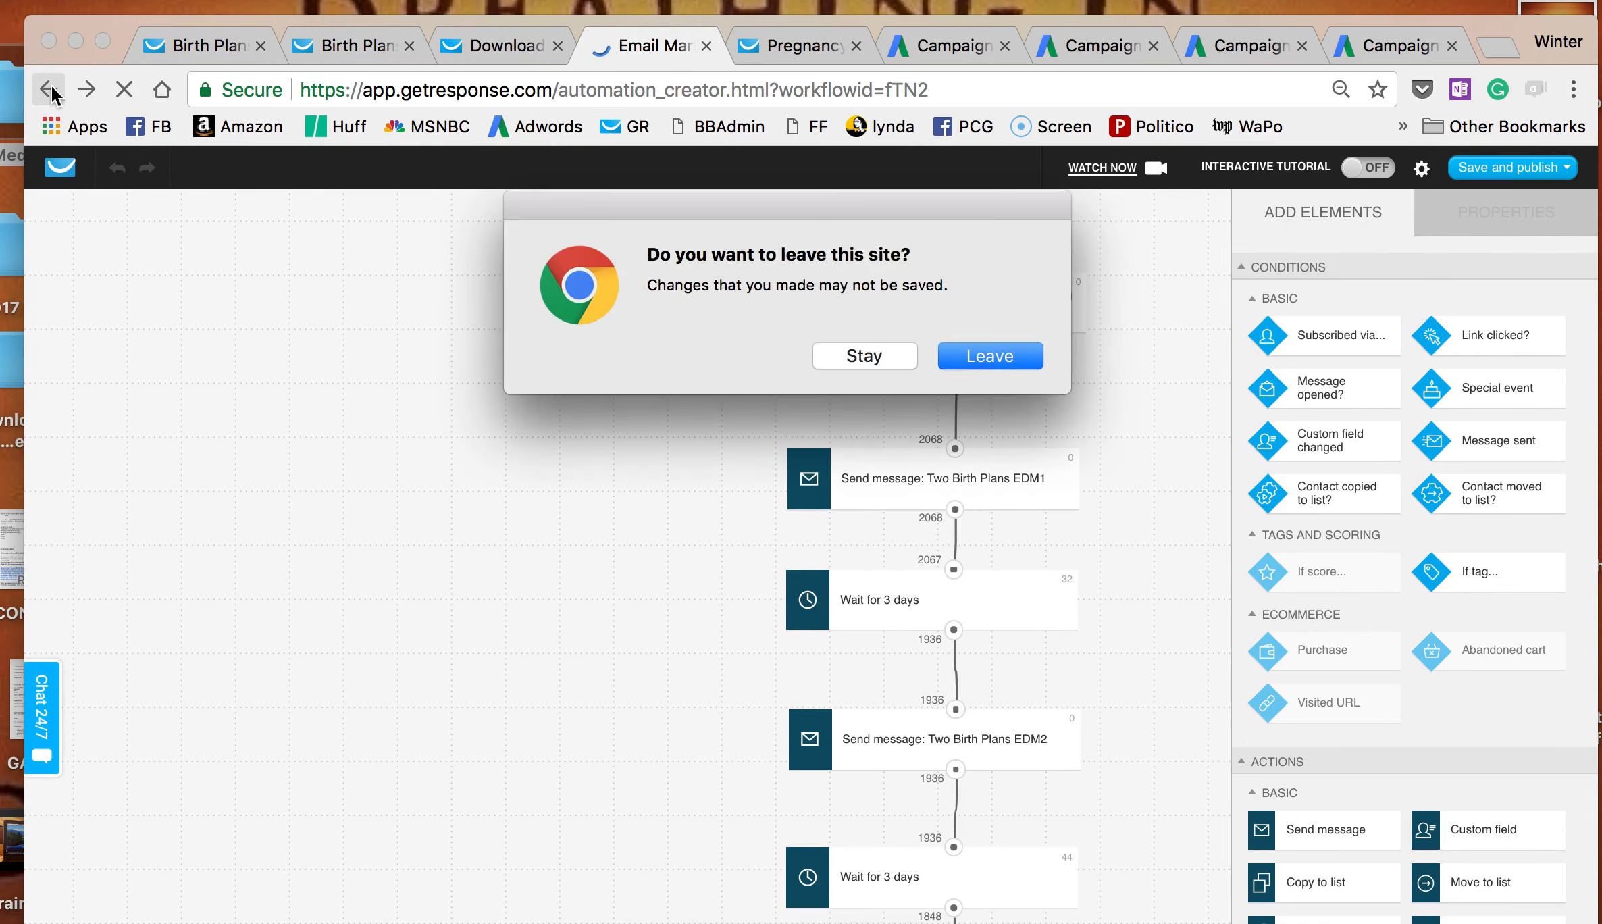
left_click(863, 356)
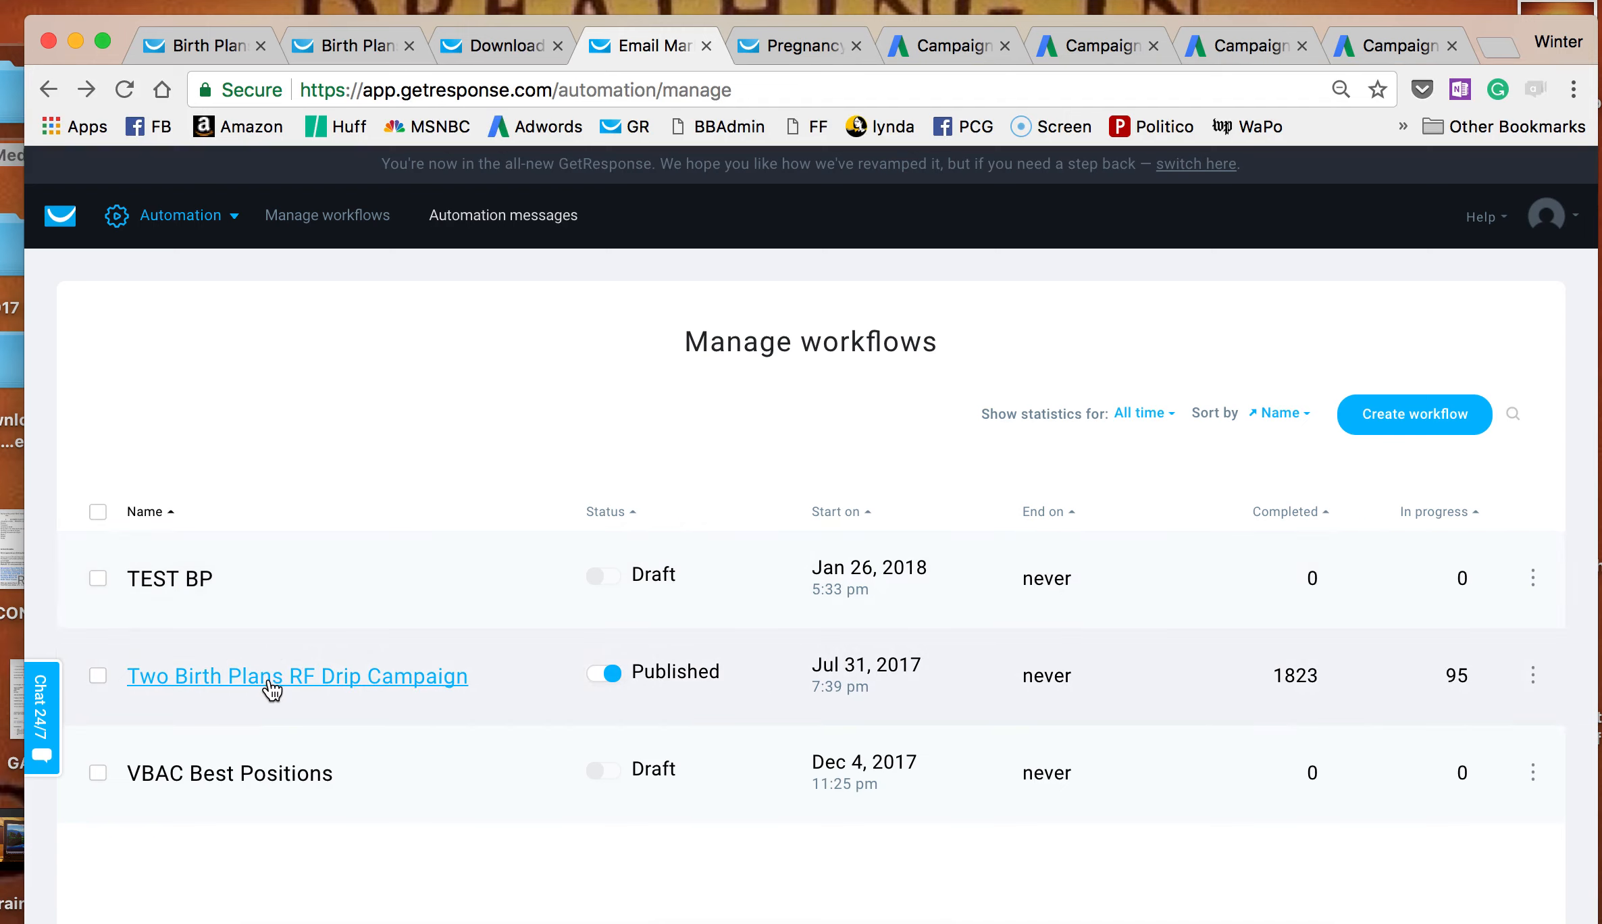
left_click(296, 676)
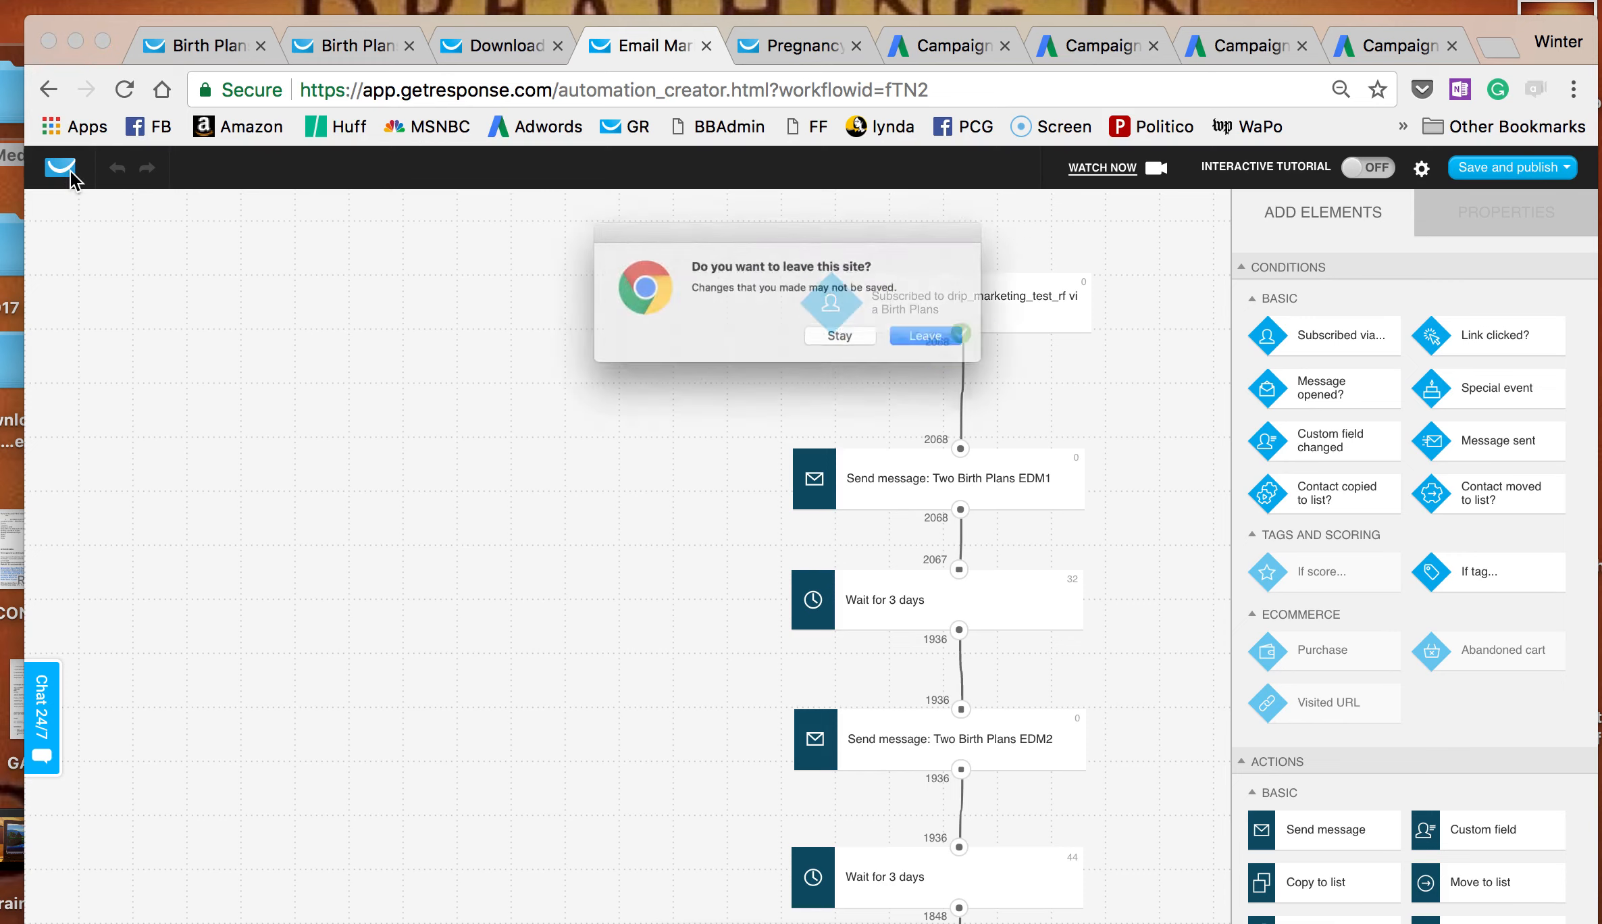
left_click(924, 335)
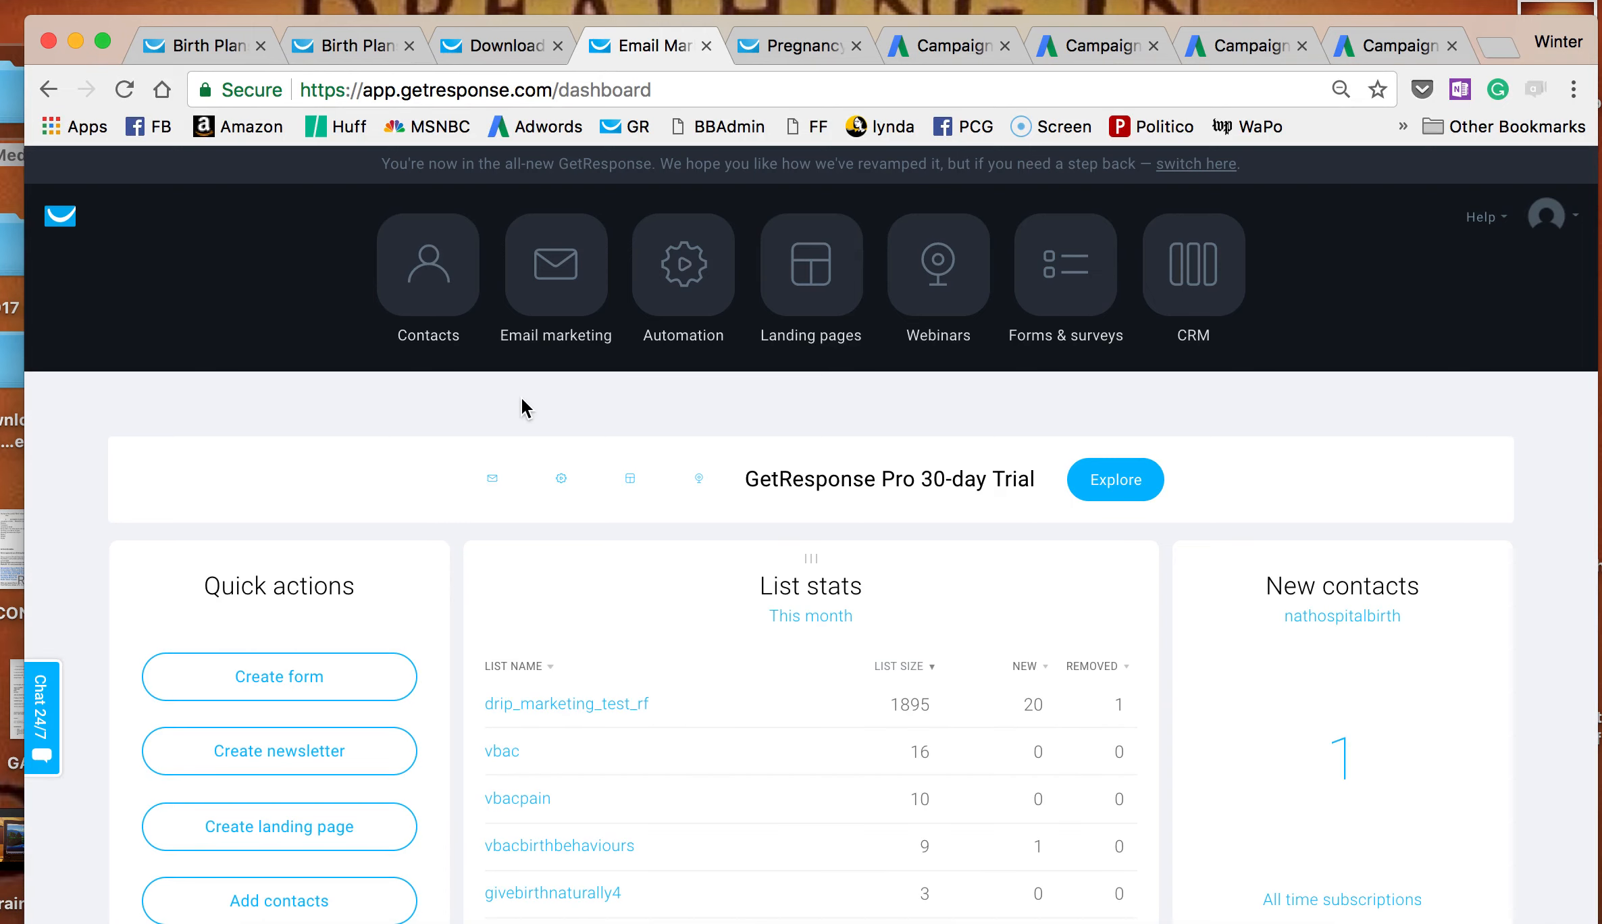
left_click(681, 263)
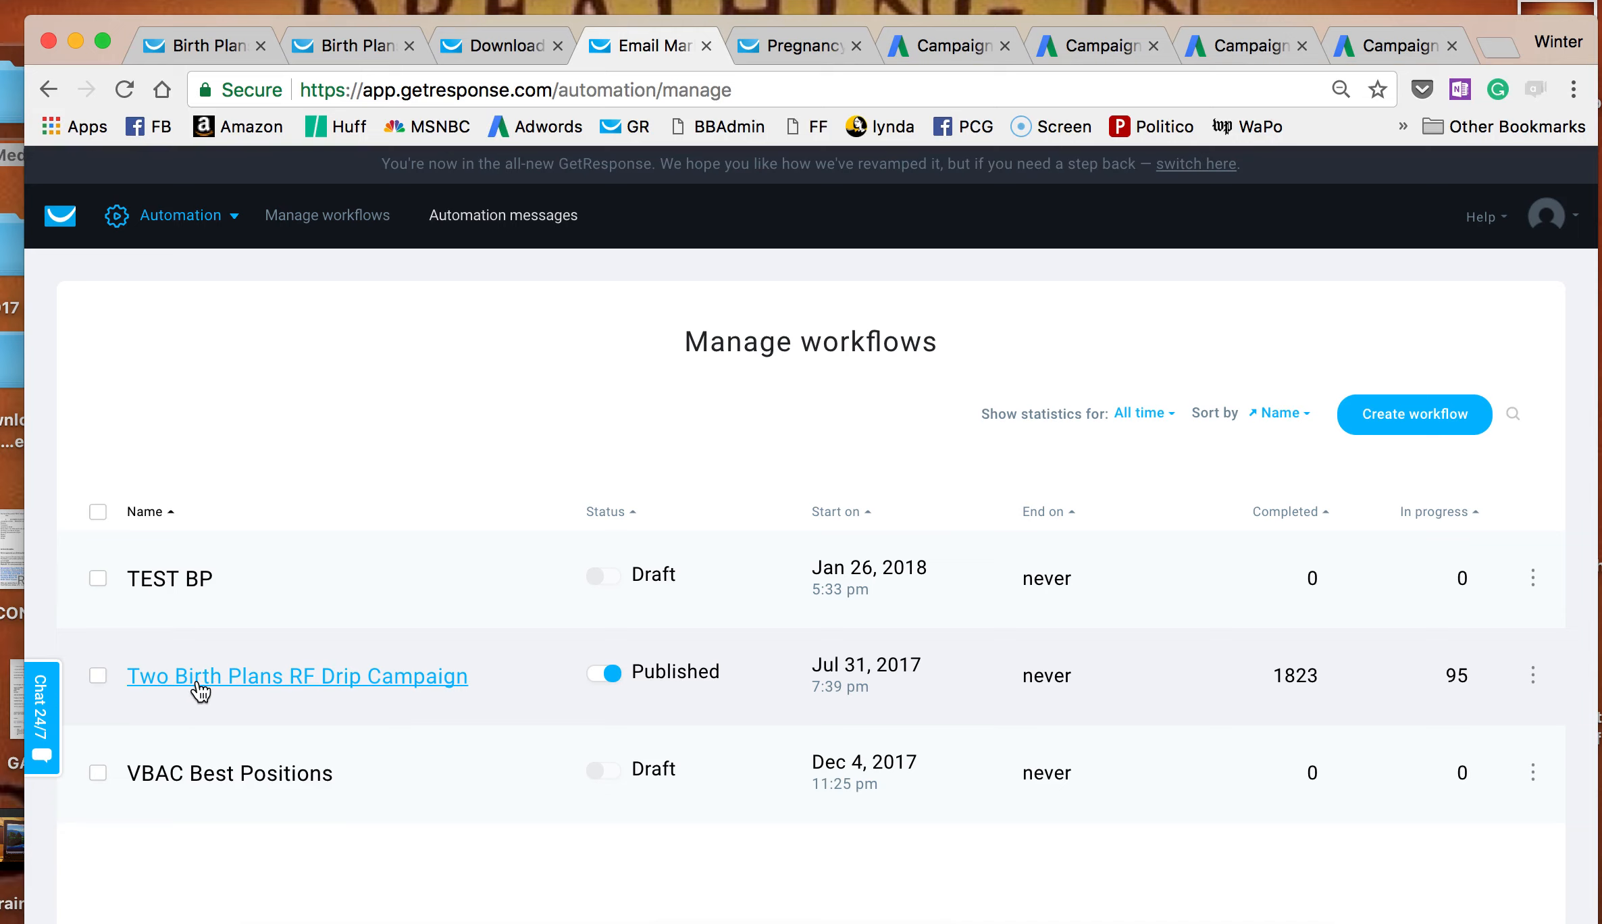
left_click(297, 675)
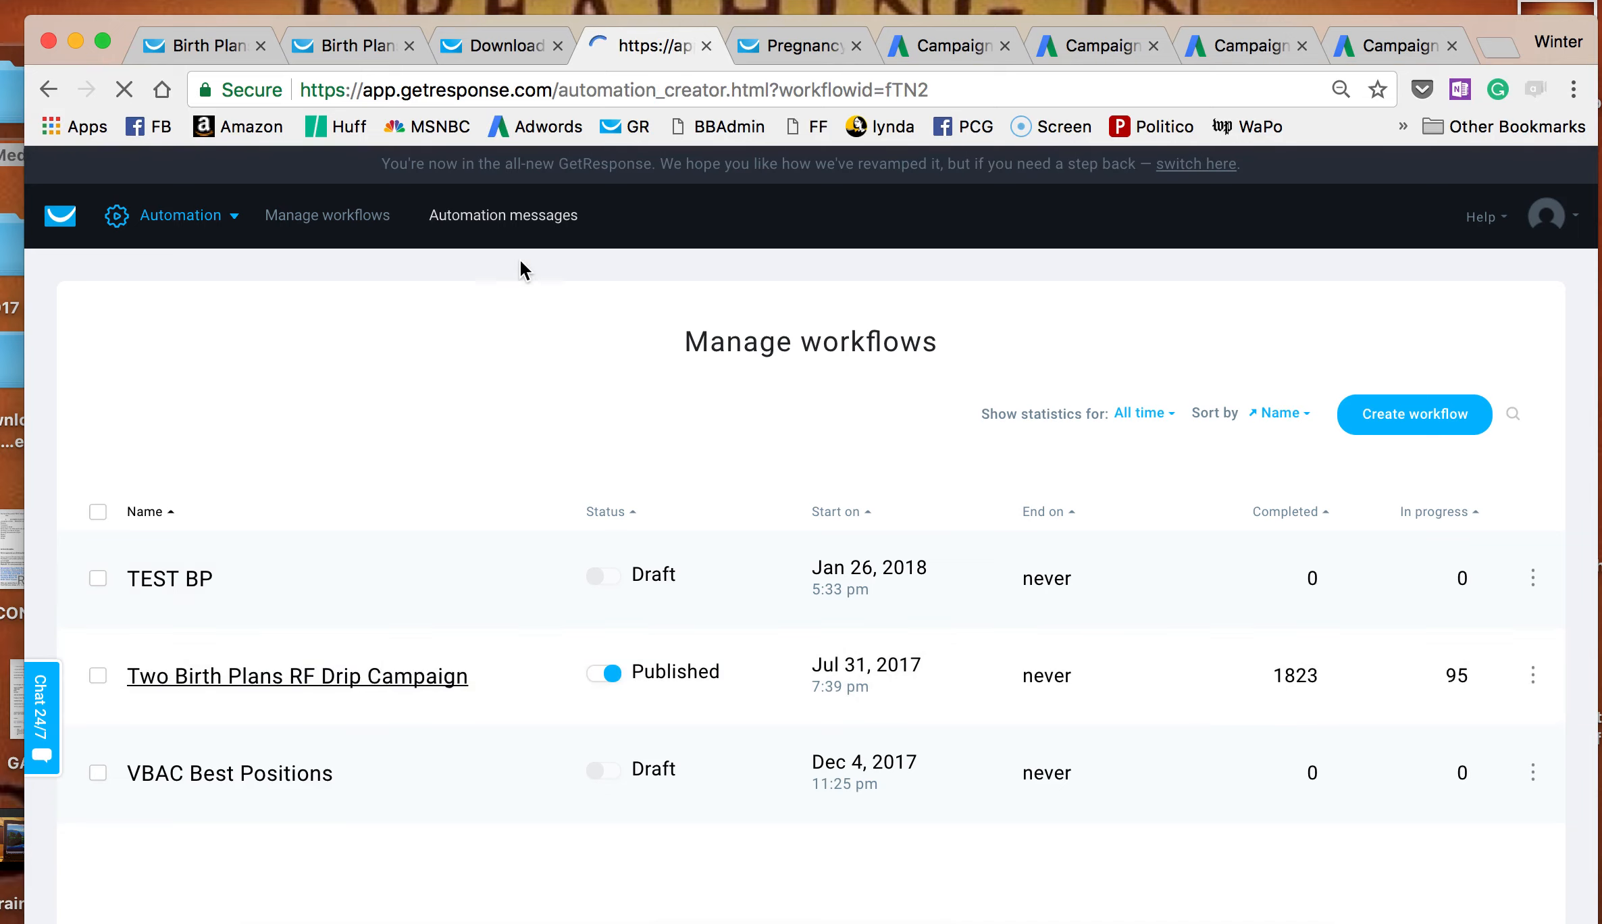
left_click(297, 676)
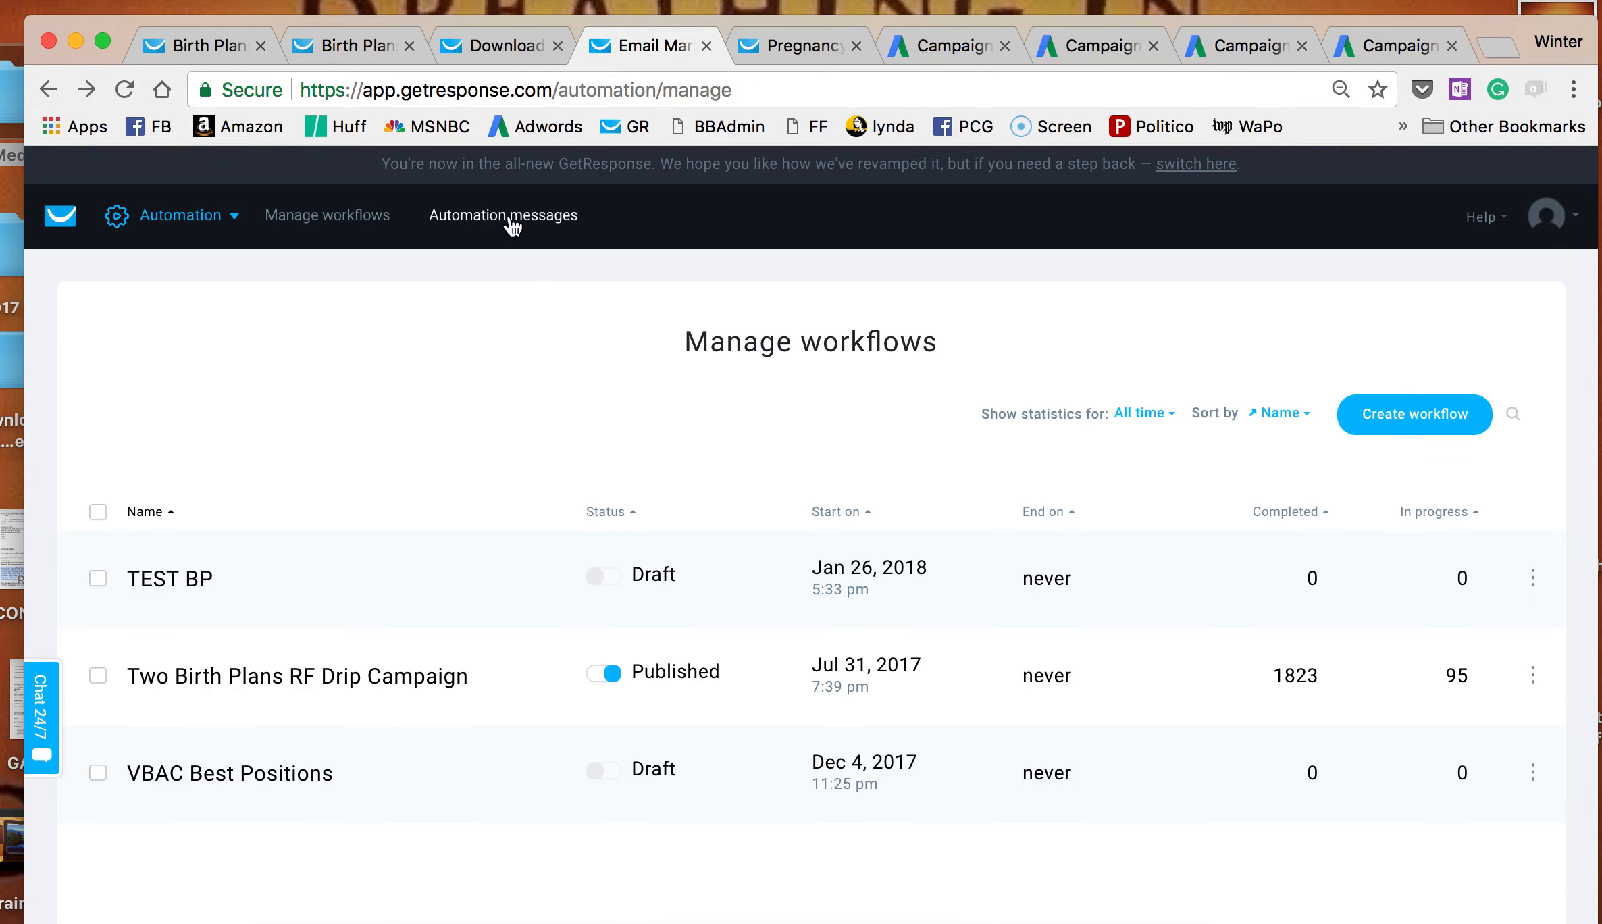
List automation messages, showing Two Birth Plans EDM1 at 2068 sent and 80.31% opens.
left_click(503, 216)
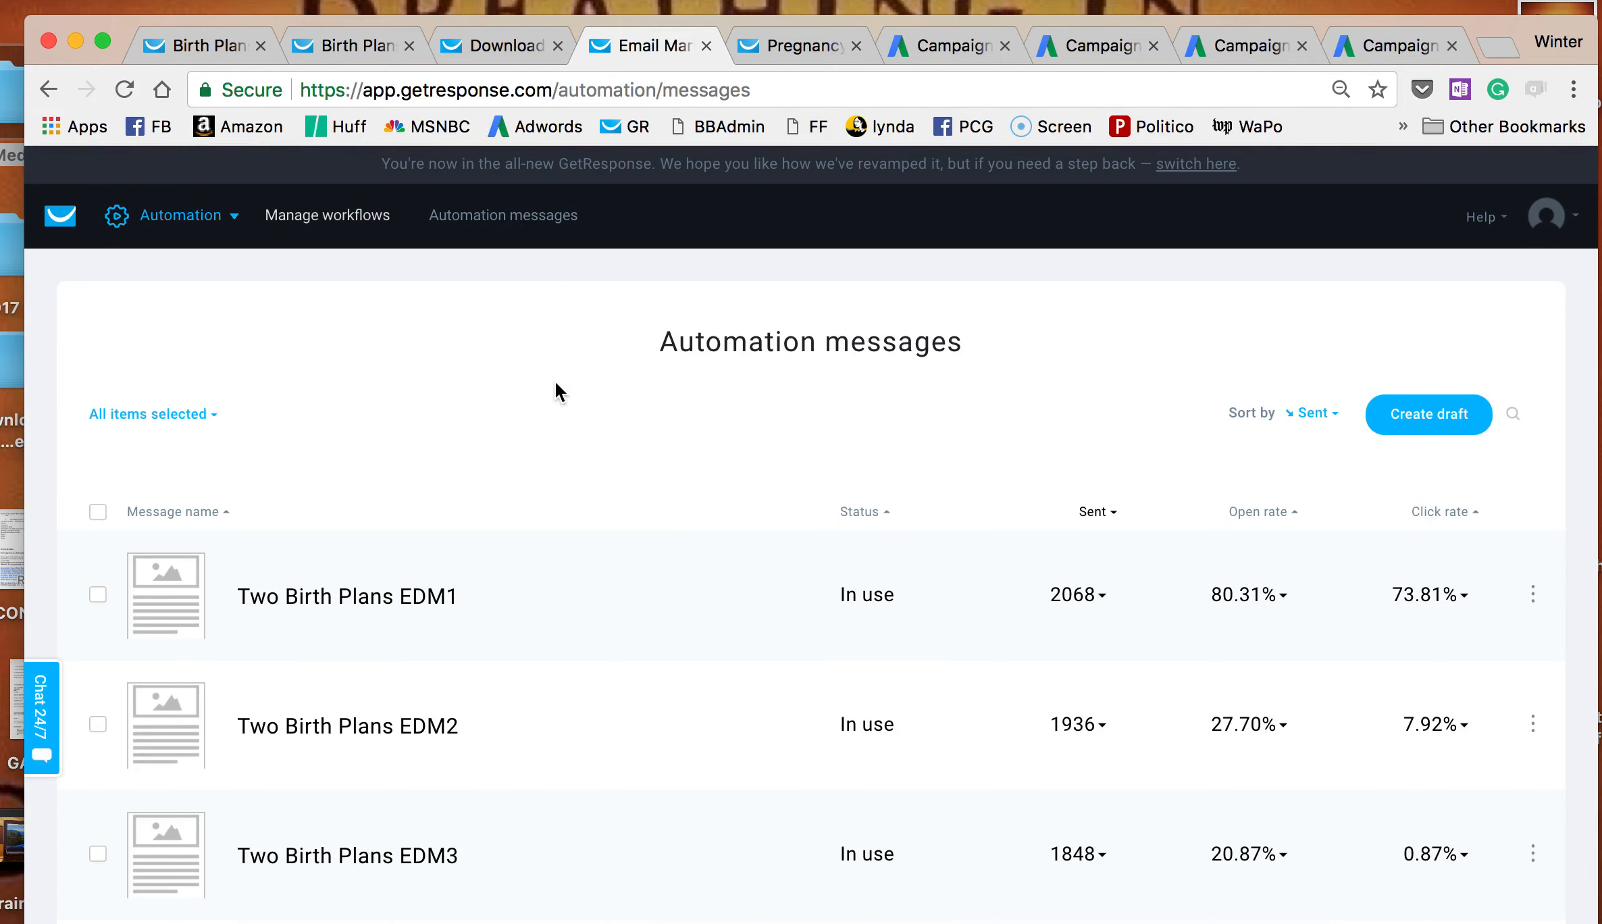
scroll("down", 3)
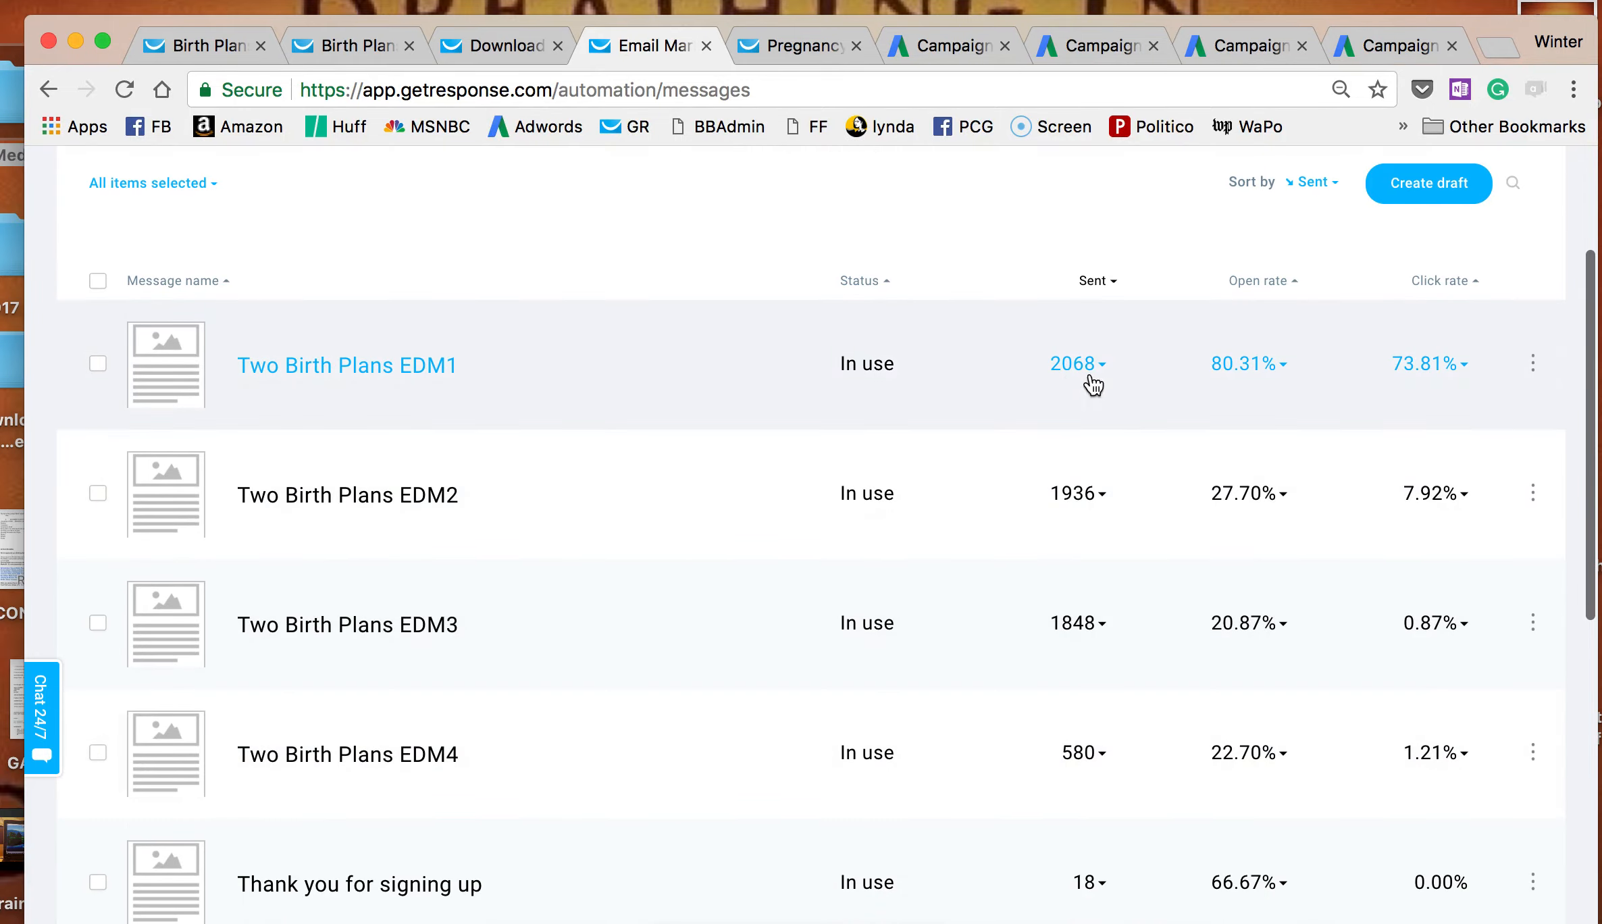
mouse_move(1474, 343)
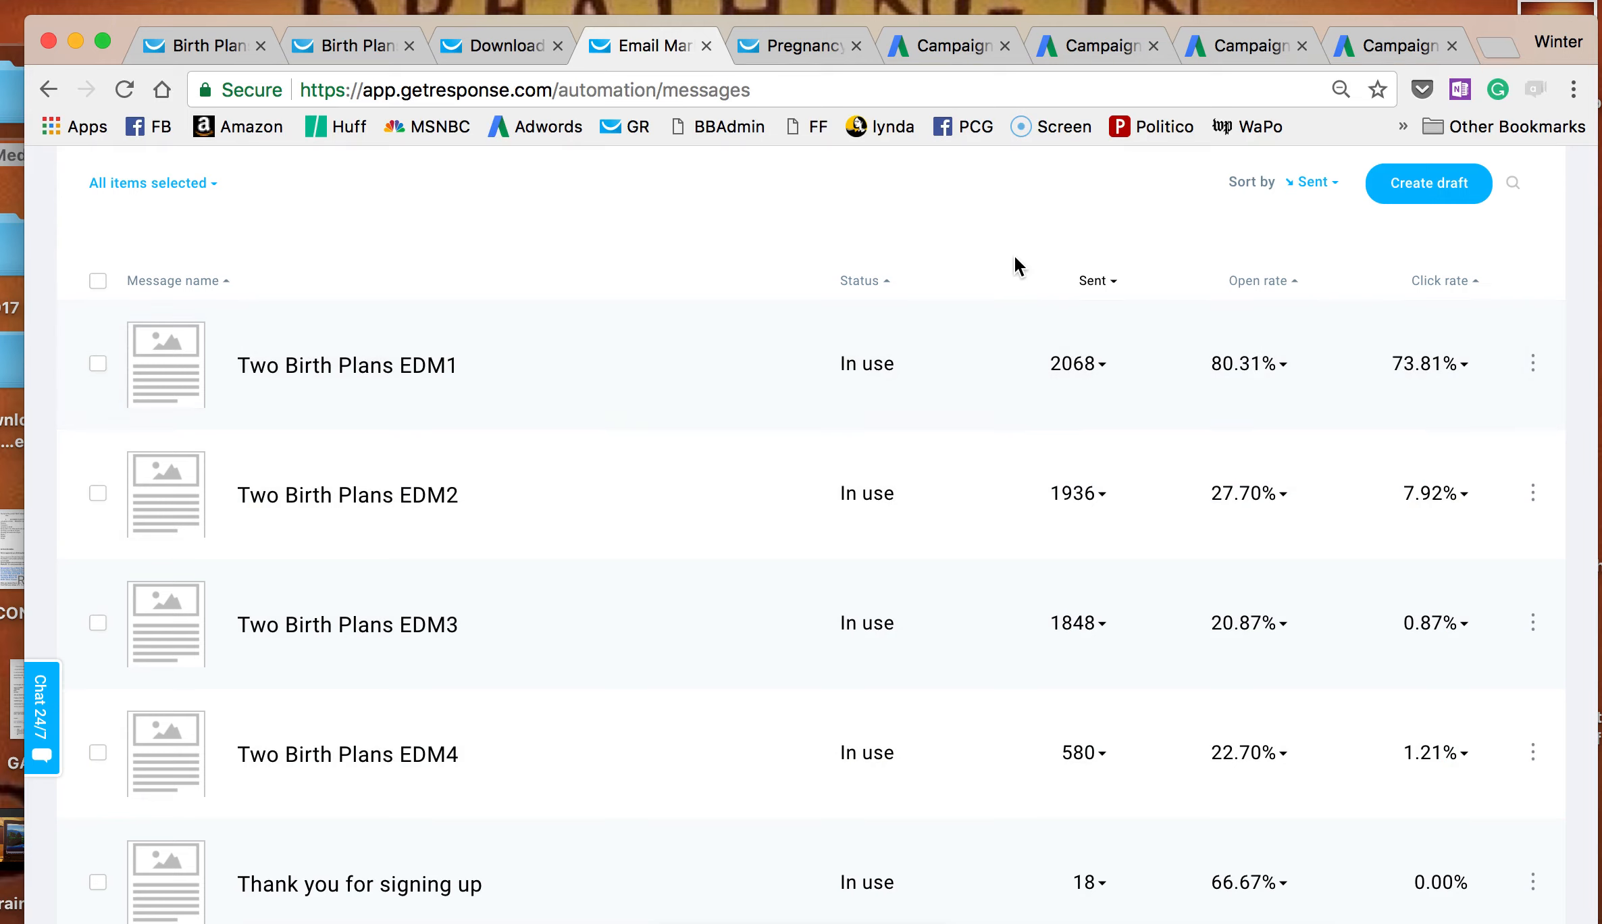
mouse_move(971, 267)
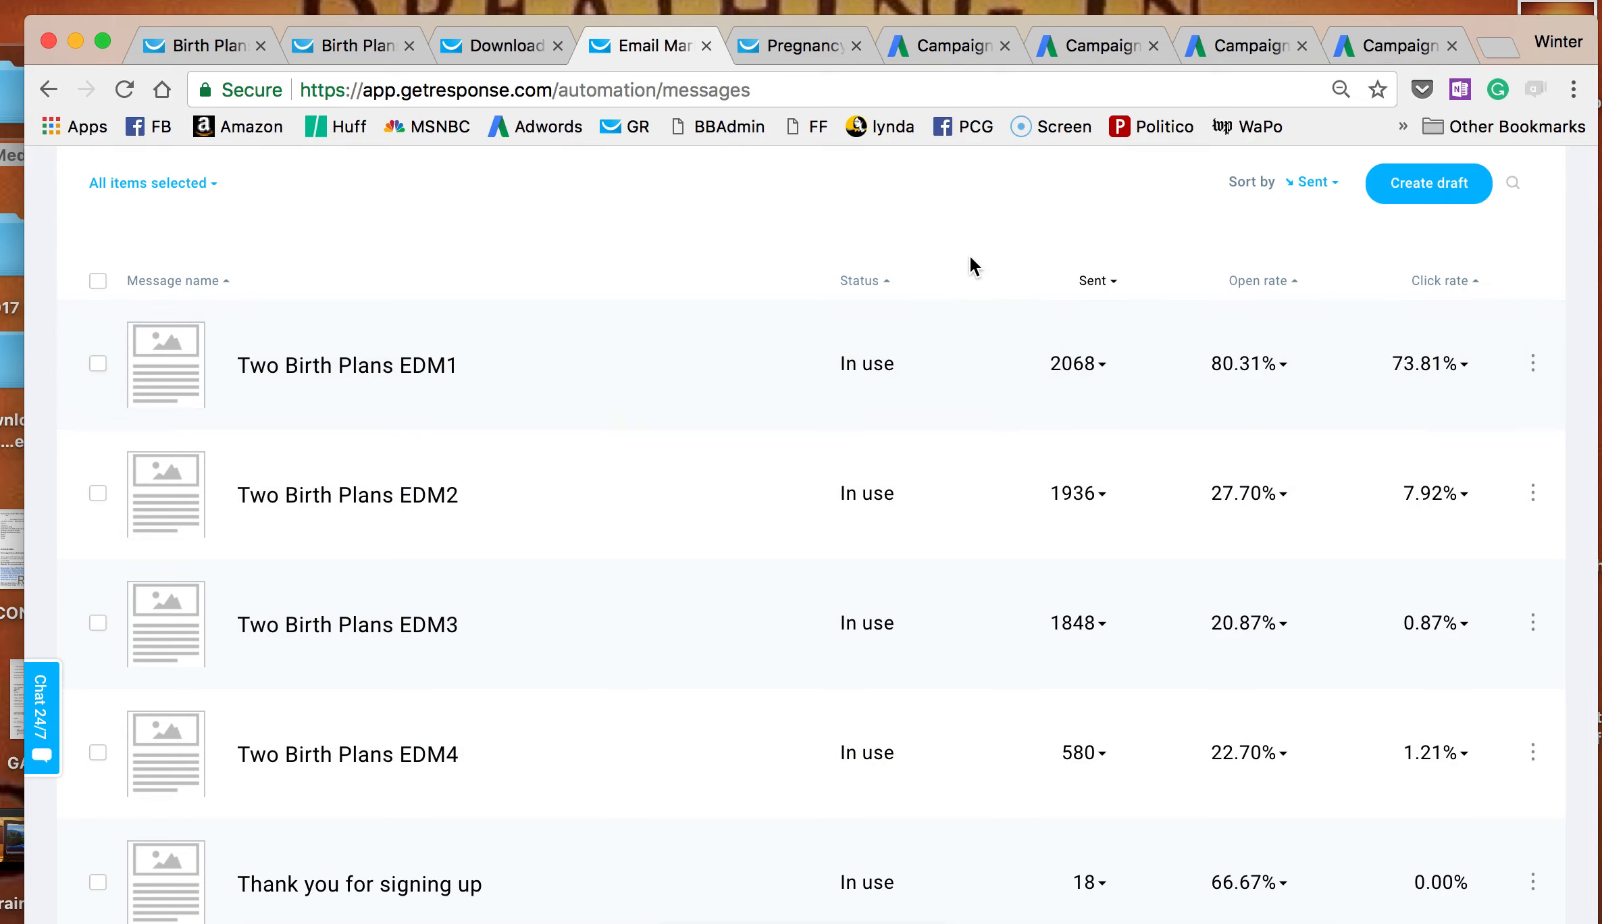
mouse_move(949, 80)
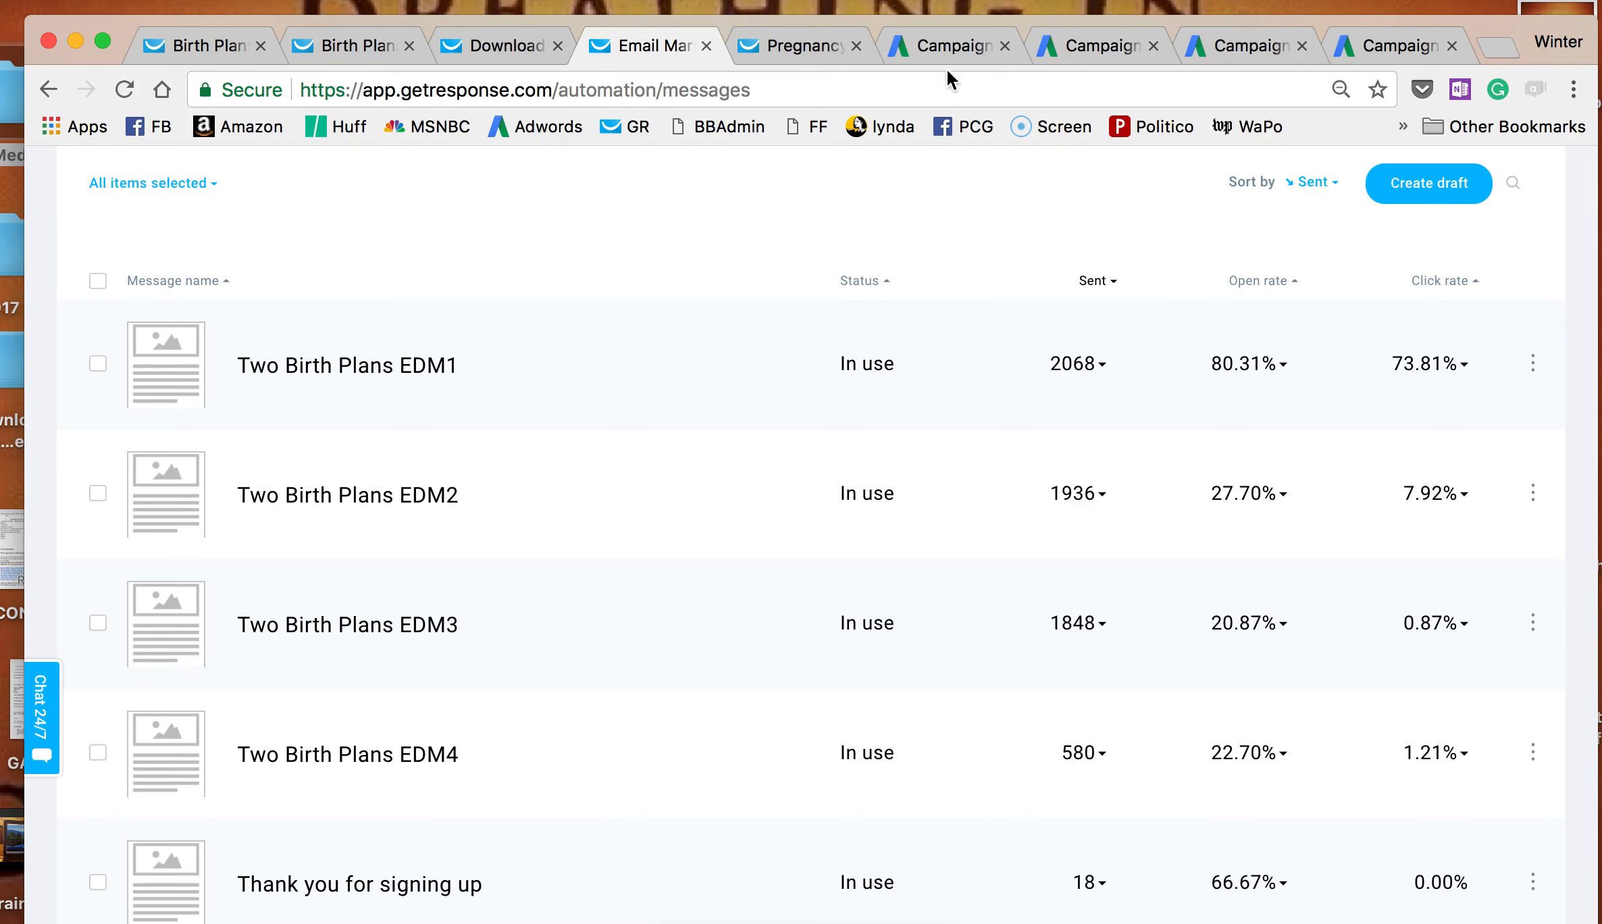